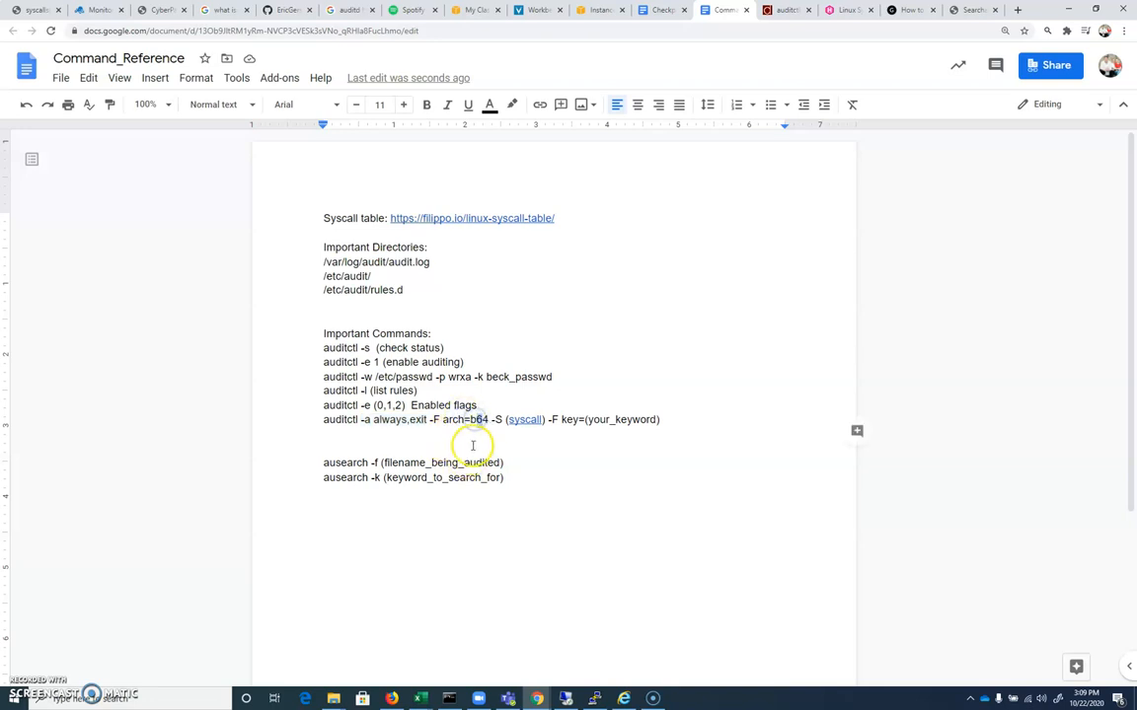
- Select text in the partial 'auditctl -a always,exit -F arch=b64' rule template
double_click(458, 419)
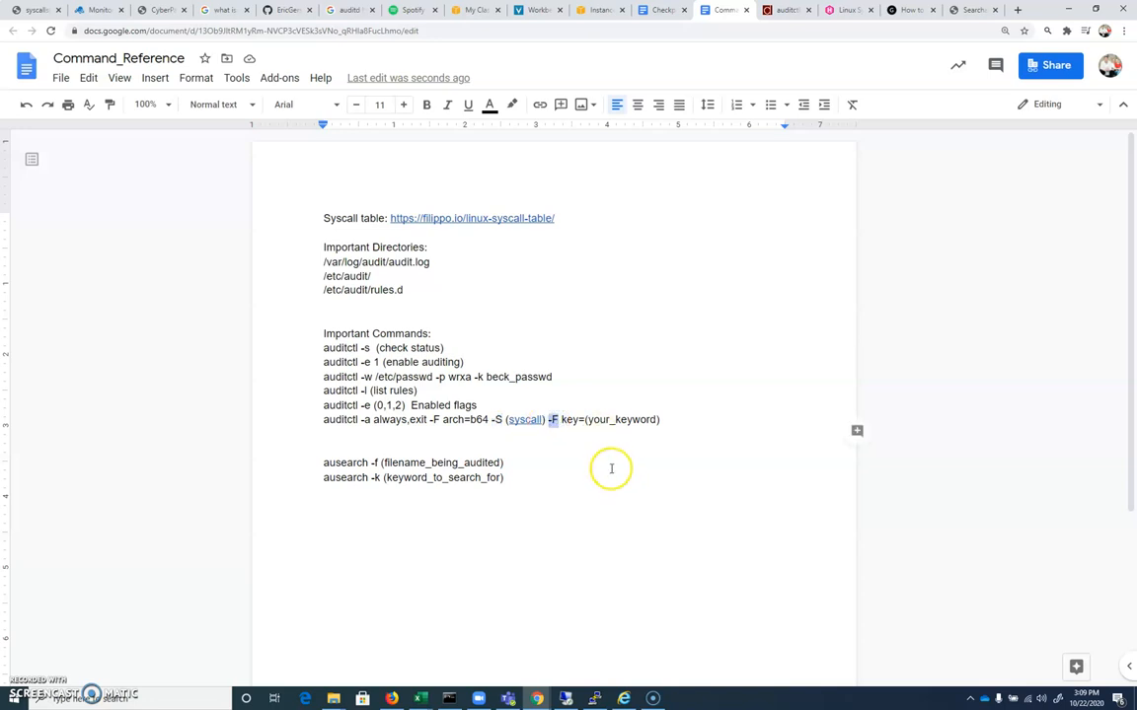
mouse_move(474, 524)
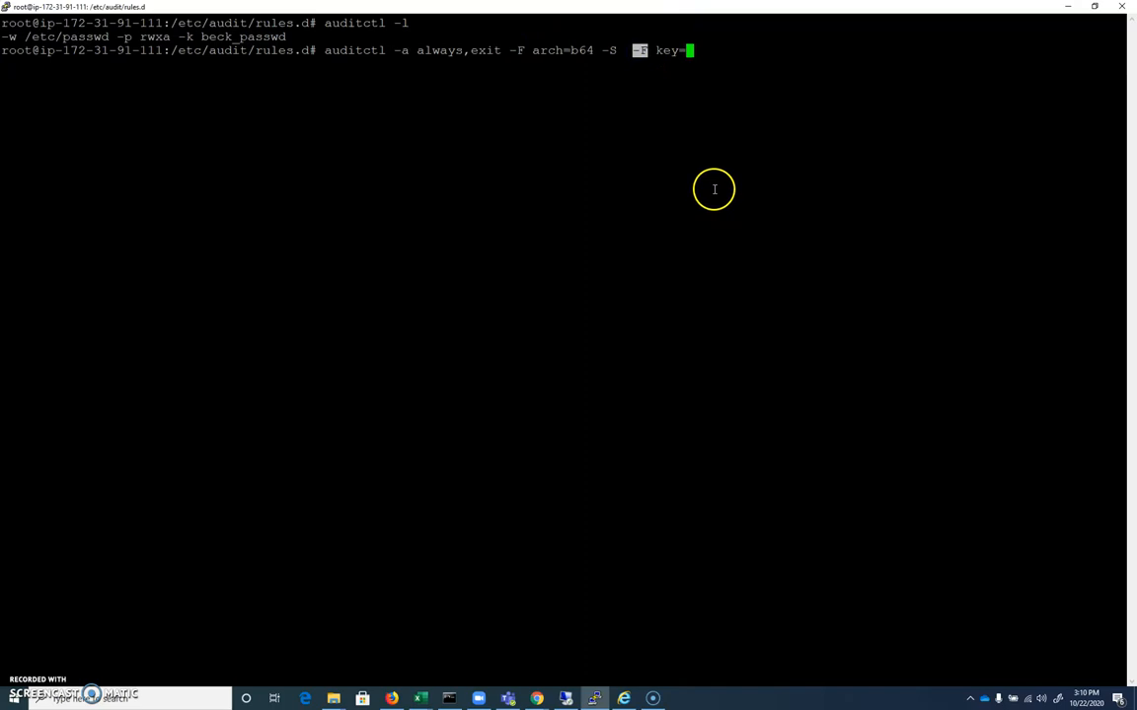
mouse_move(644, 121)
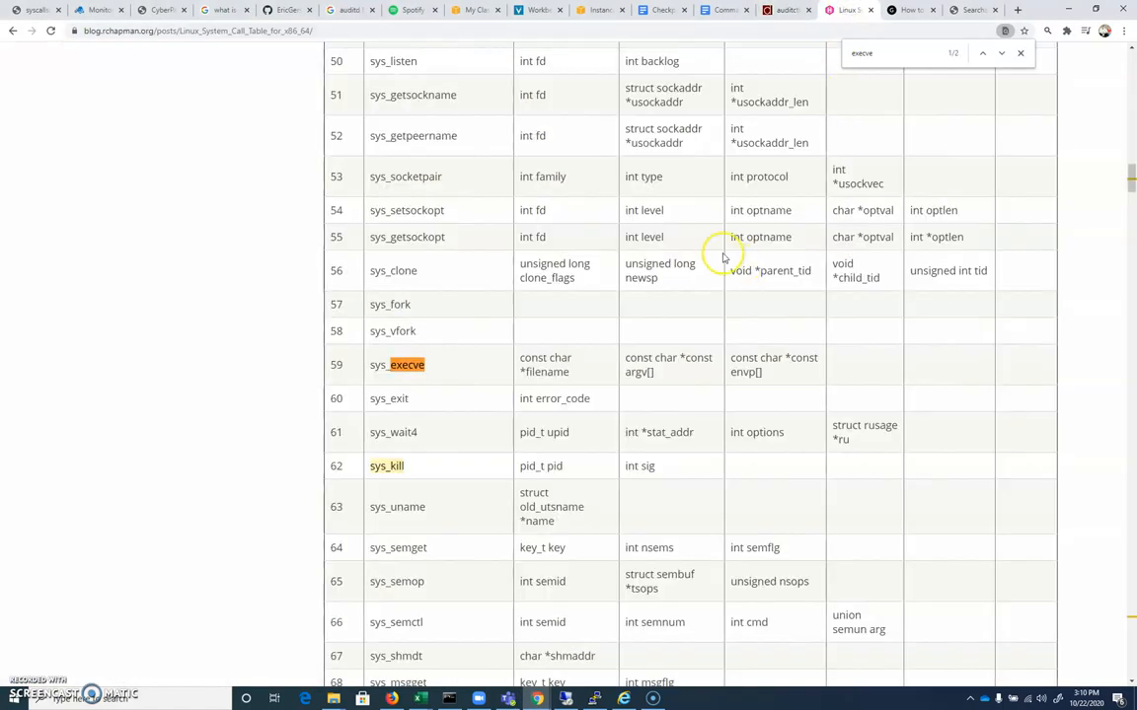
- Search the filippo.io syscall table for kill and select its name in row 62
left_click(901, 10)
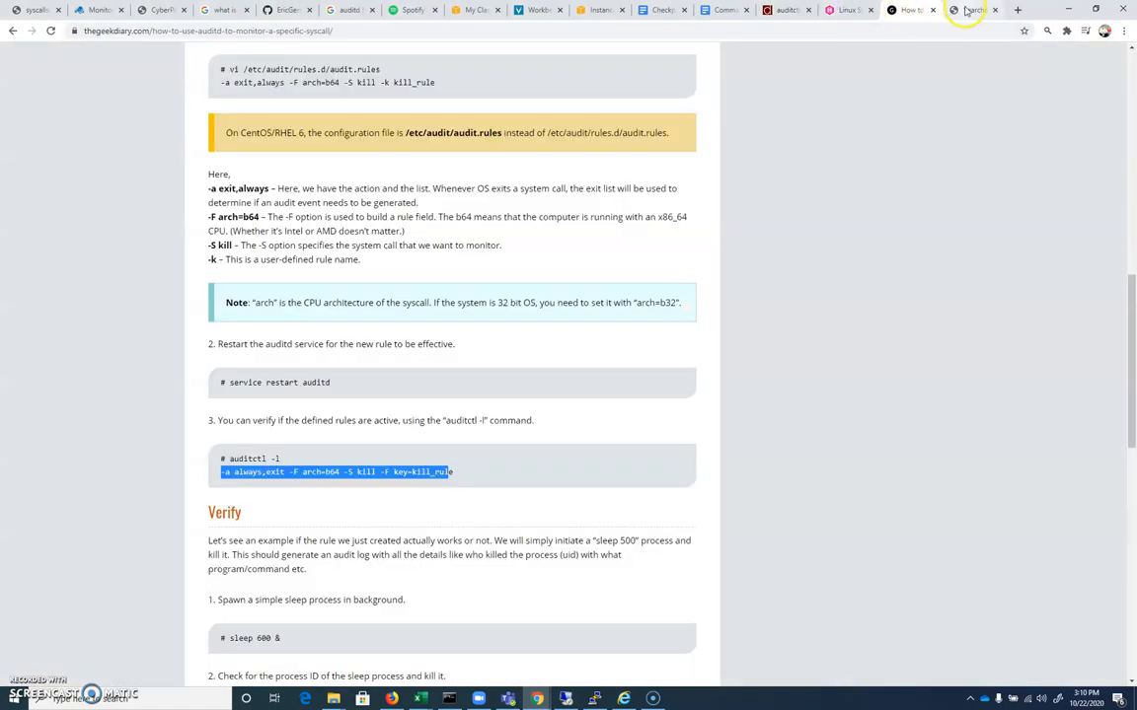
left_click(972, 10)
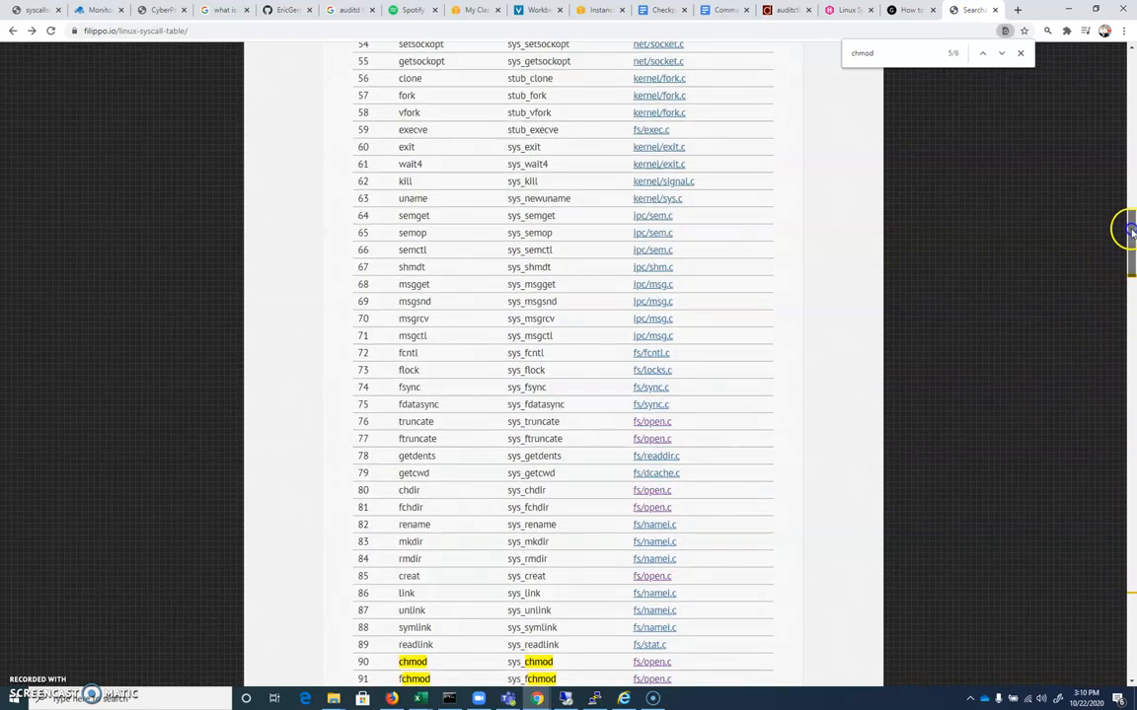
scroll("up", 3)
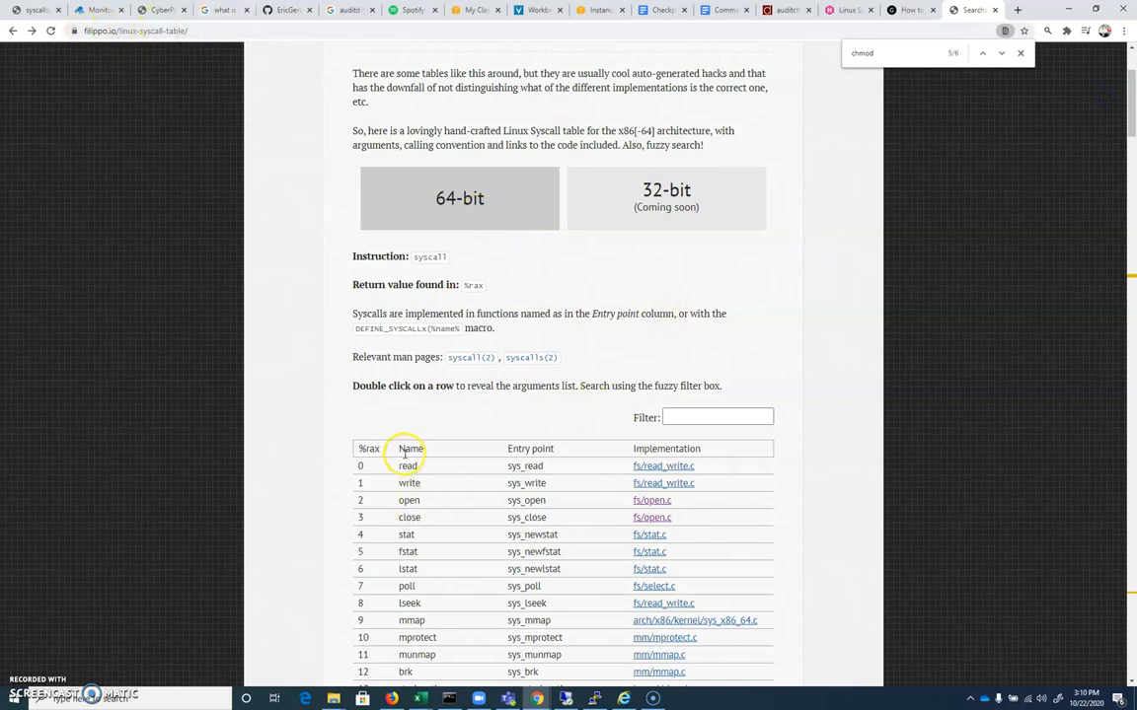
scroll("down", 3)
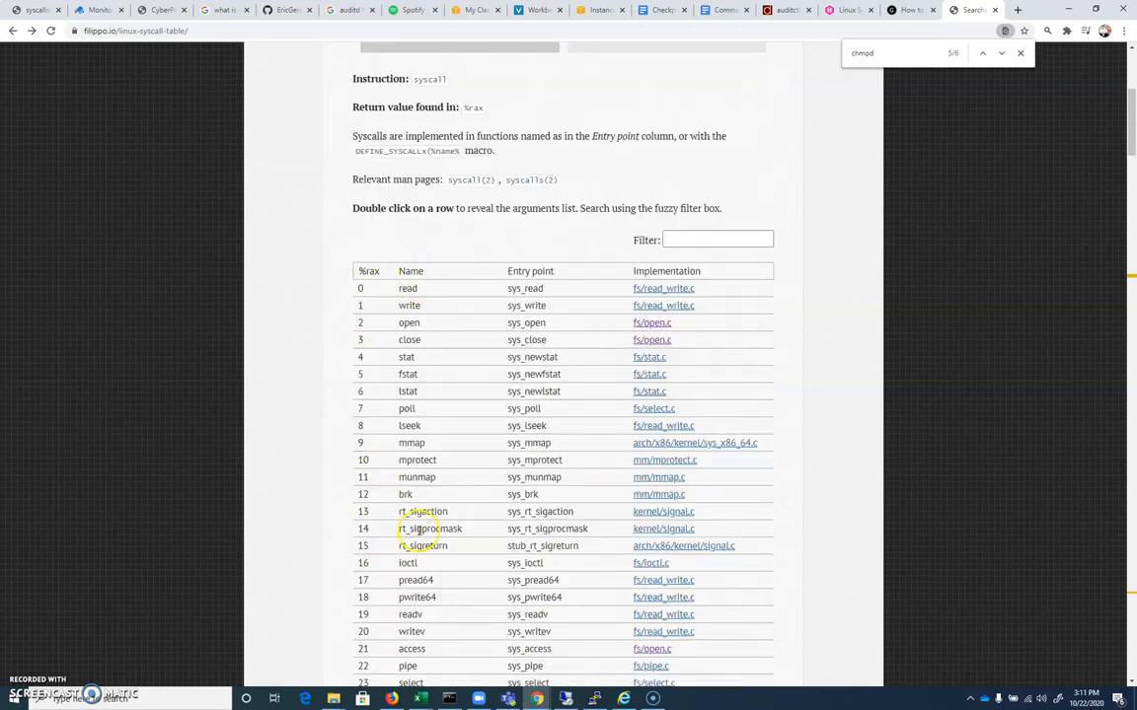
mouse_move(448, 450)
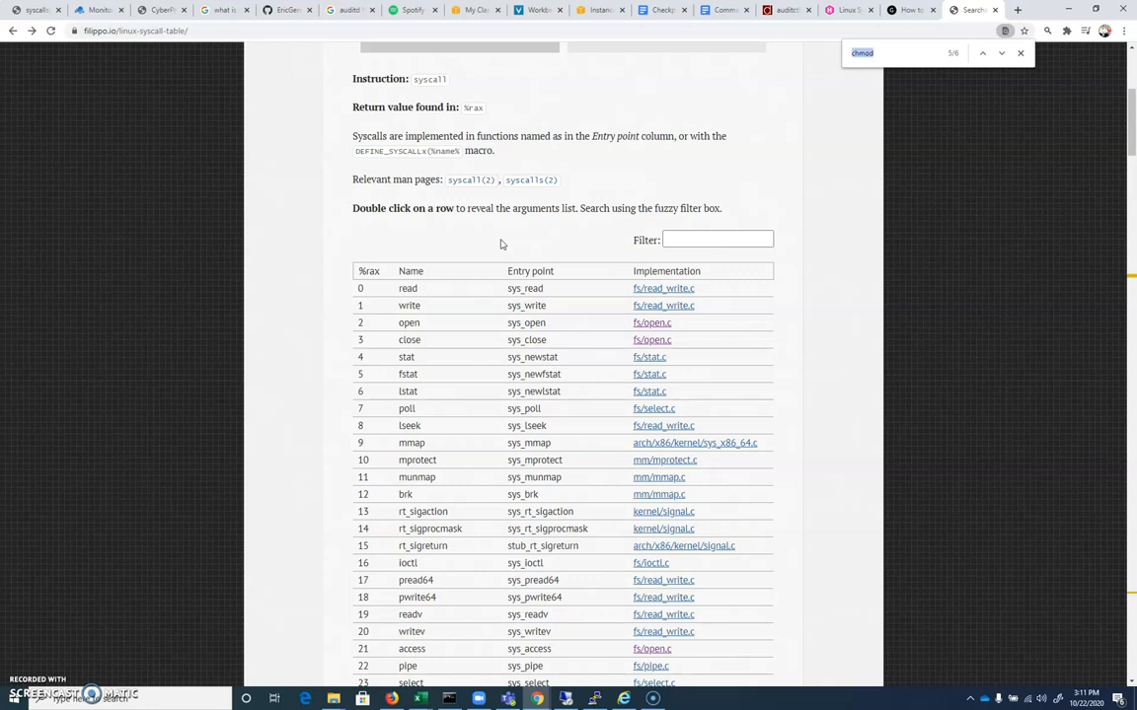
type("kill")
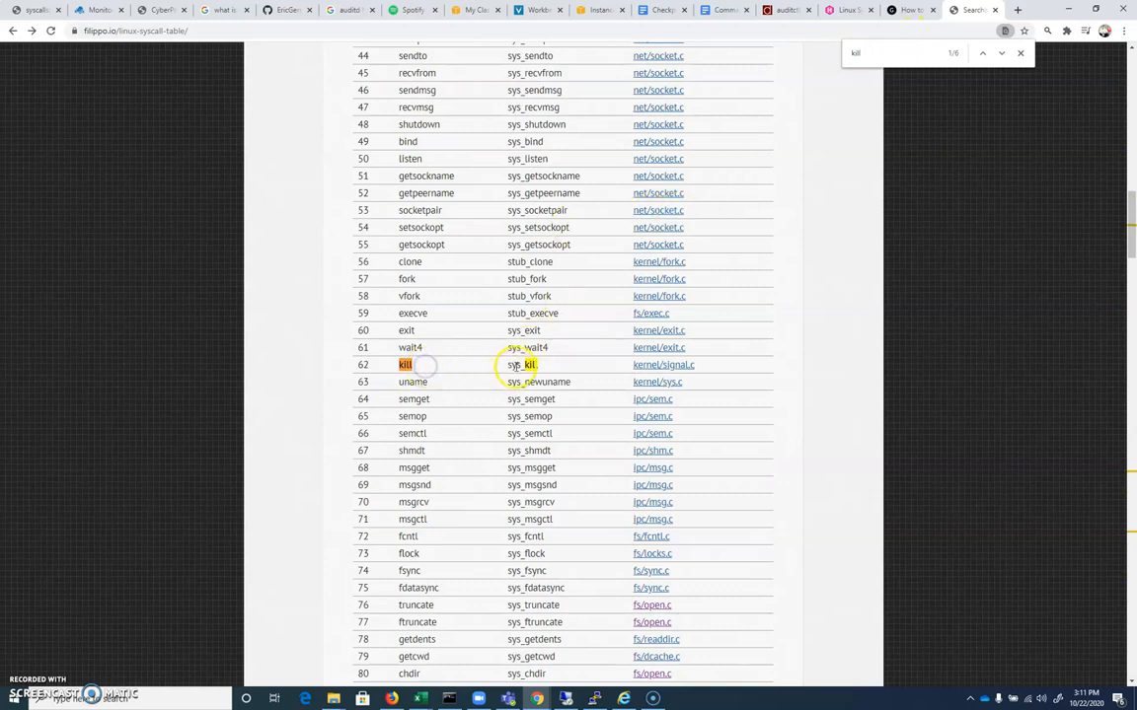
left_click(522, 364)
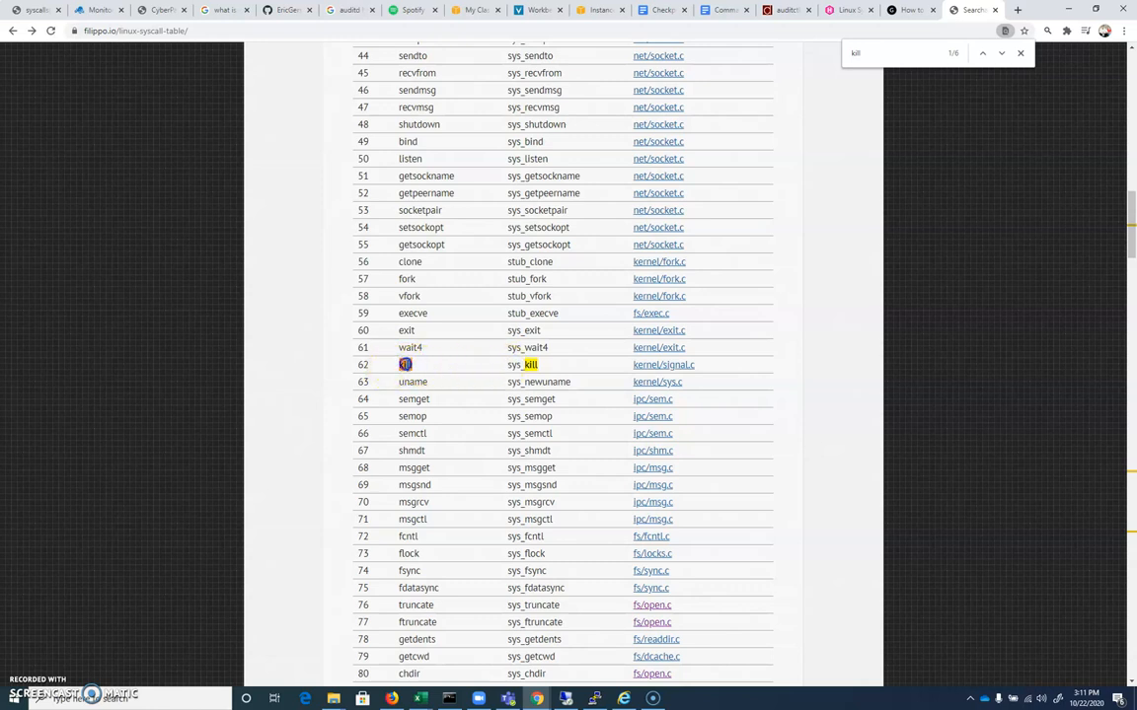
double_click(406, 364)
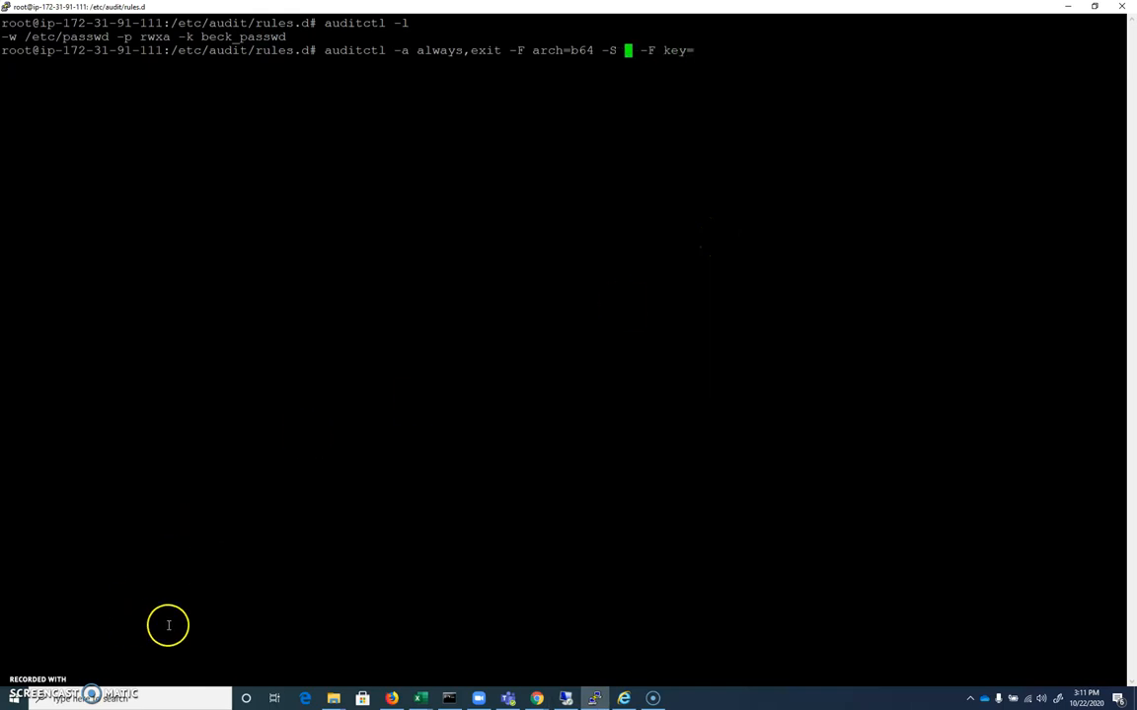
mouse_move(820, 152)
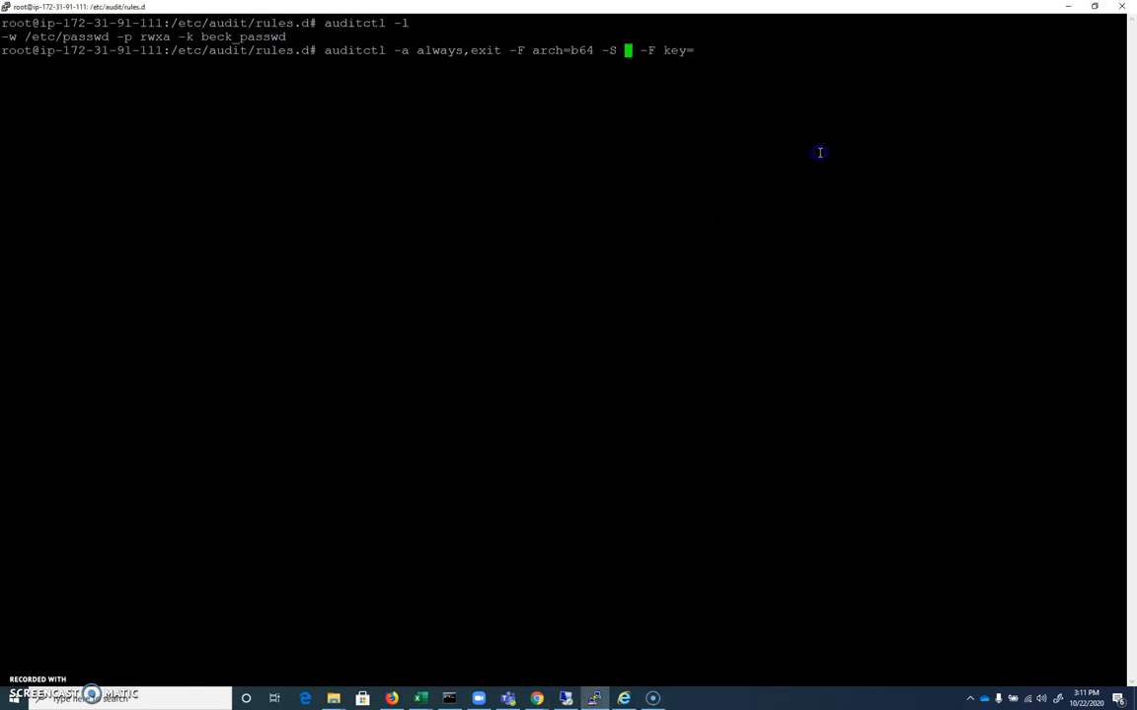
- Complete the auditctl rule with syscall kill and key beck_kill, and run it
type("kill")
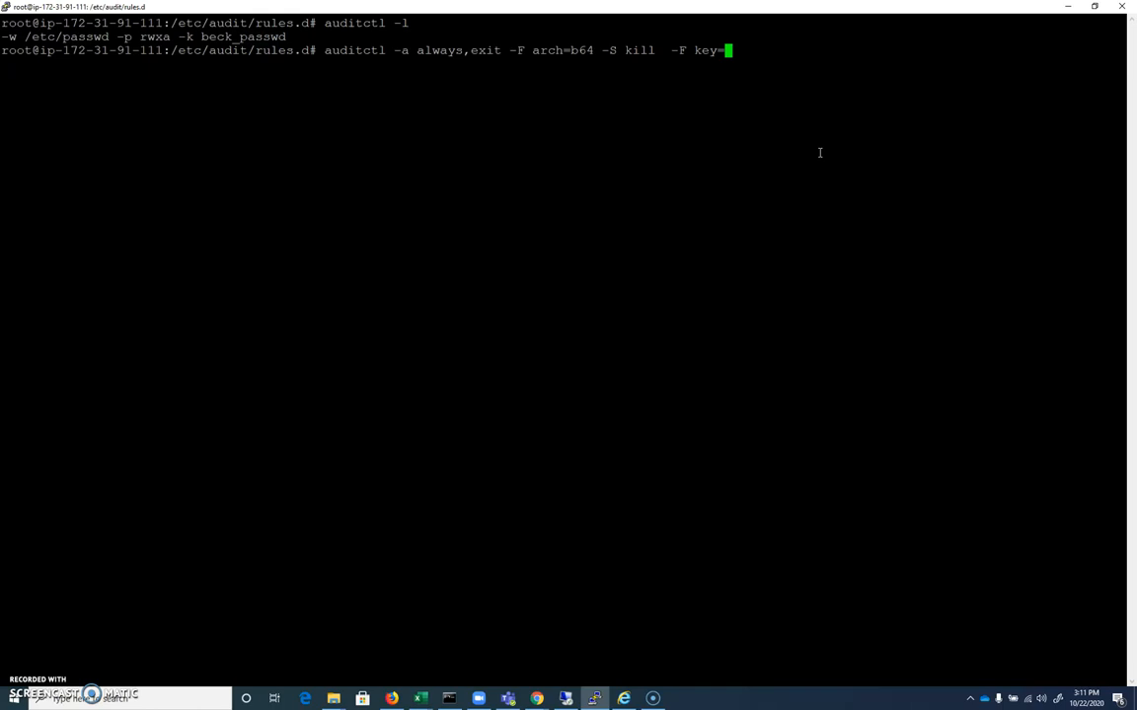
type("beck")
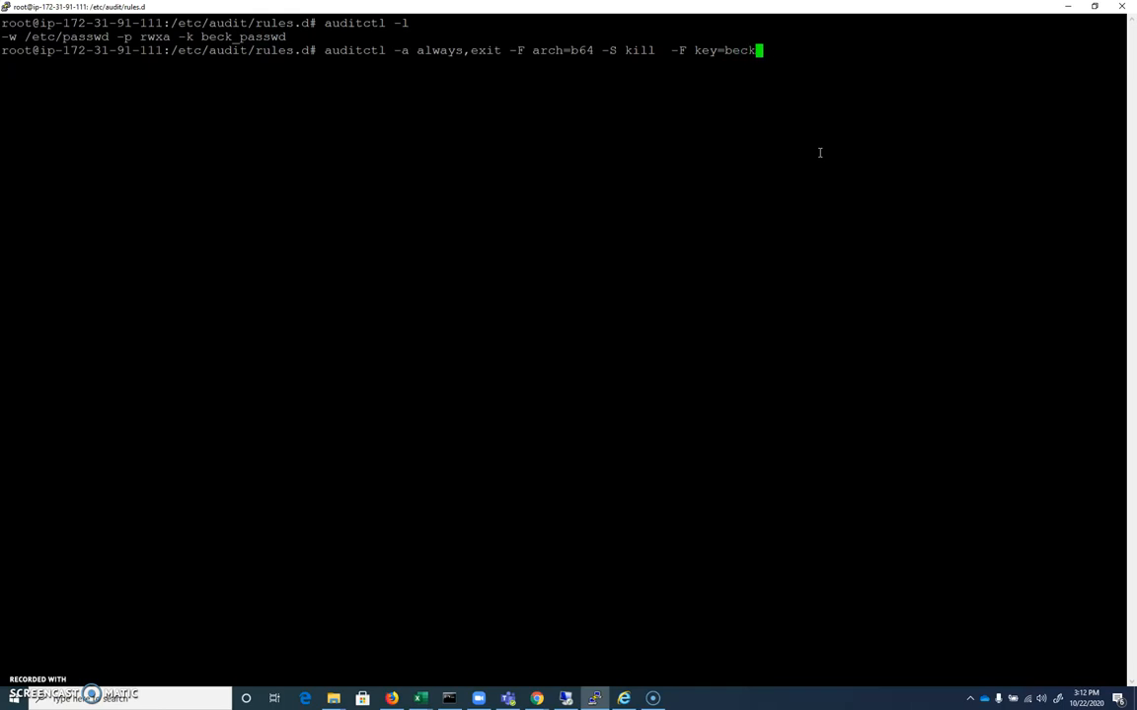
type("_kill")
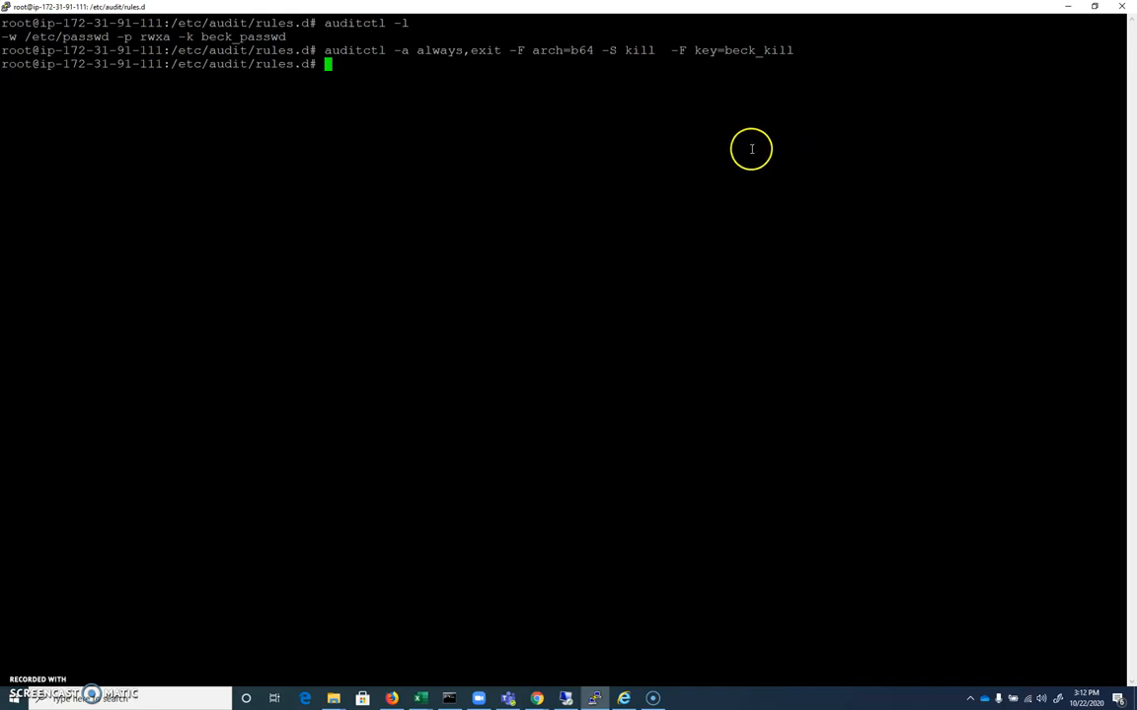
mouse_move(662, 191)
type("pico test12")
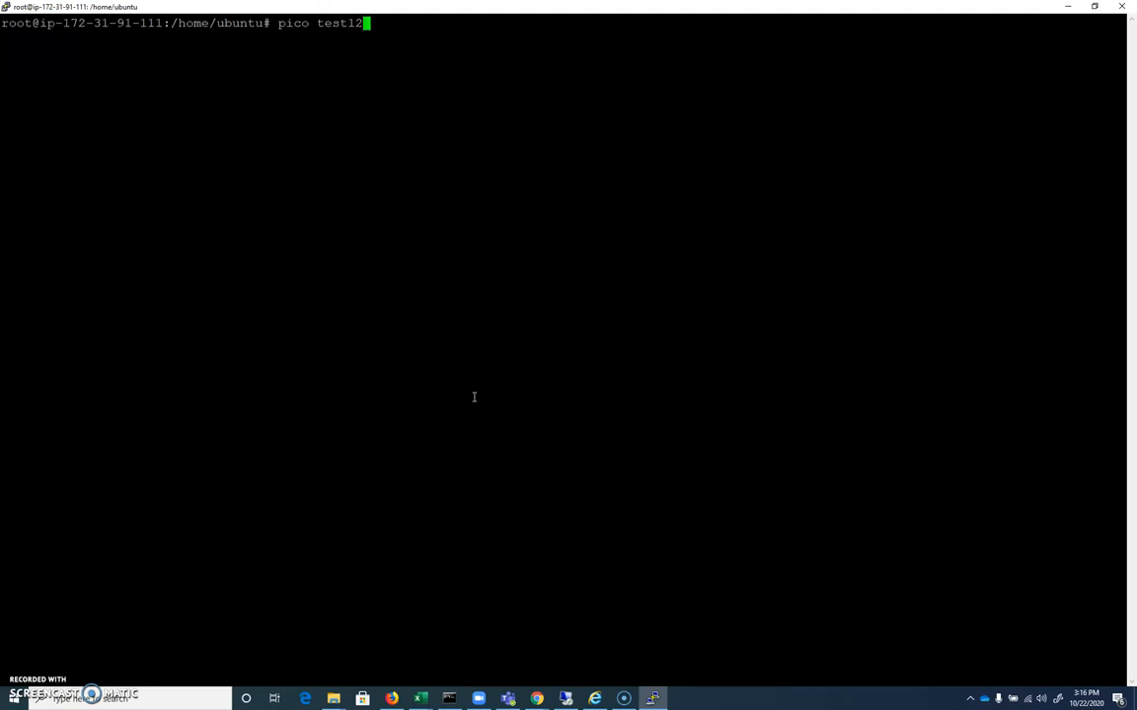
- Suspend pico editing myfile123.txt and find its PID 2961 with ps -ax | grep pico
type("myfile")
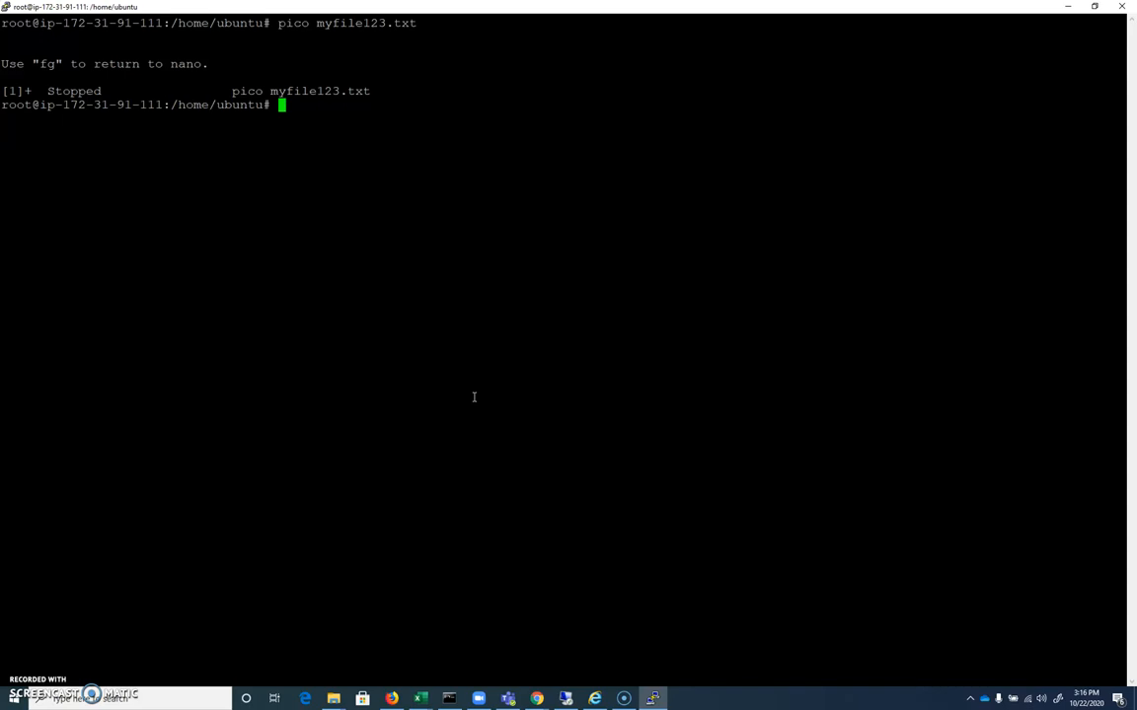
type("ps")
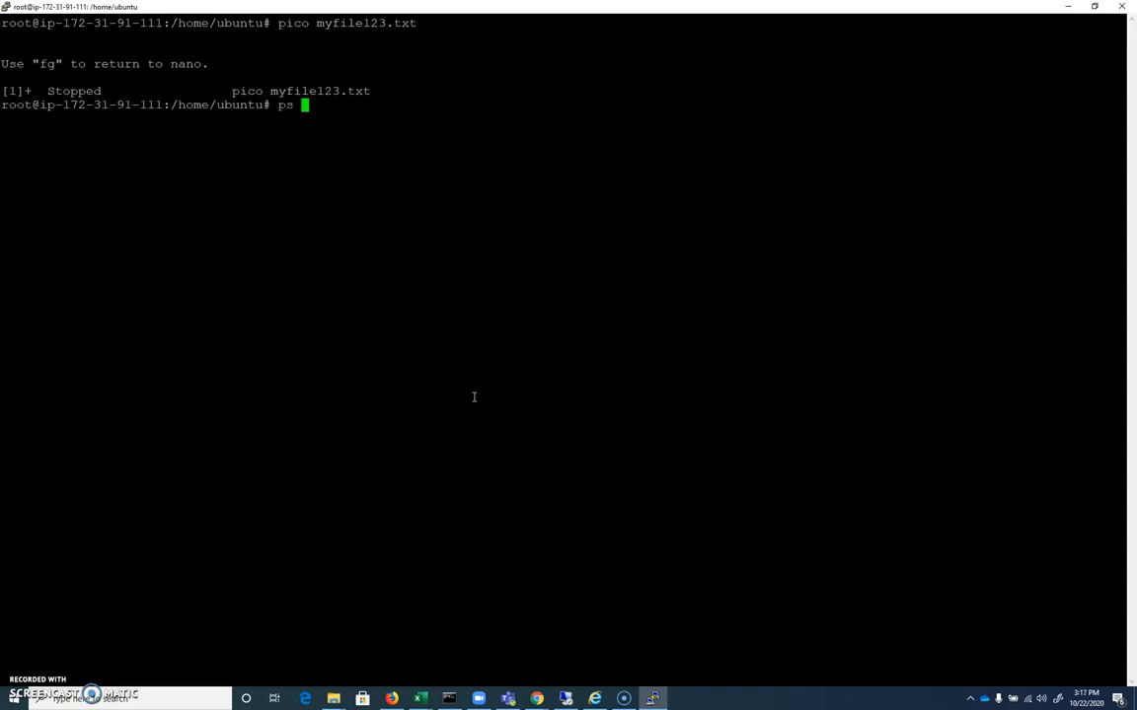
type("-ax")
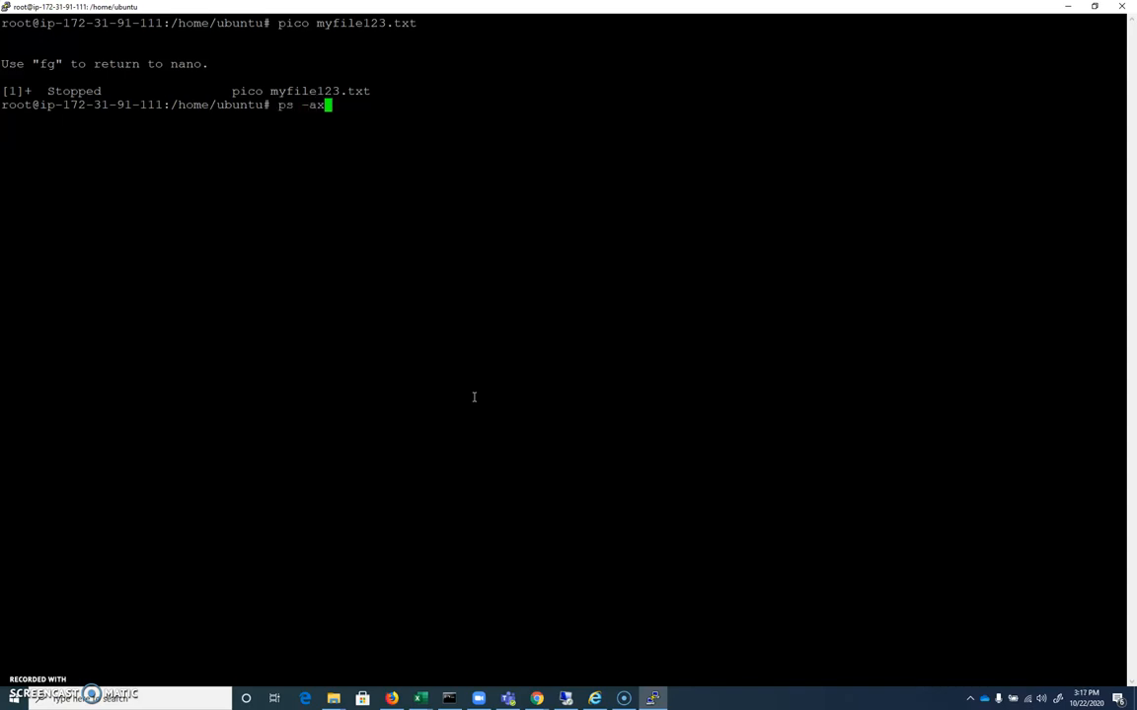
type("| grep pico")
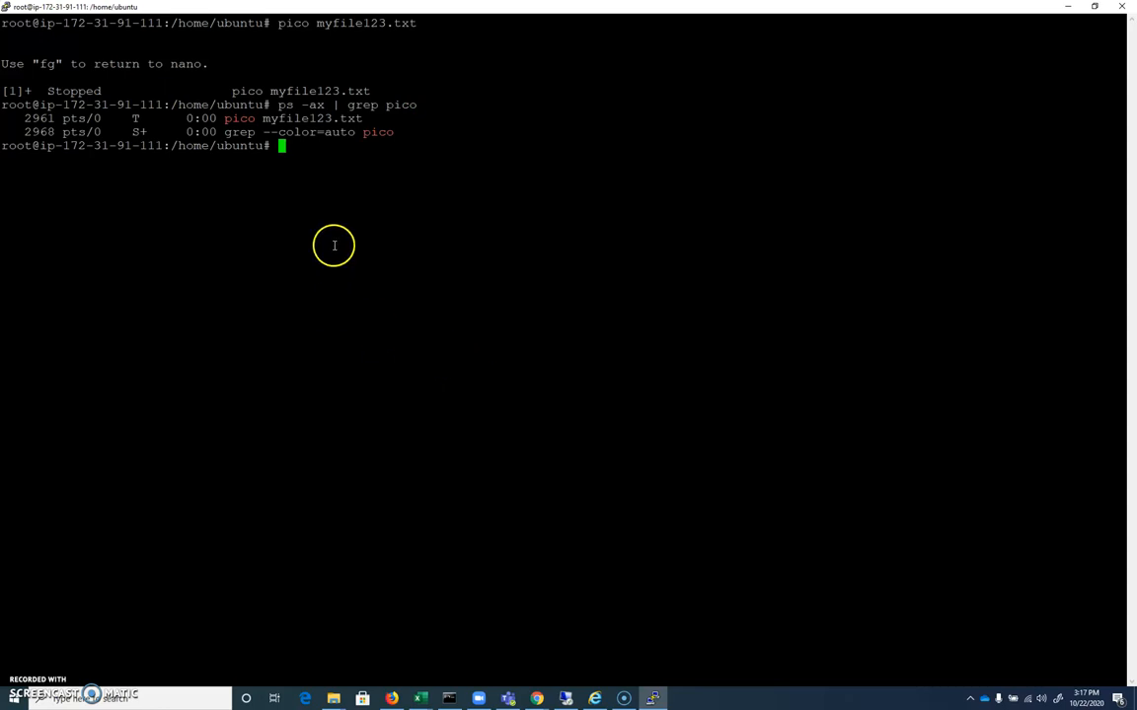
double_click(39, 132)
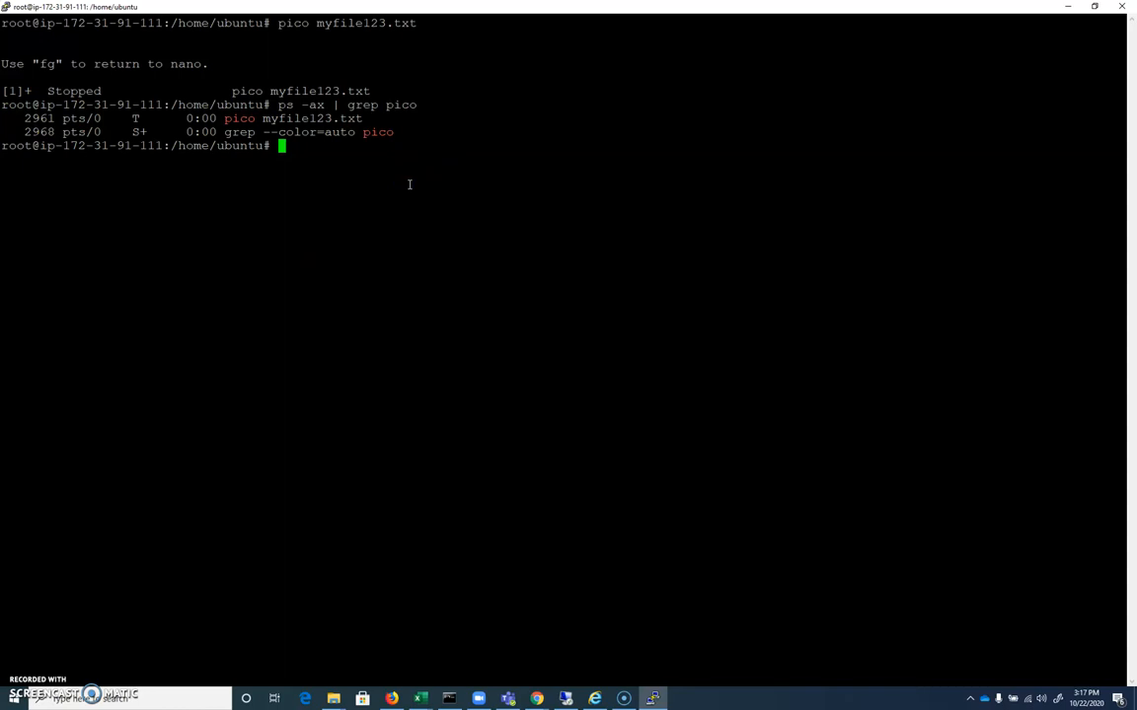
- Try kill 2961, then force-terminate it with kill -9 2961
type("kill 2961")
type("ps -ax | grep pico")
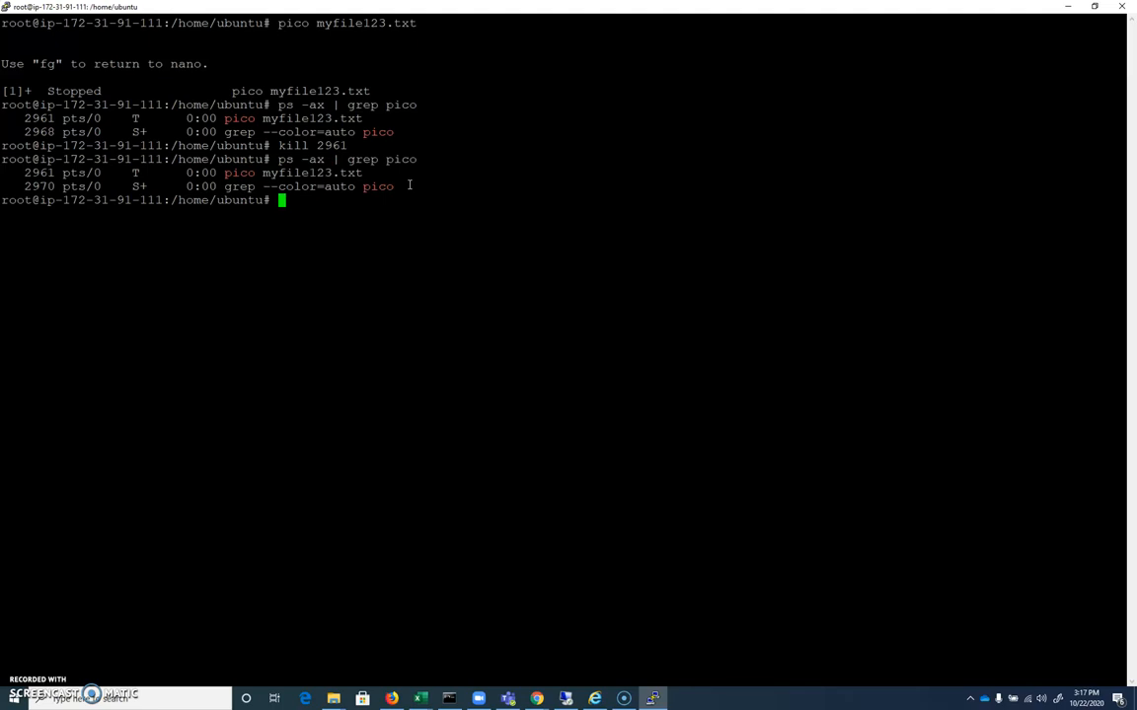
type("kill -")
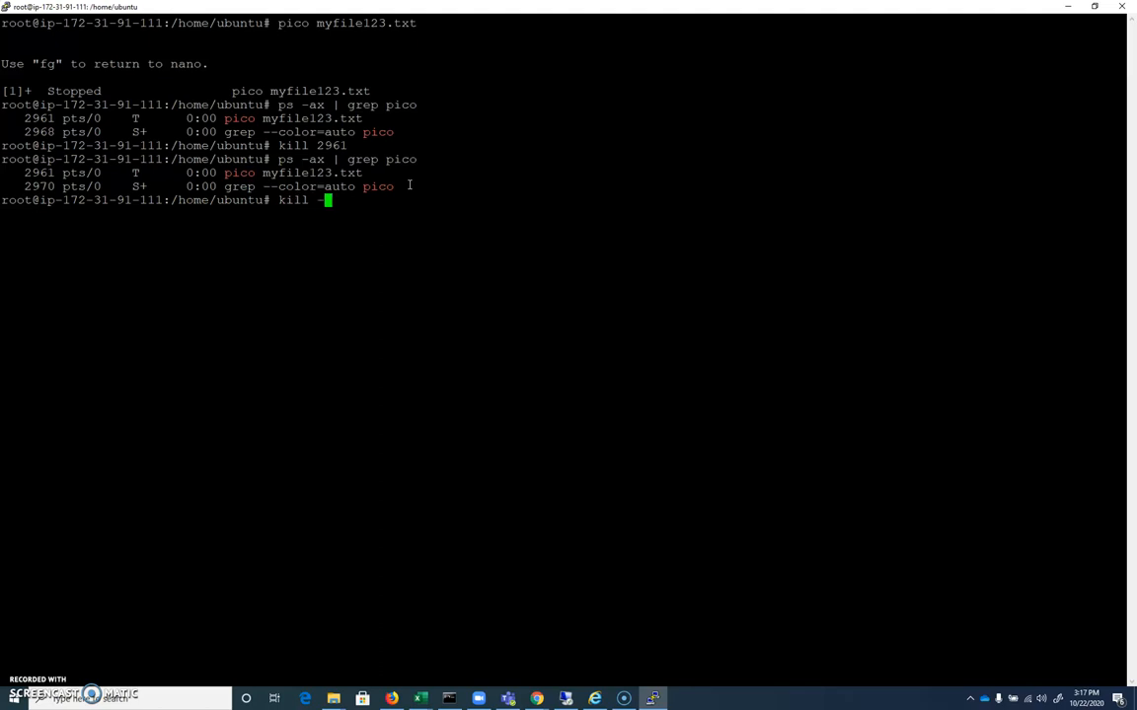
type("9")
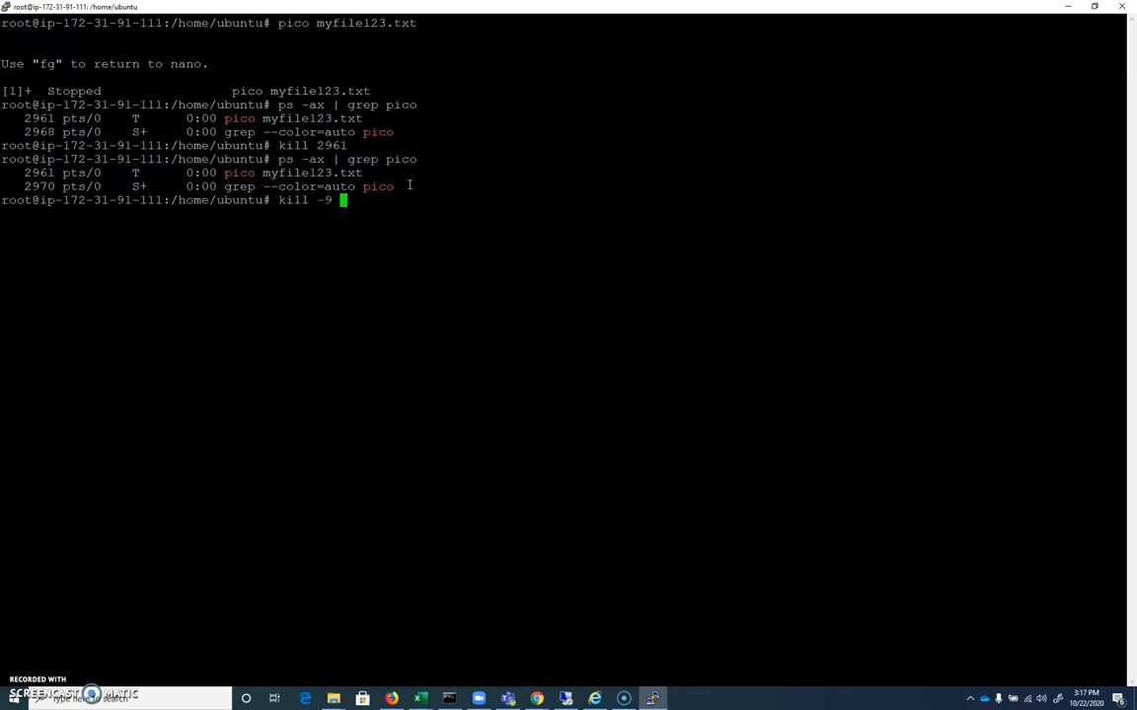
type("296")
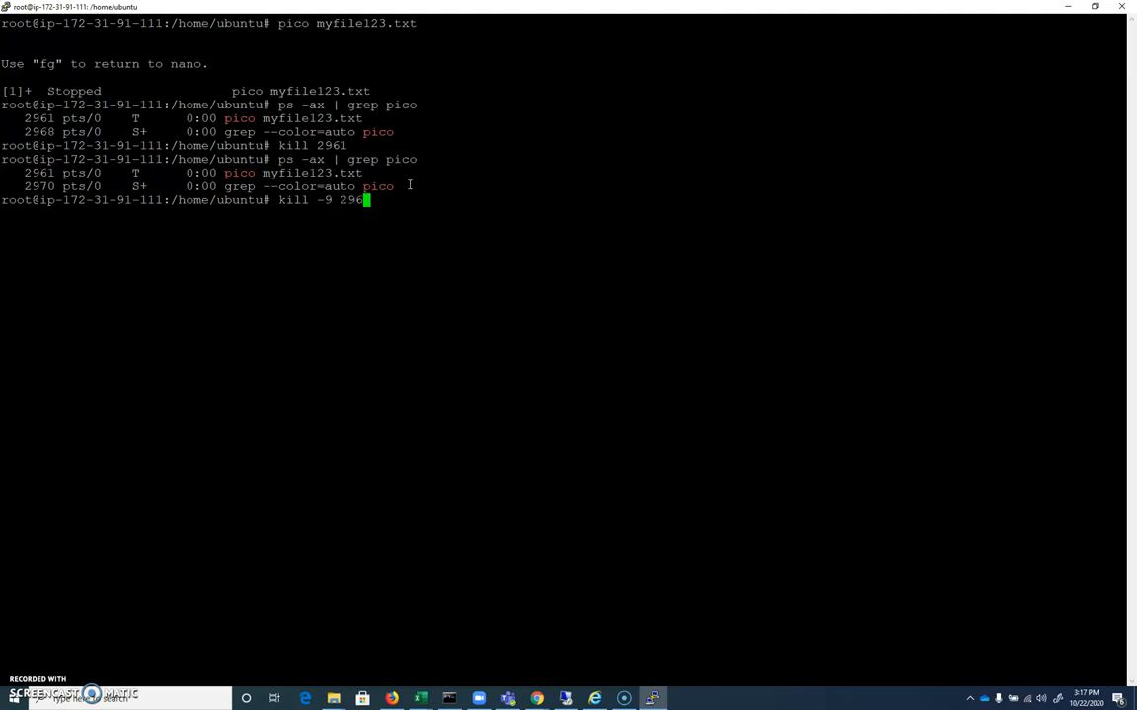
type("1")
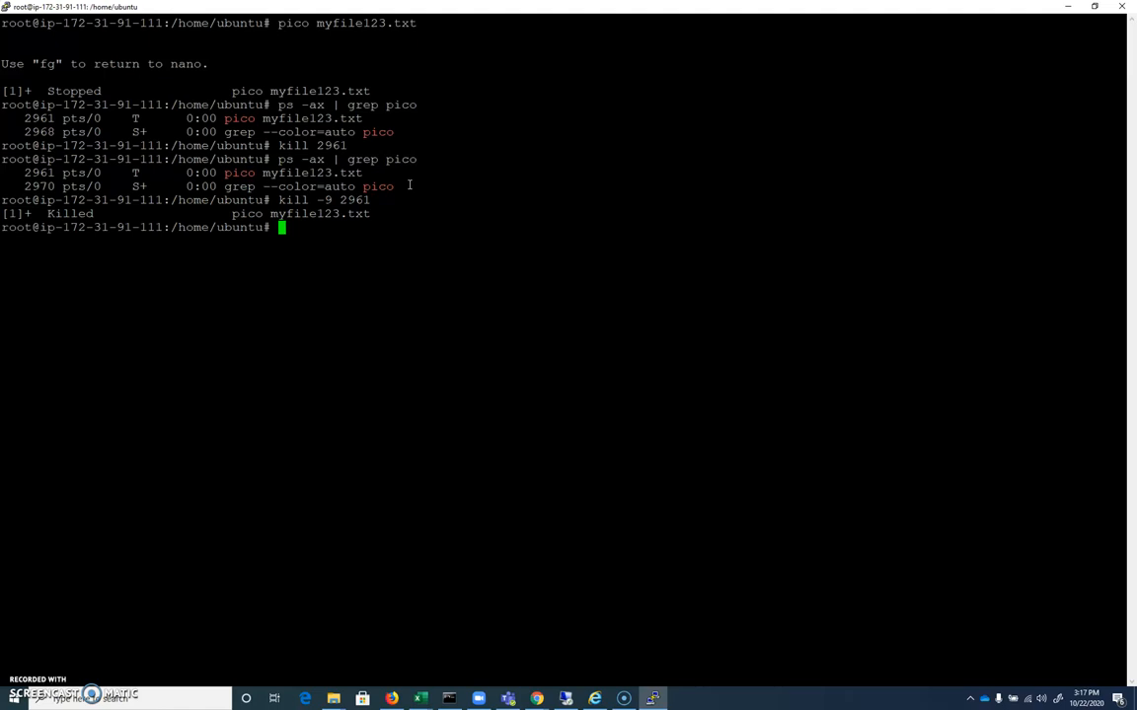
mouse_move(299, 224)
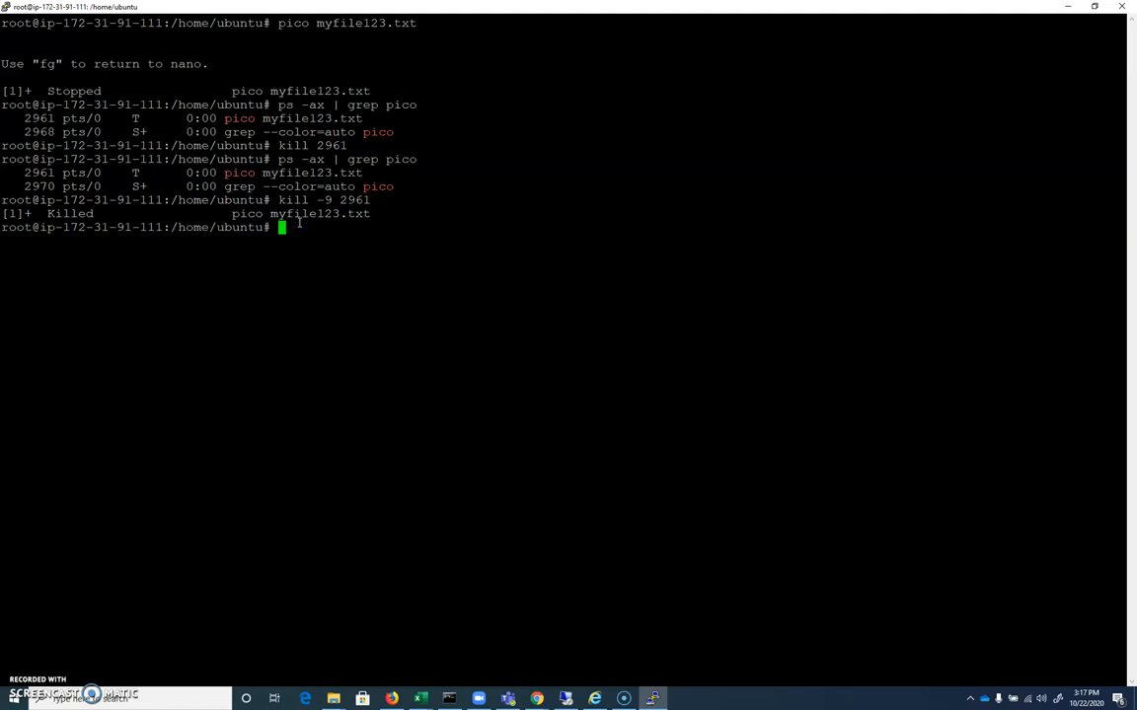
- Run ausearch -k beck_kill and select pico in the last record
type("au")
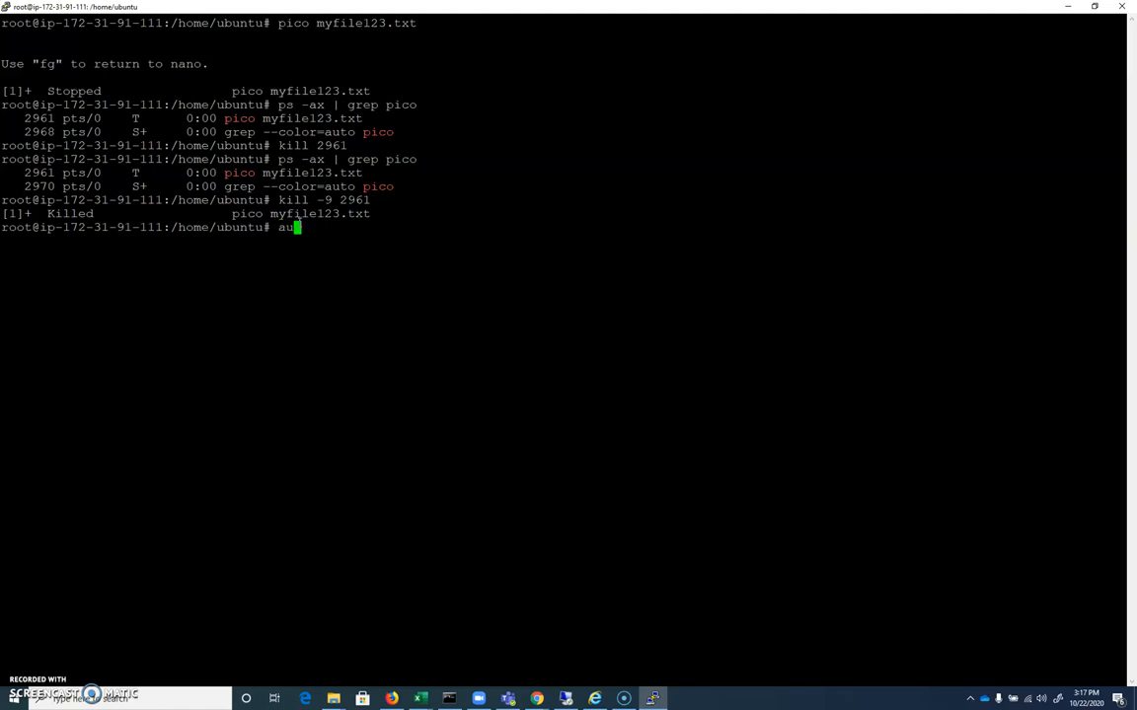
type("search")
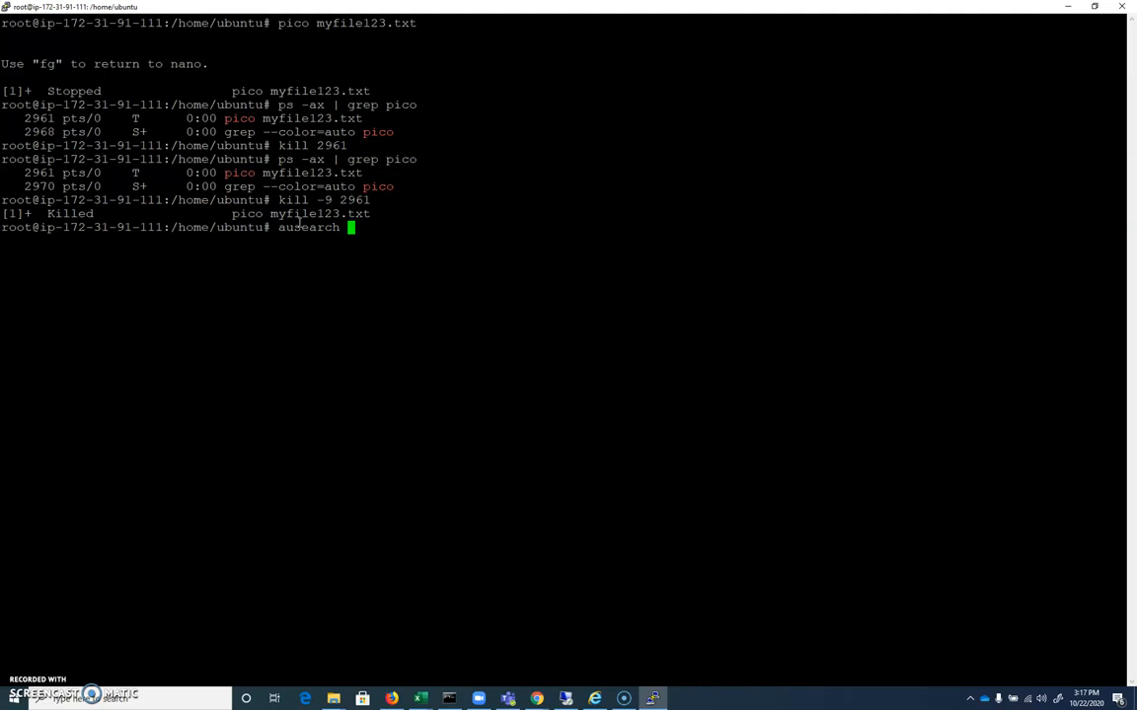
type("-k beck")
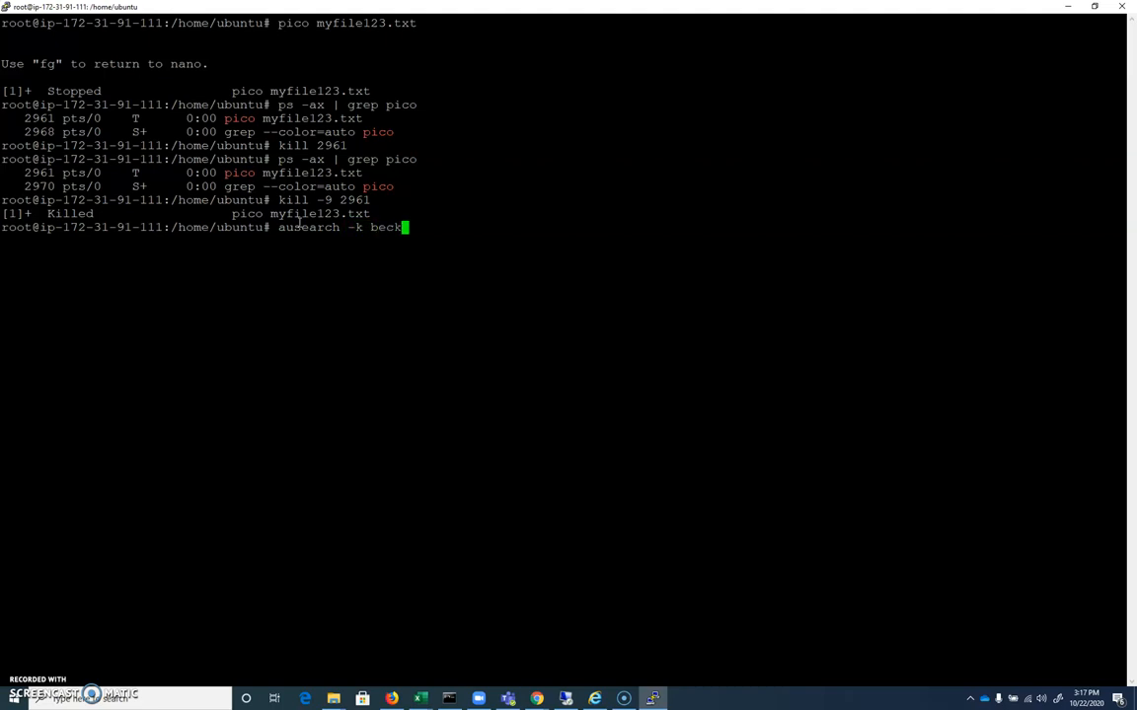
type("_kill")
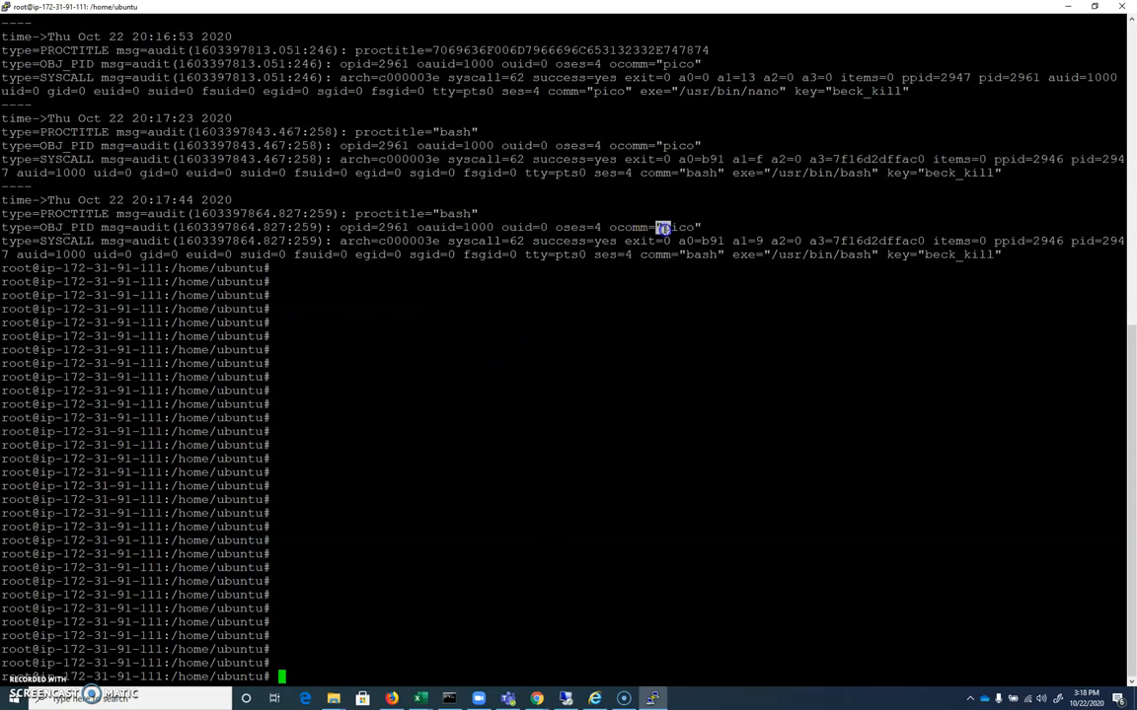
double_click(674, 227)
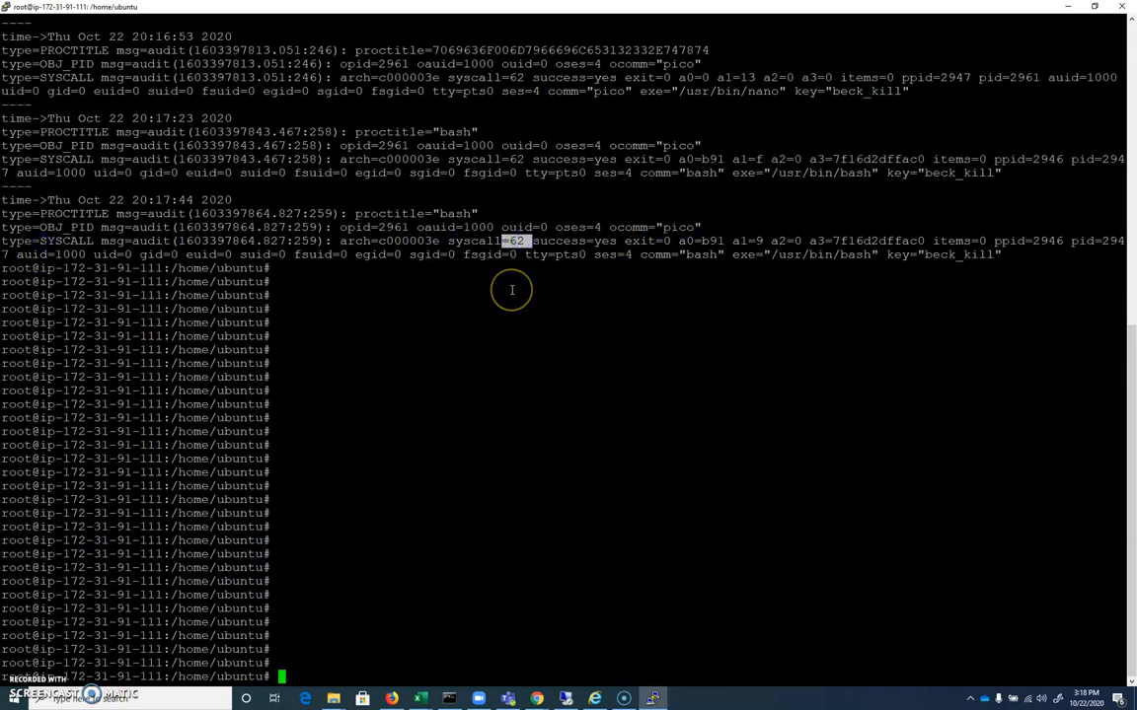
mouse_move(778, 257)
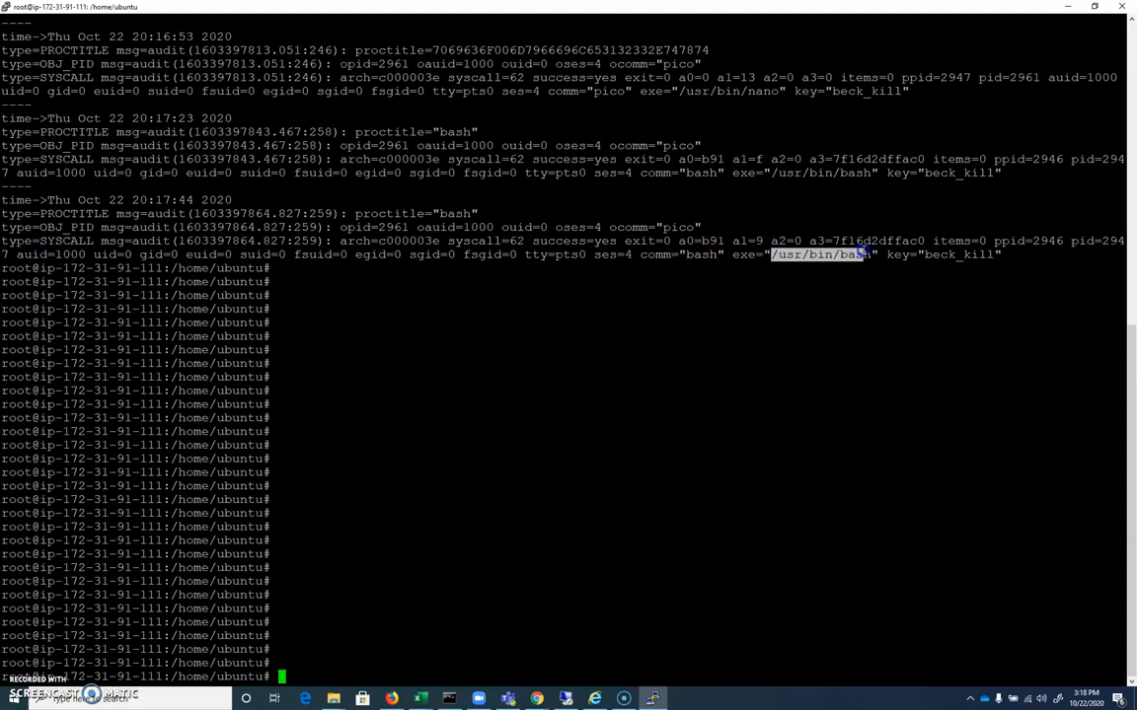
mouse_move(852, 310)
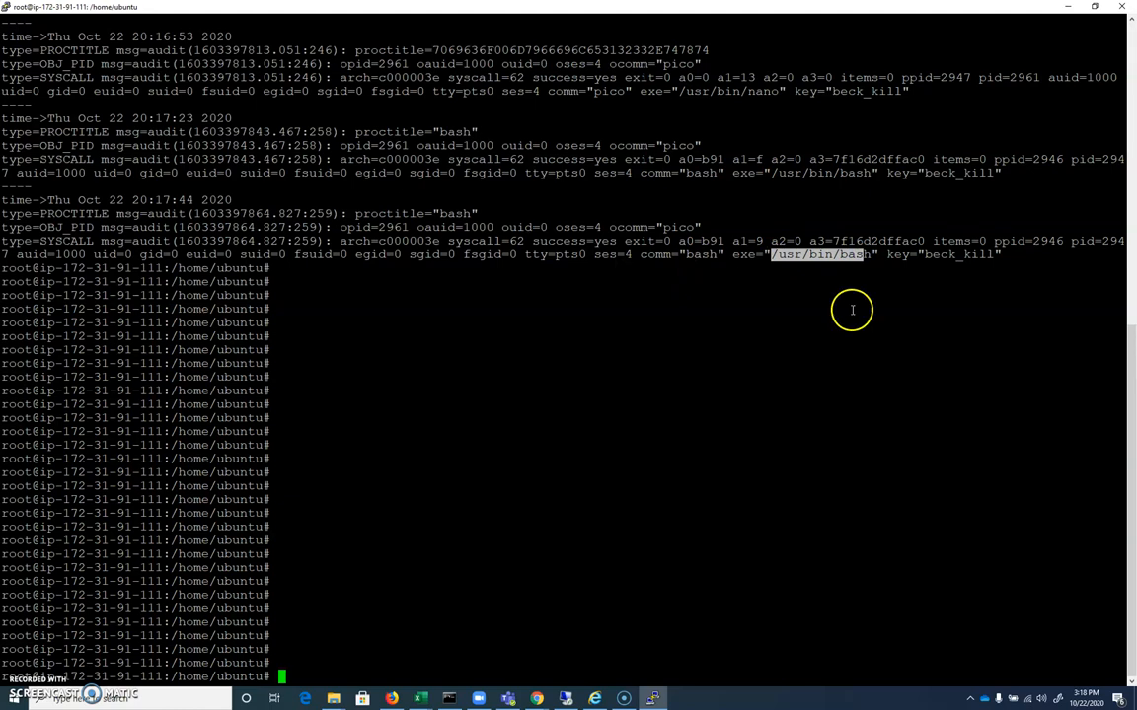
mouse_move(678, 227)
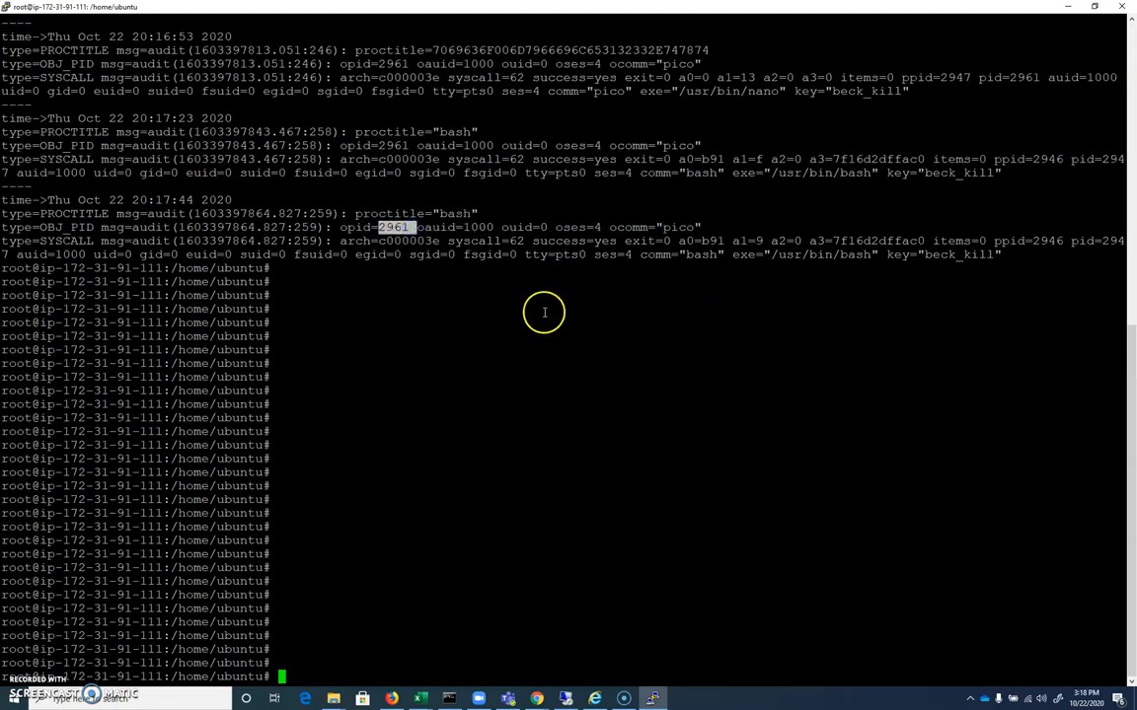
mouse_move(601, 242)
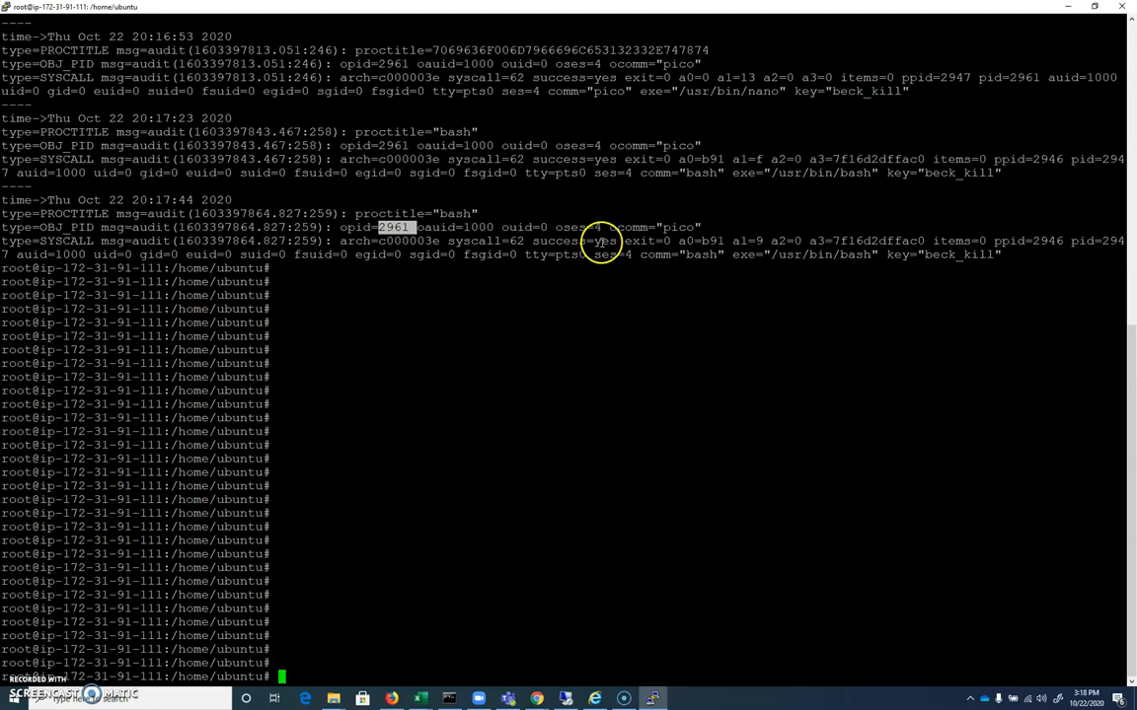
mouse_move(180, 273)
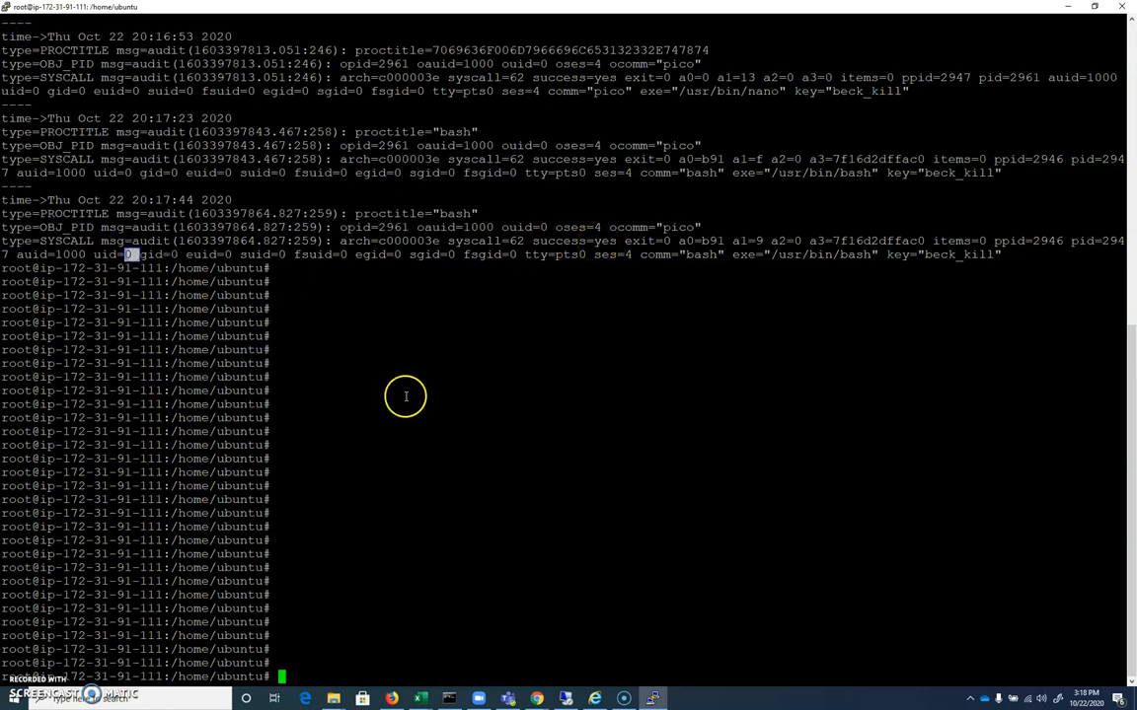
mouse_move(479, 396)
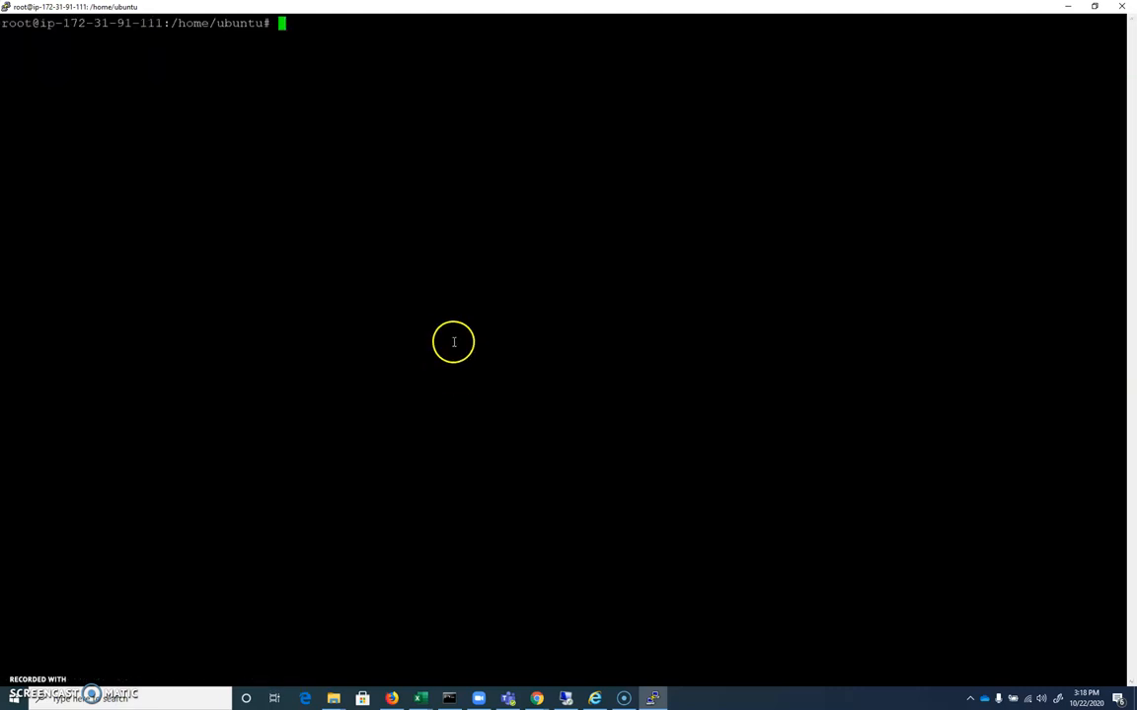
mouse_move(535, 699)
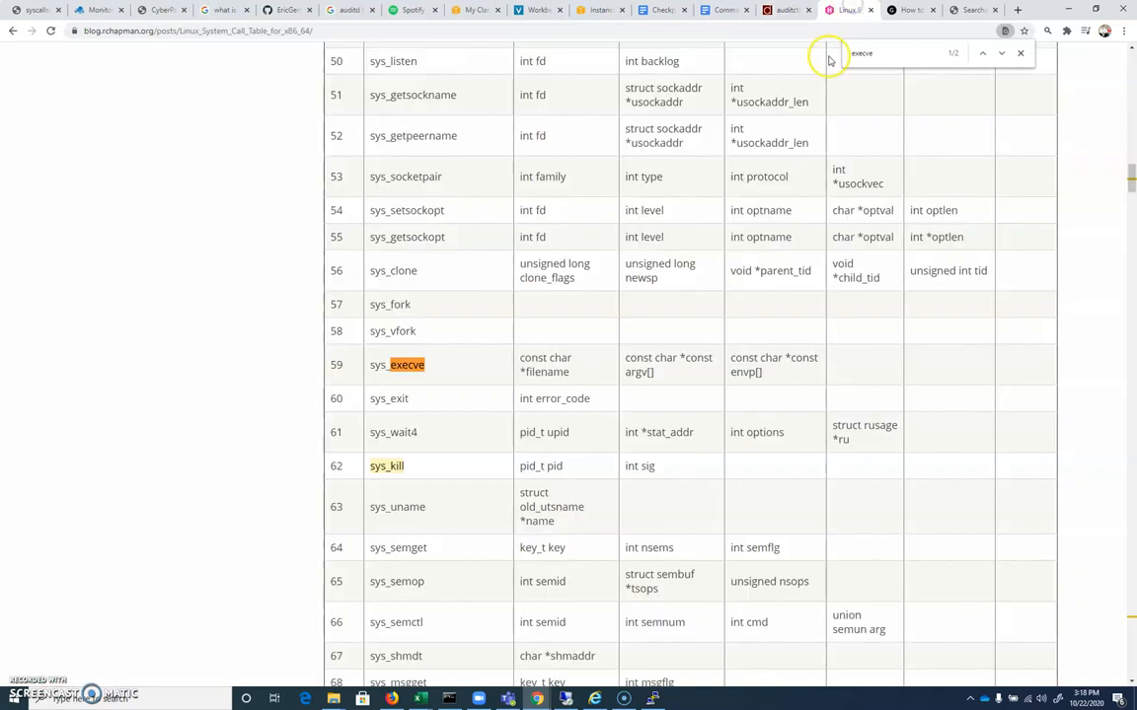
- Search the filippo.io syscall table for chmod and select fchmodat, number 268
left_click(907, 10)
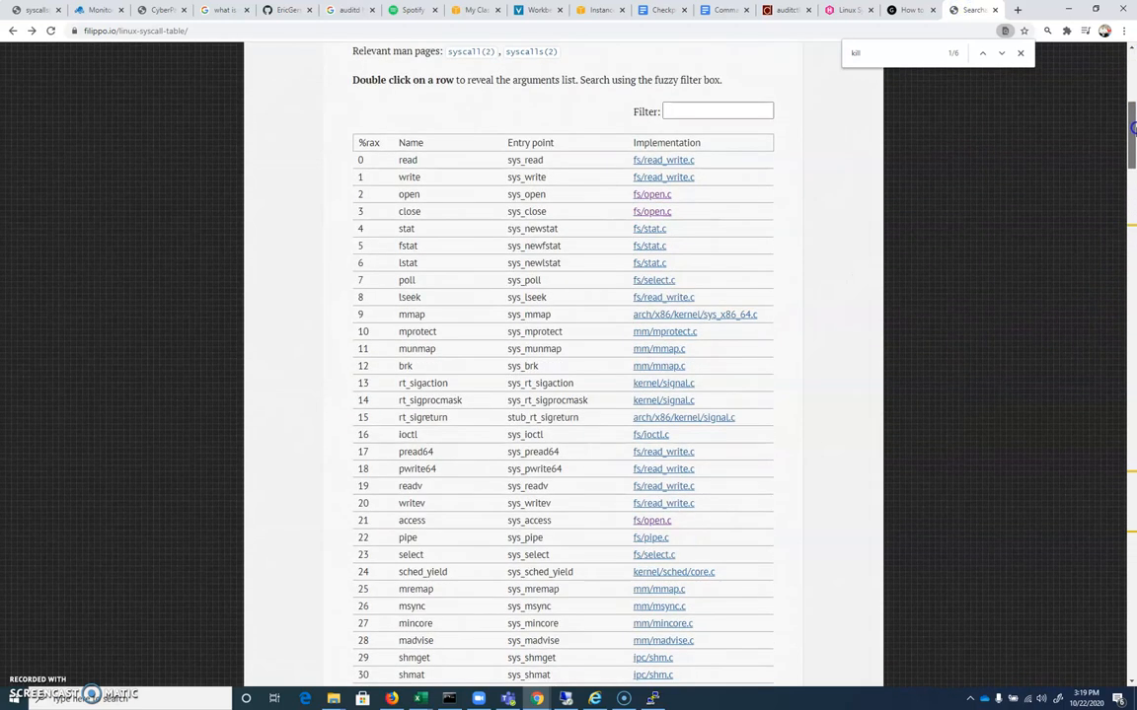
scroll("down", 3)
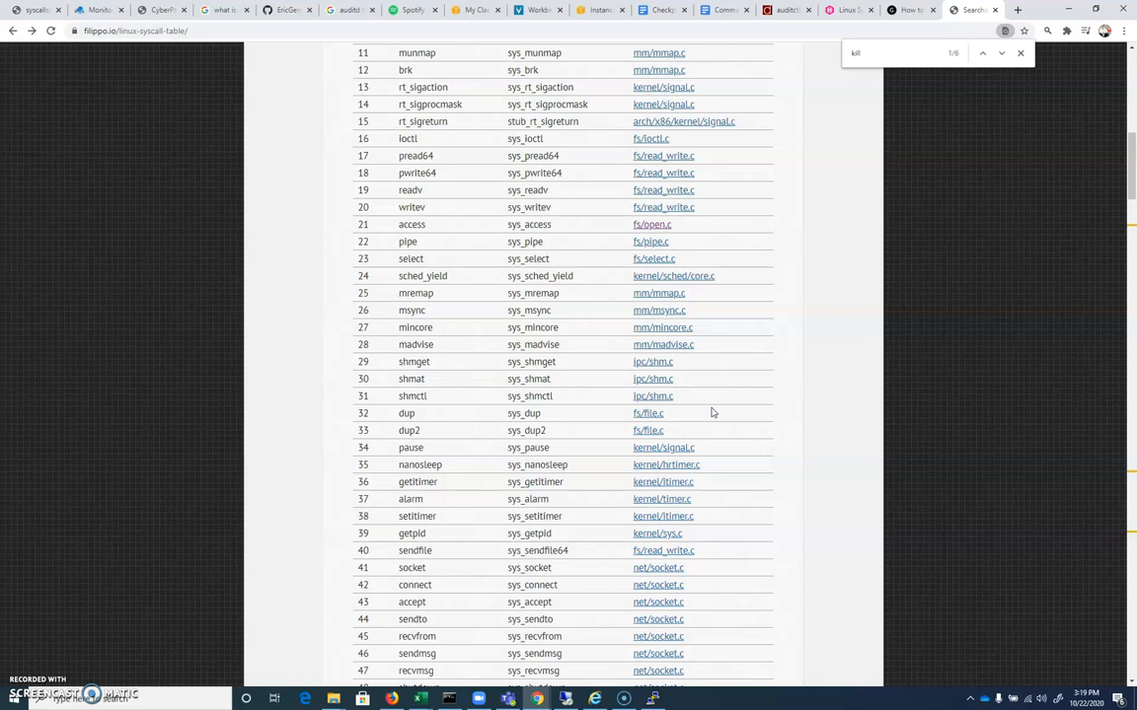
mouse_move(594, 378)
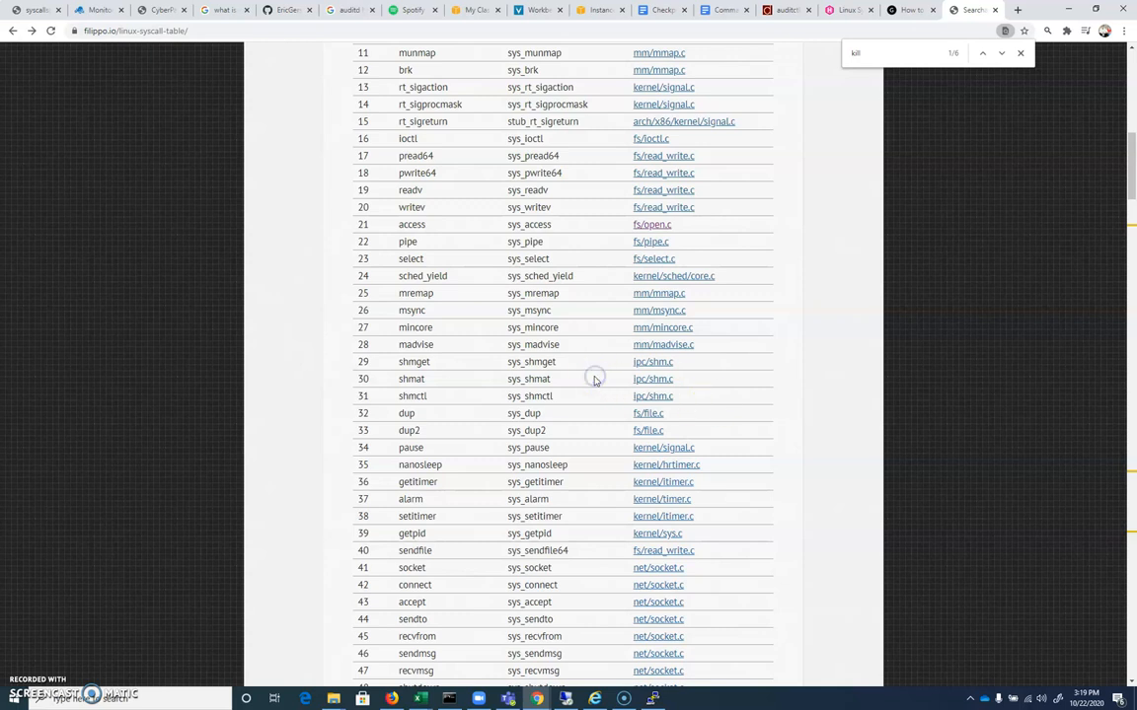
type("c")
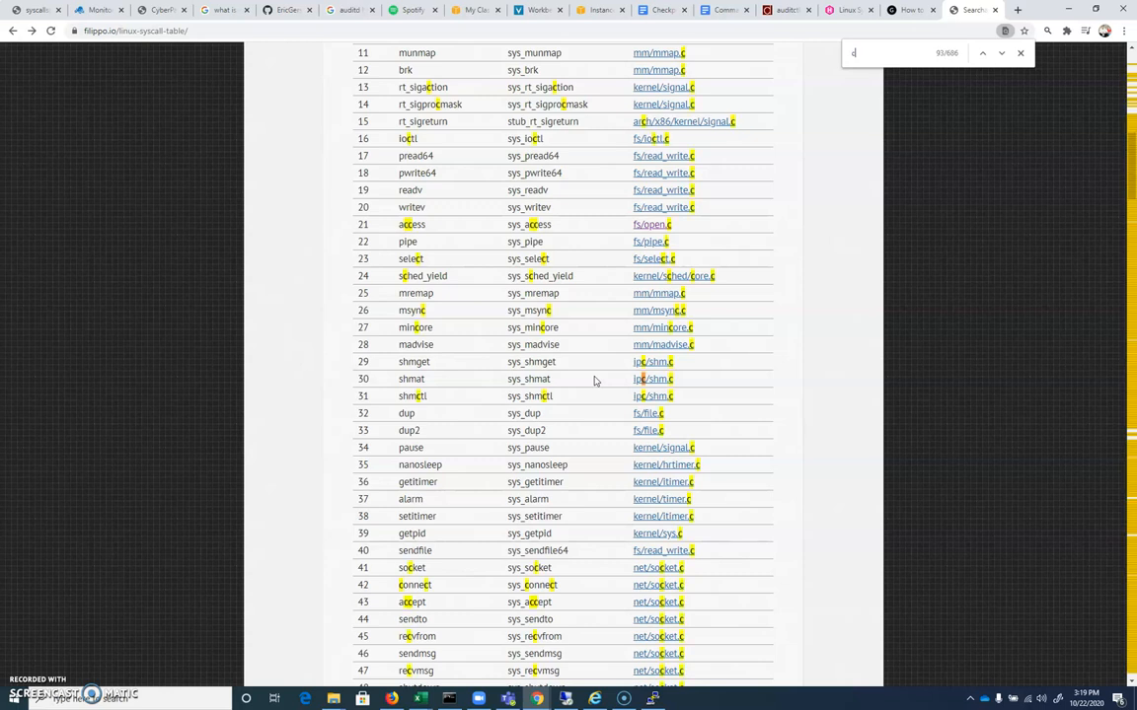
type("chmod")
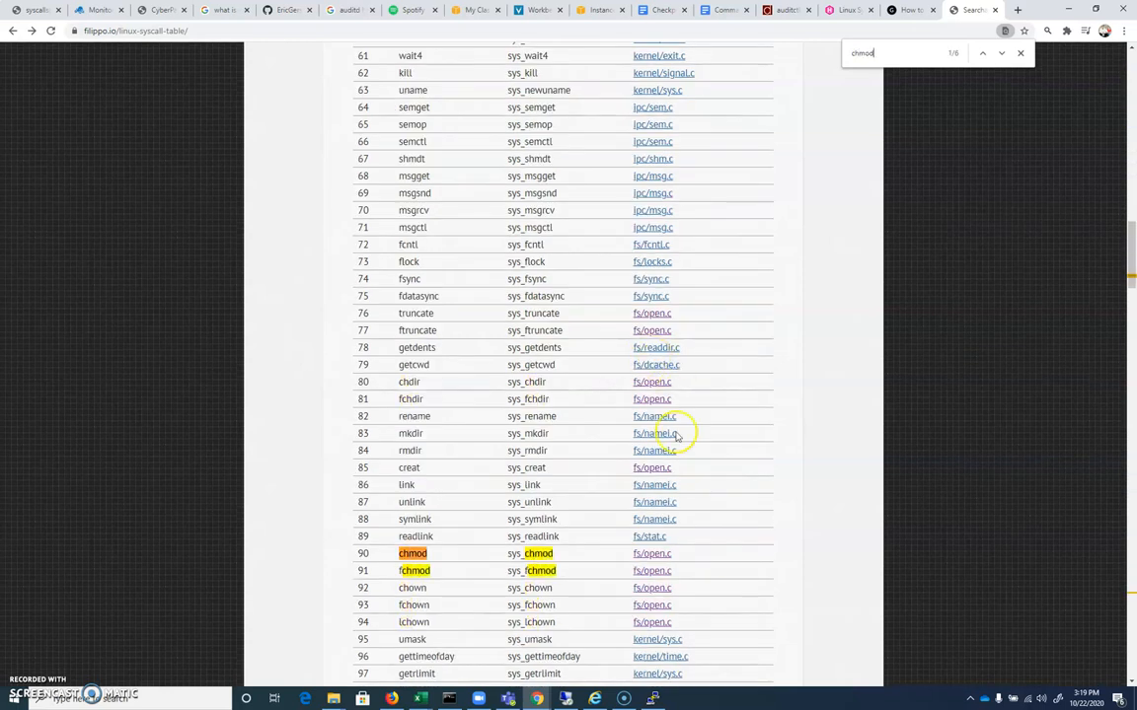
scroll("down", 3)
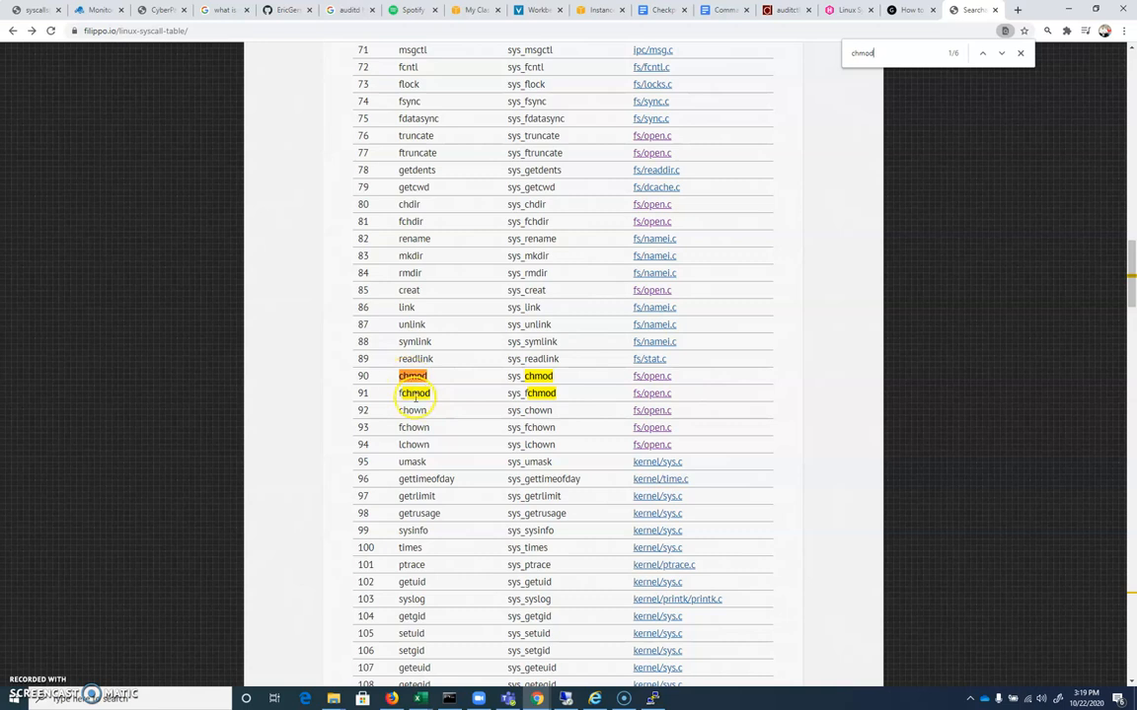
left_click(1000, 53)
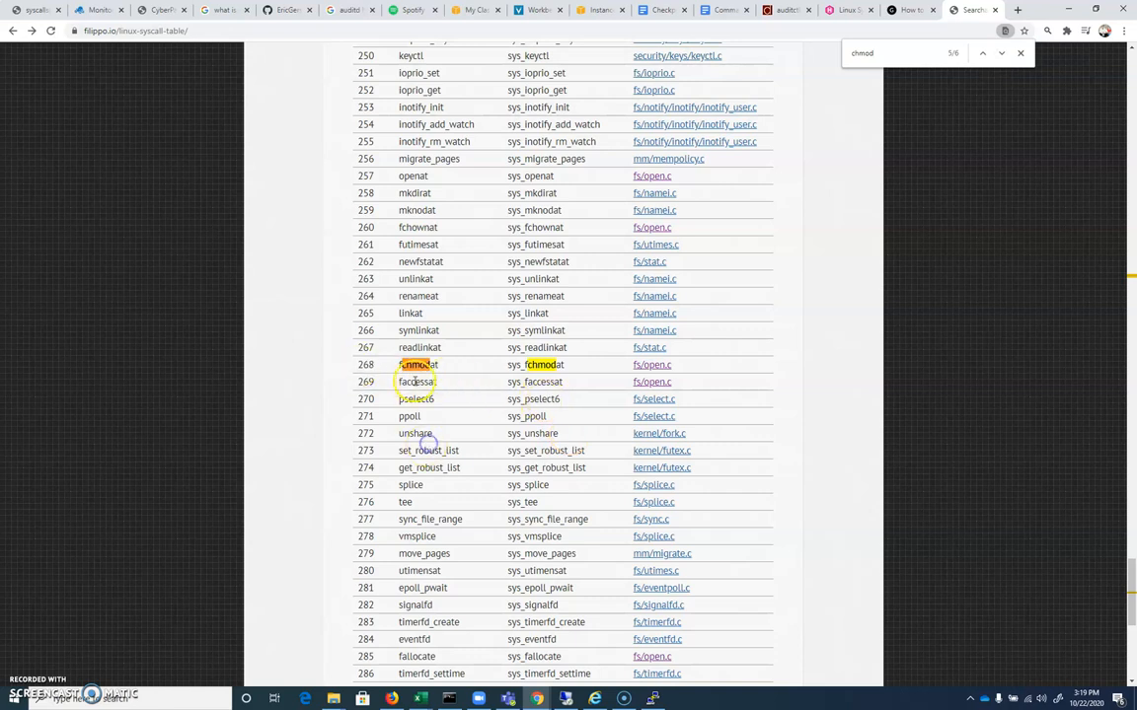
double_click(415, 365)
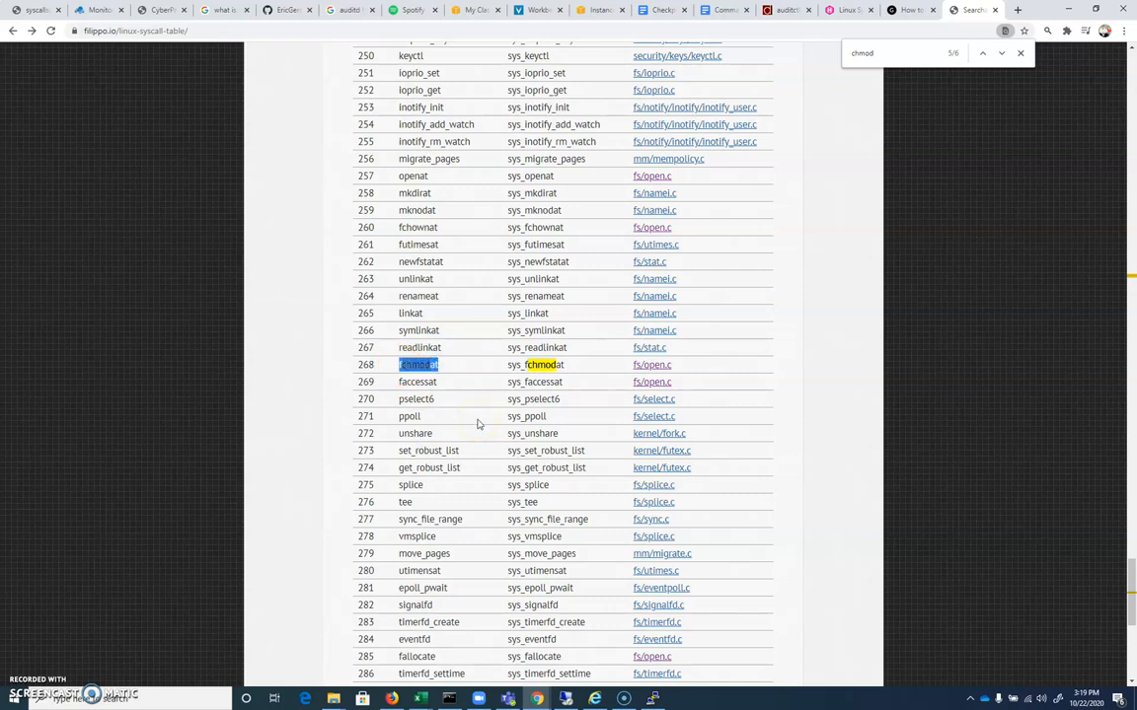
left_click(653, 699)
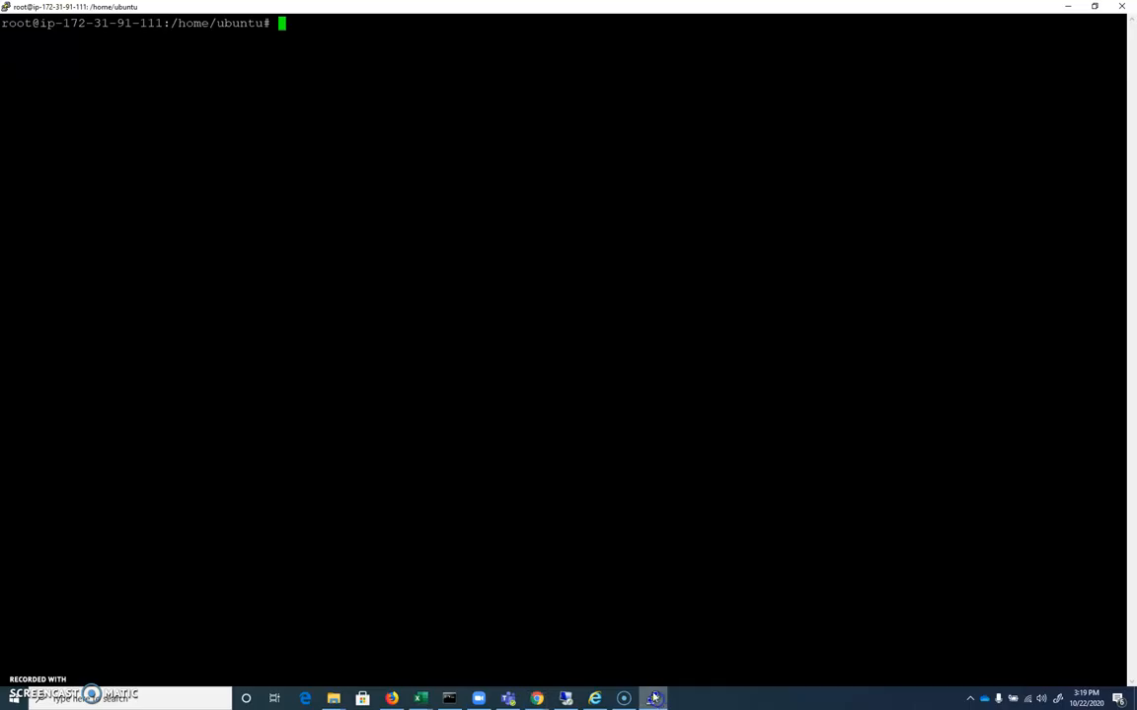
- Step back through command history to the earlier auditctl kill rule
type("kill 2961")
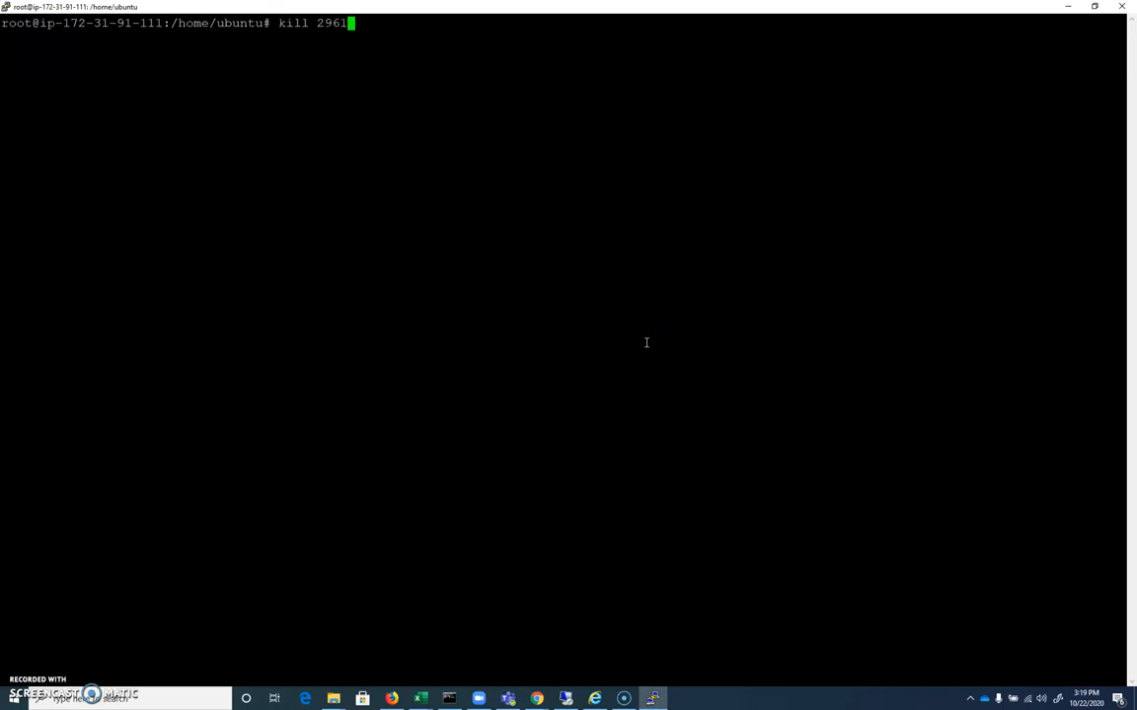
type("ausearch -k beck_kill")
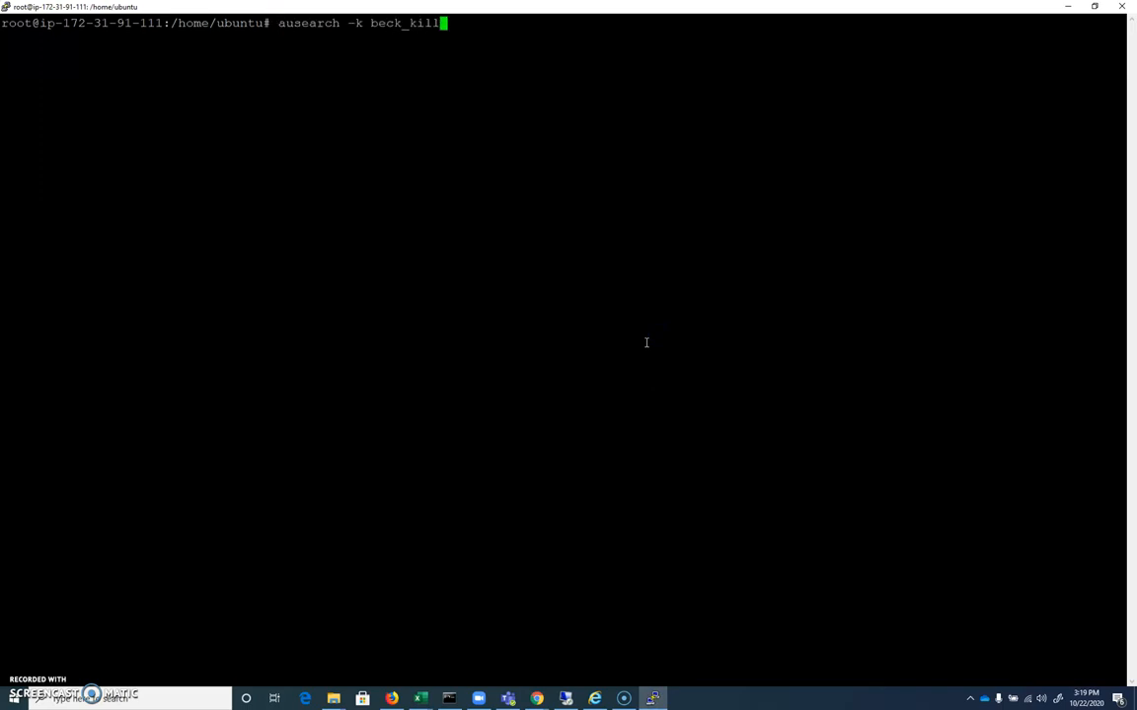
type("ps -ax")
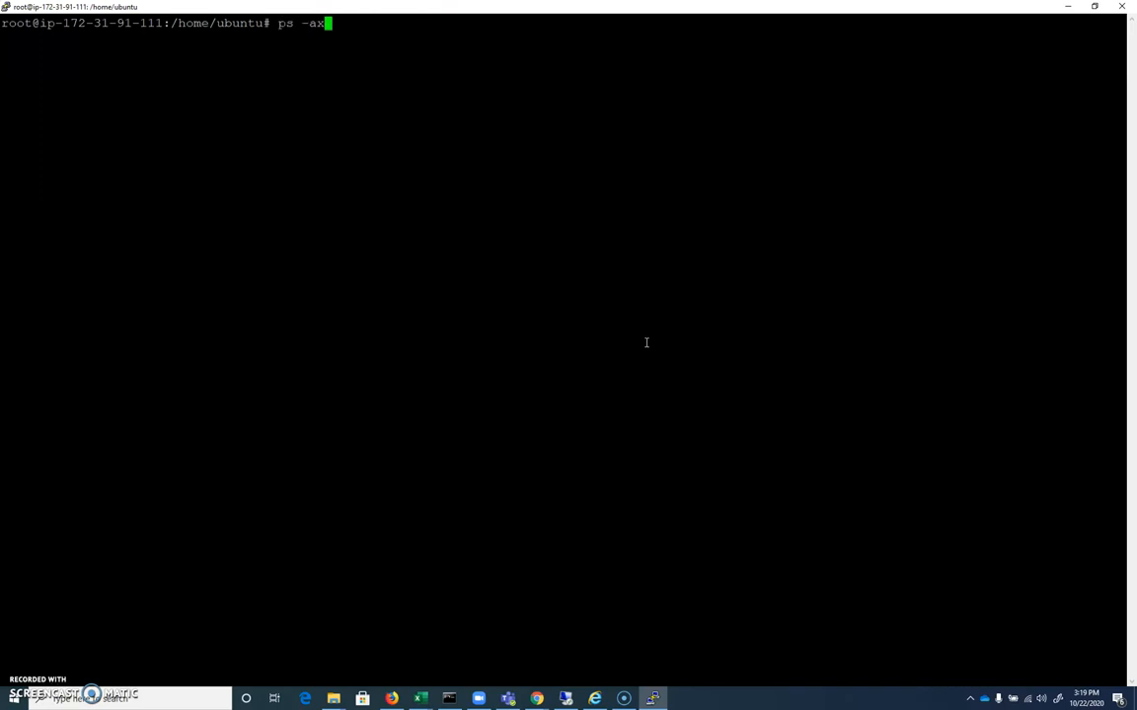
type("auditctl -l")
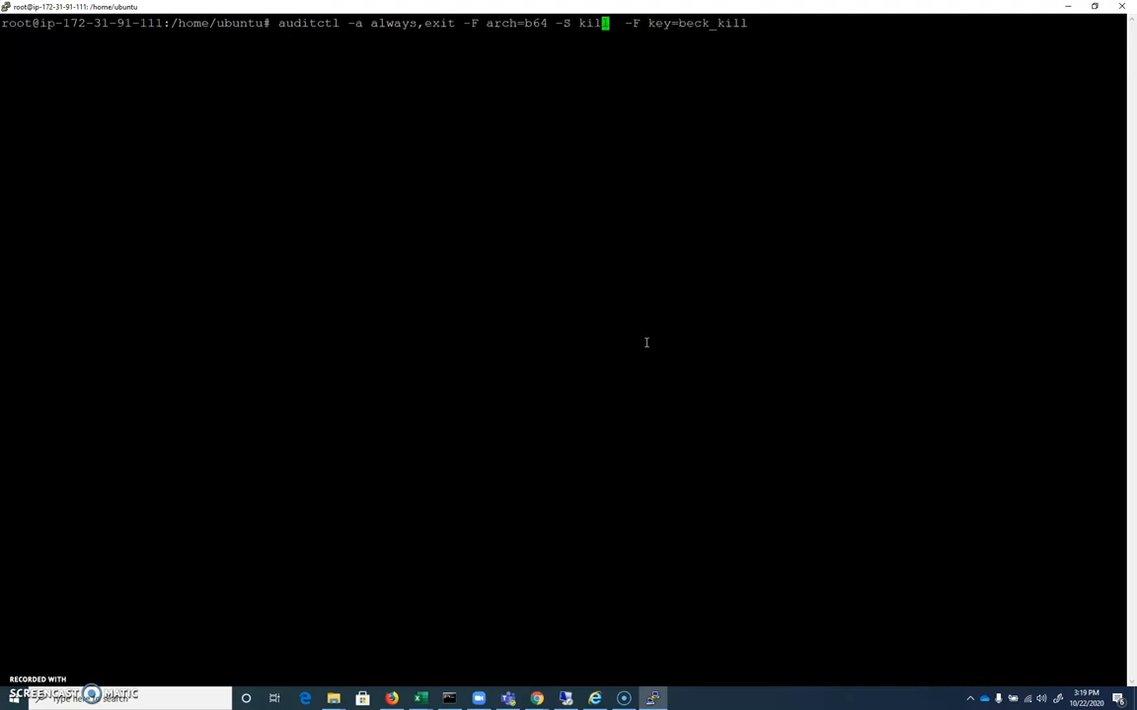
- Change the rule to syscall fchmodat with key beck_permchange and run it
key("BackSpace")
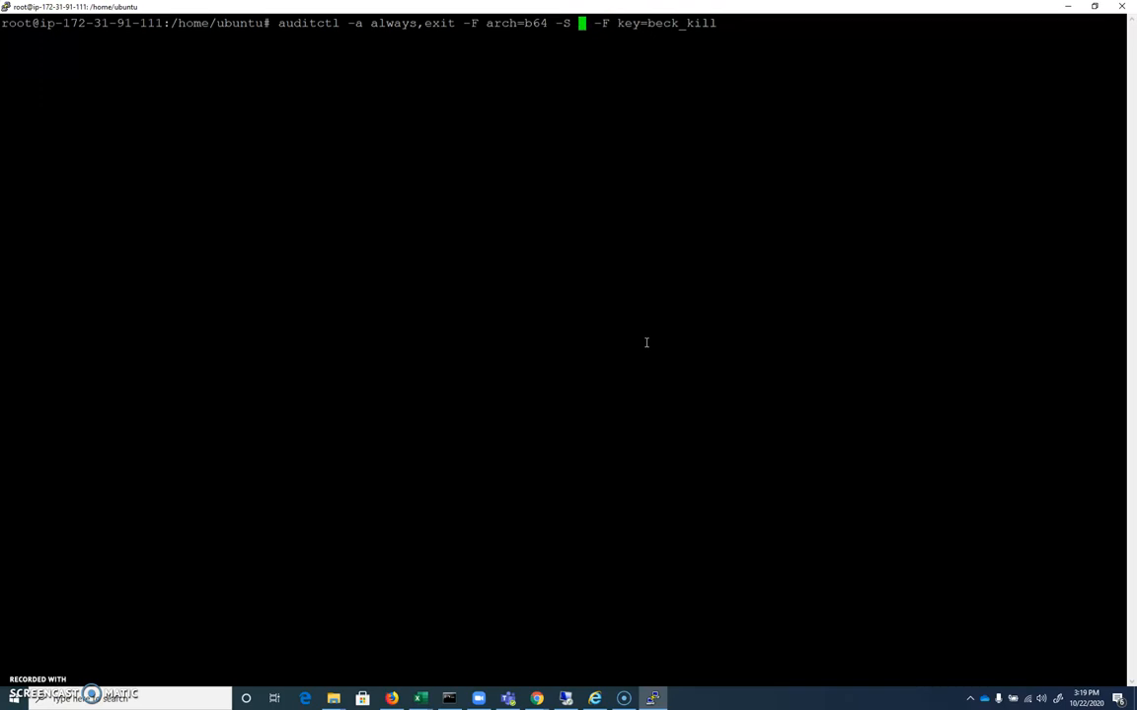
type("fchmod")
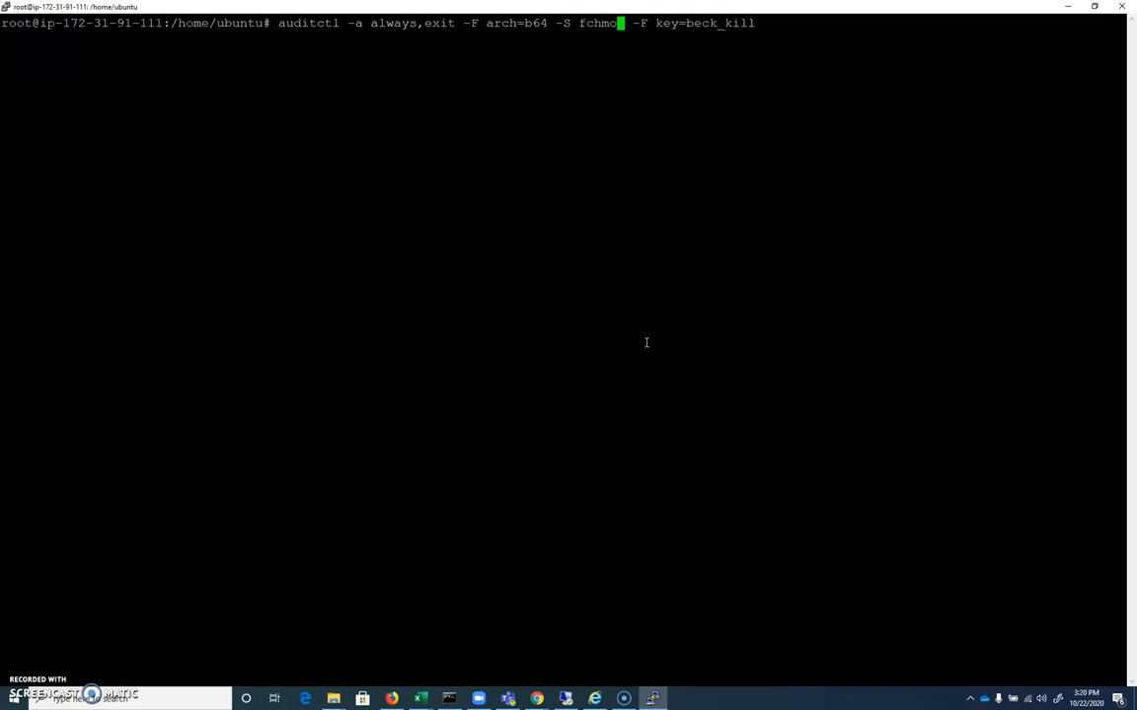
type("at")
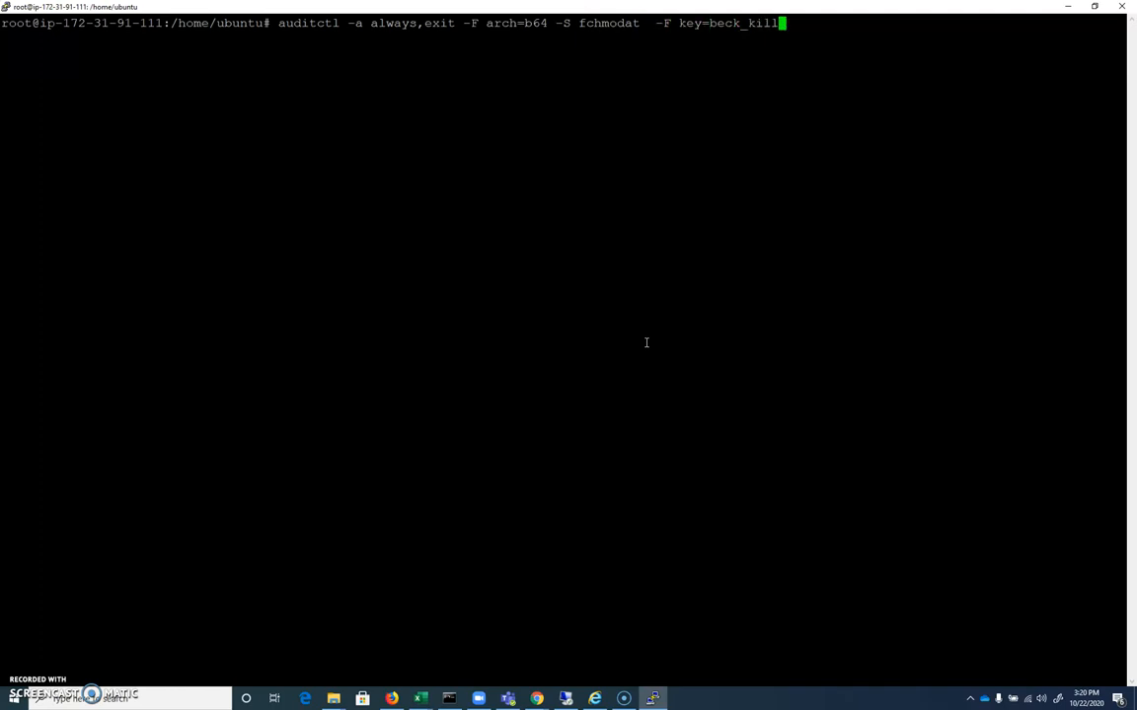
key("BackSpace")
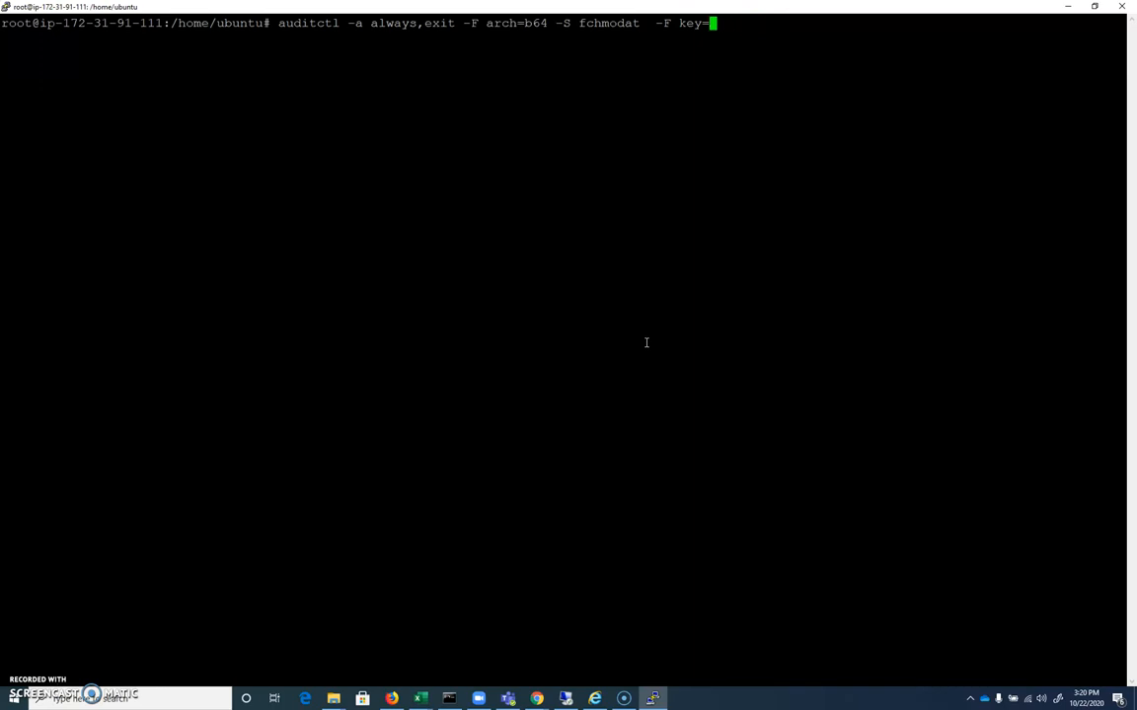
type("beck_per")
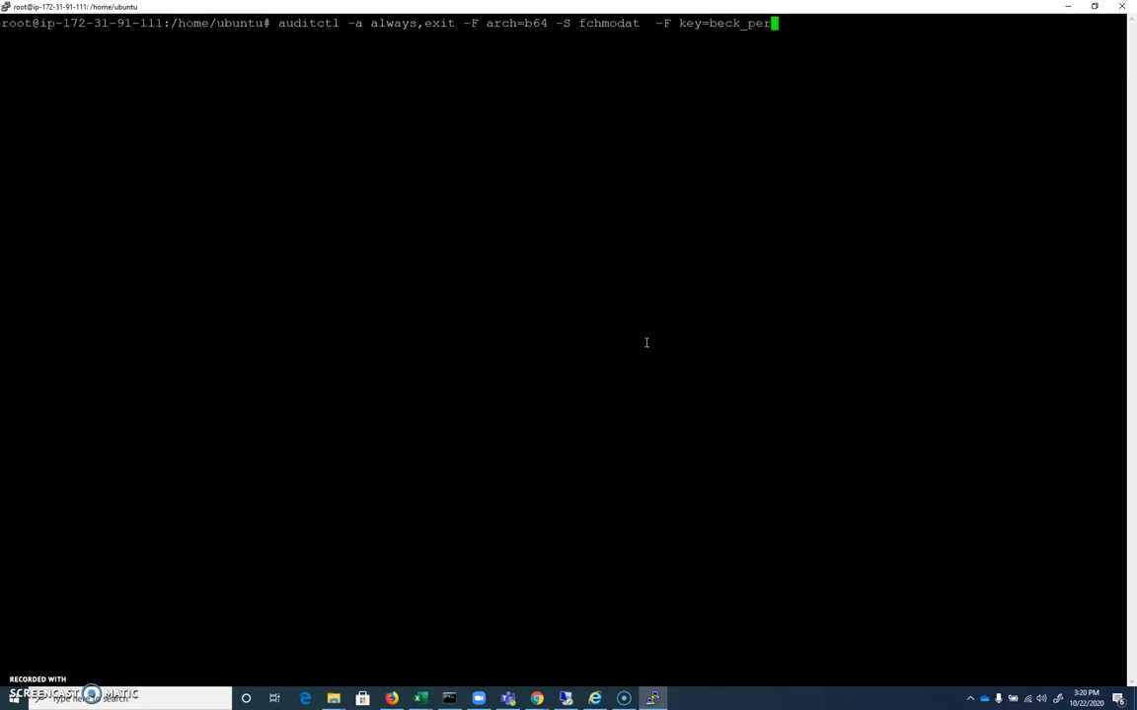
type("mchange")
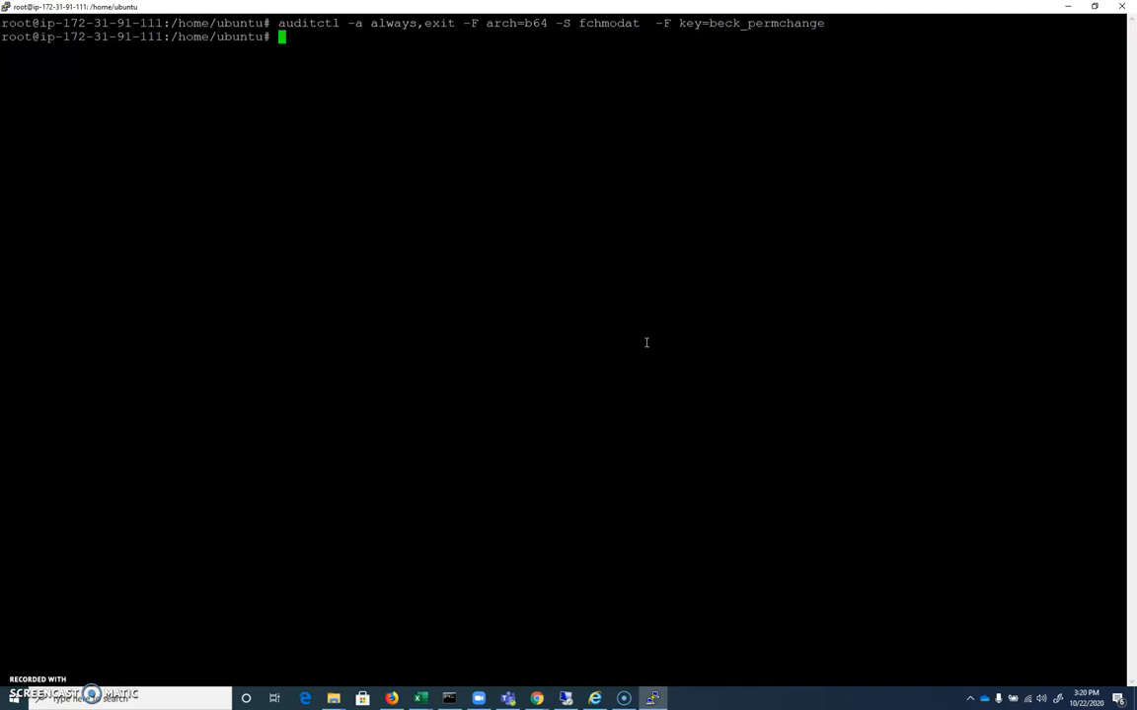
type("echo 1")
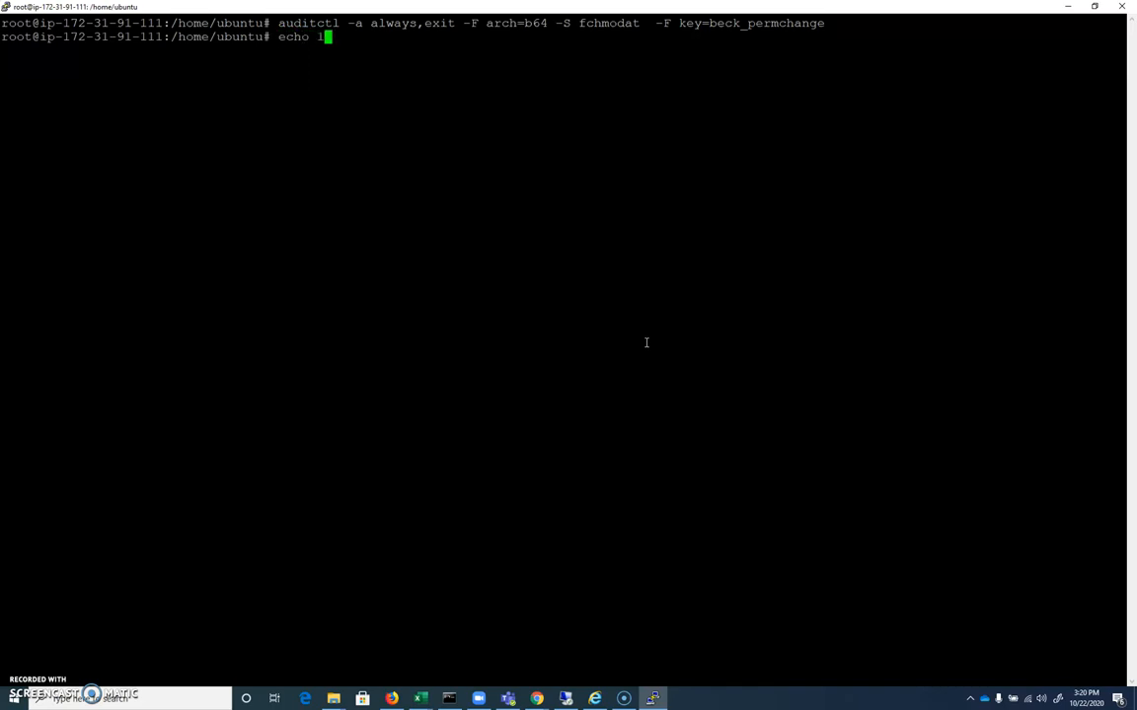
- Write 123 into myfile123.txt with echo and list the folder
type("23 >")
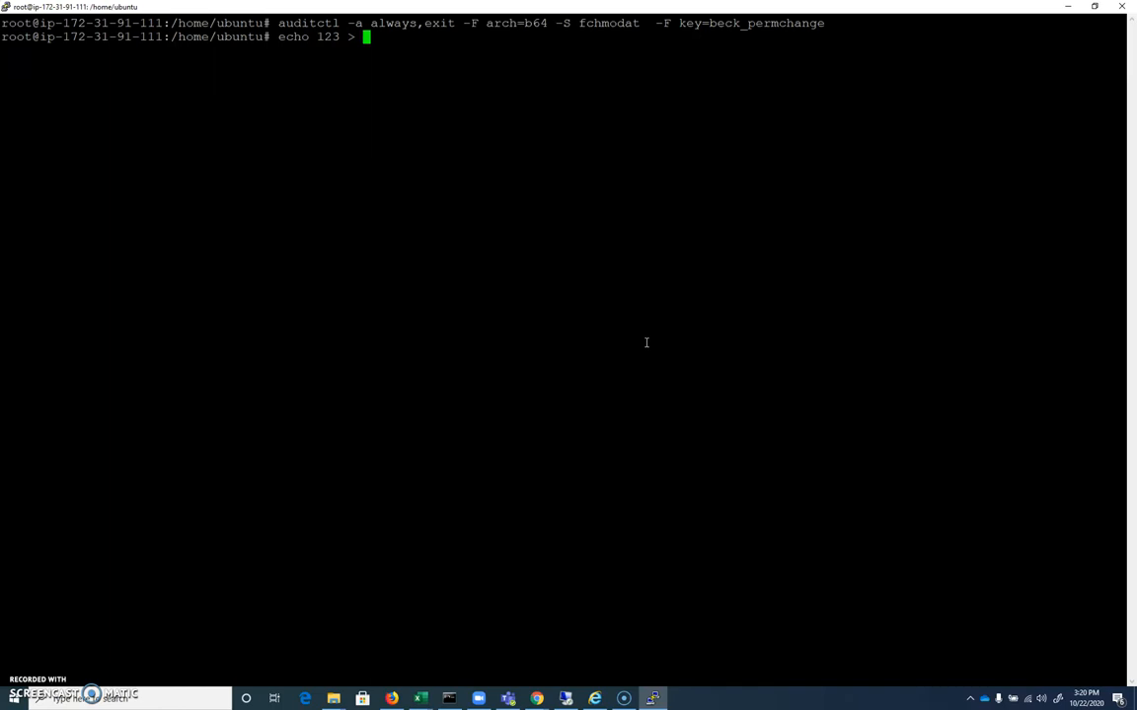
type("m")
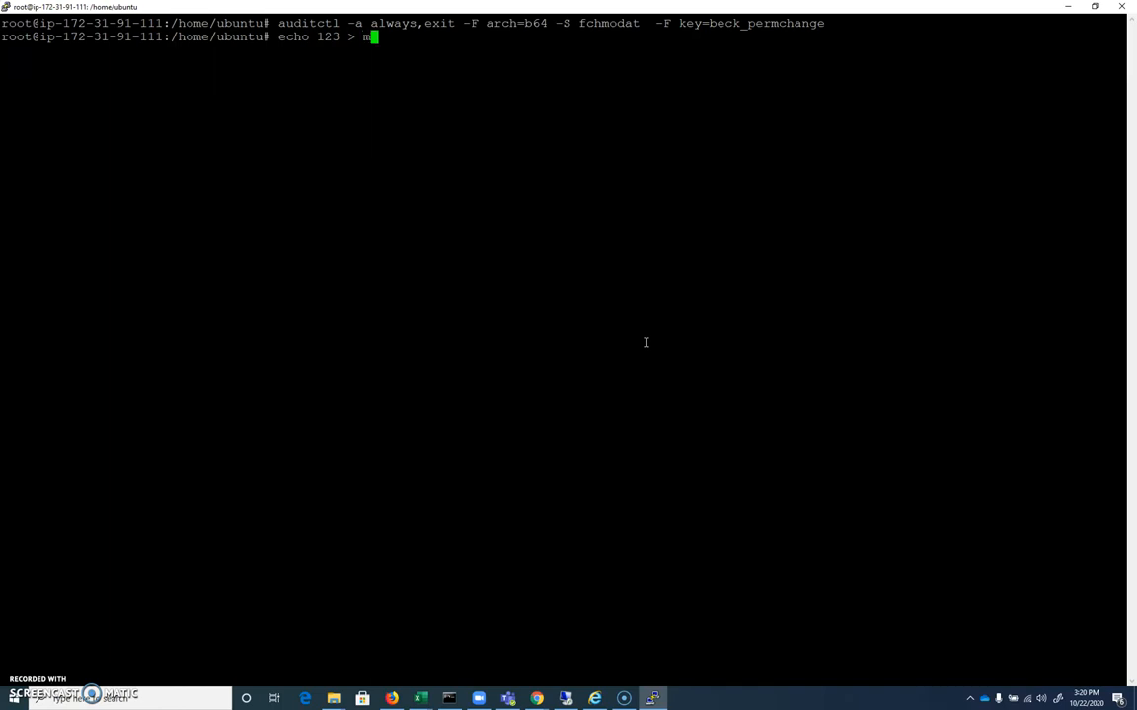
type("yfile123.txt")
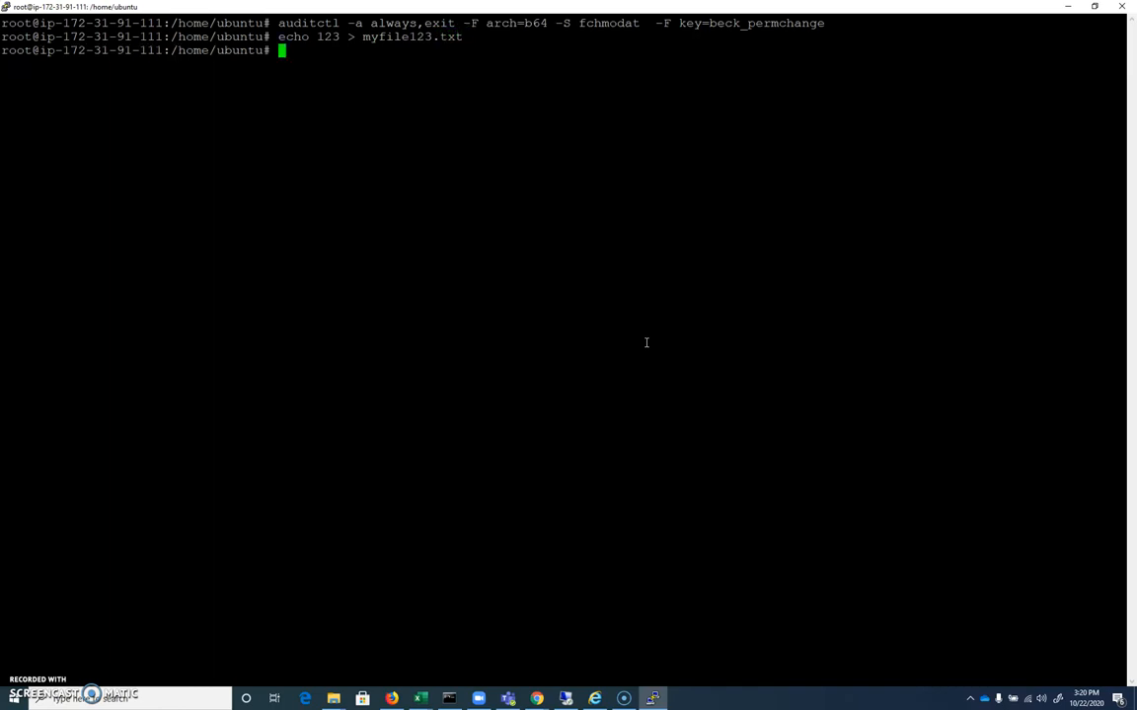
type("ls")
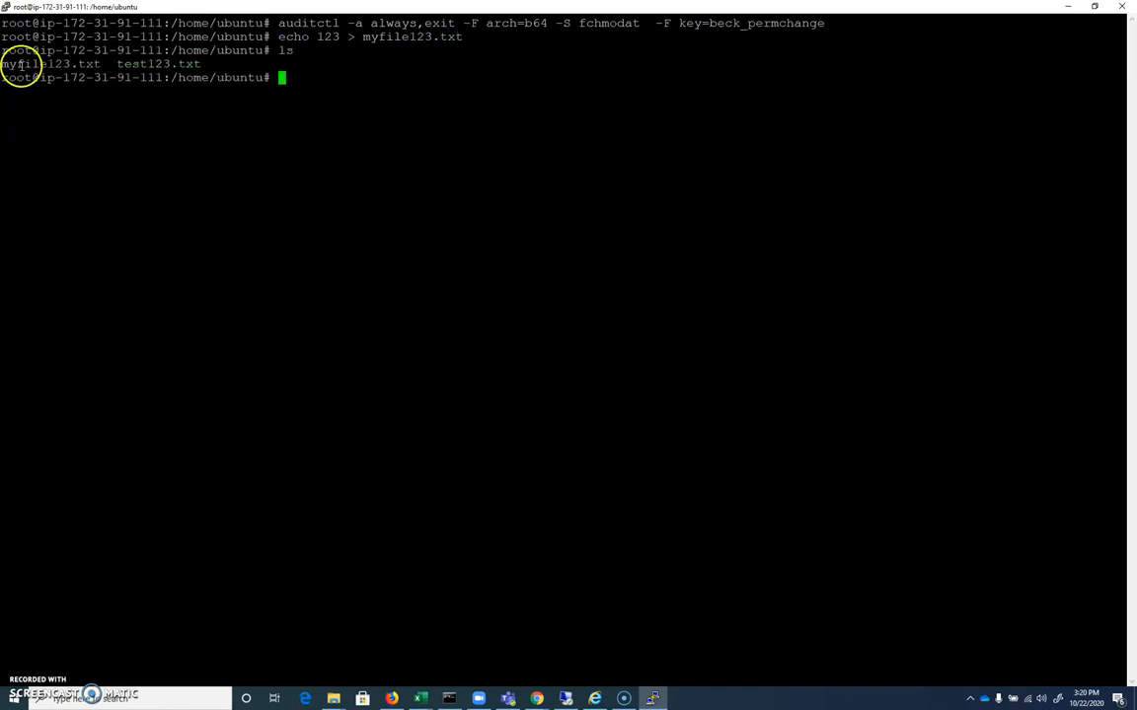
double_click(52, 63)
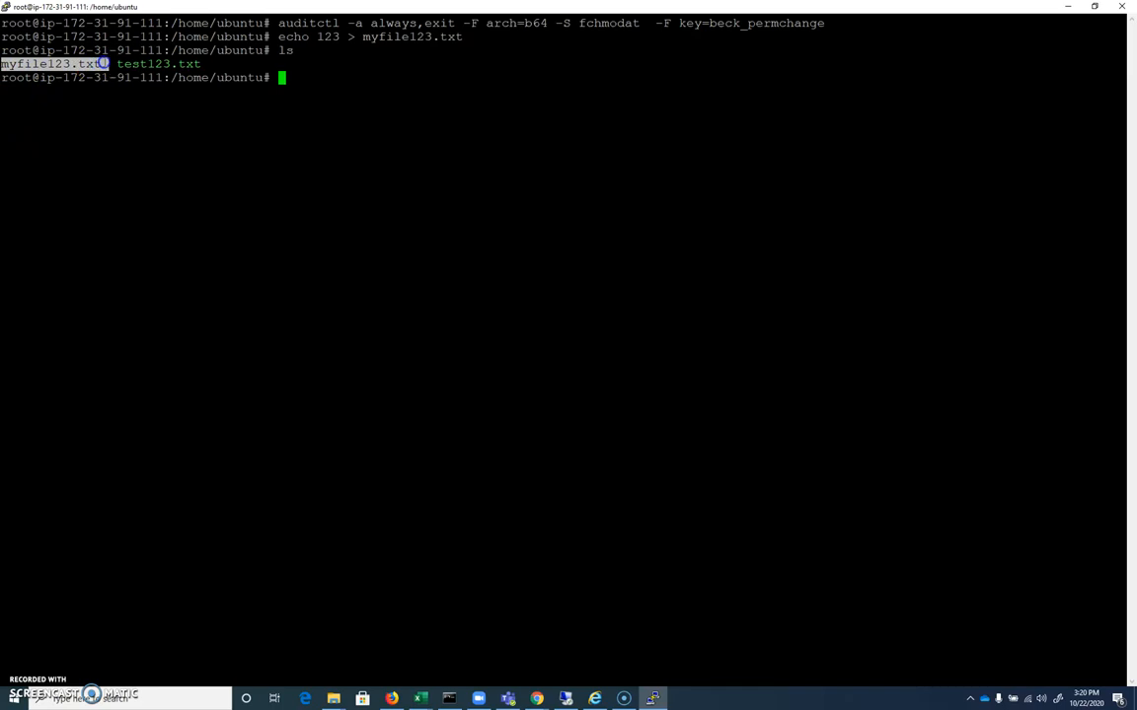
- Remove test123.txt and list all files in detail with ls -alh
type("rm test123.txt")
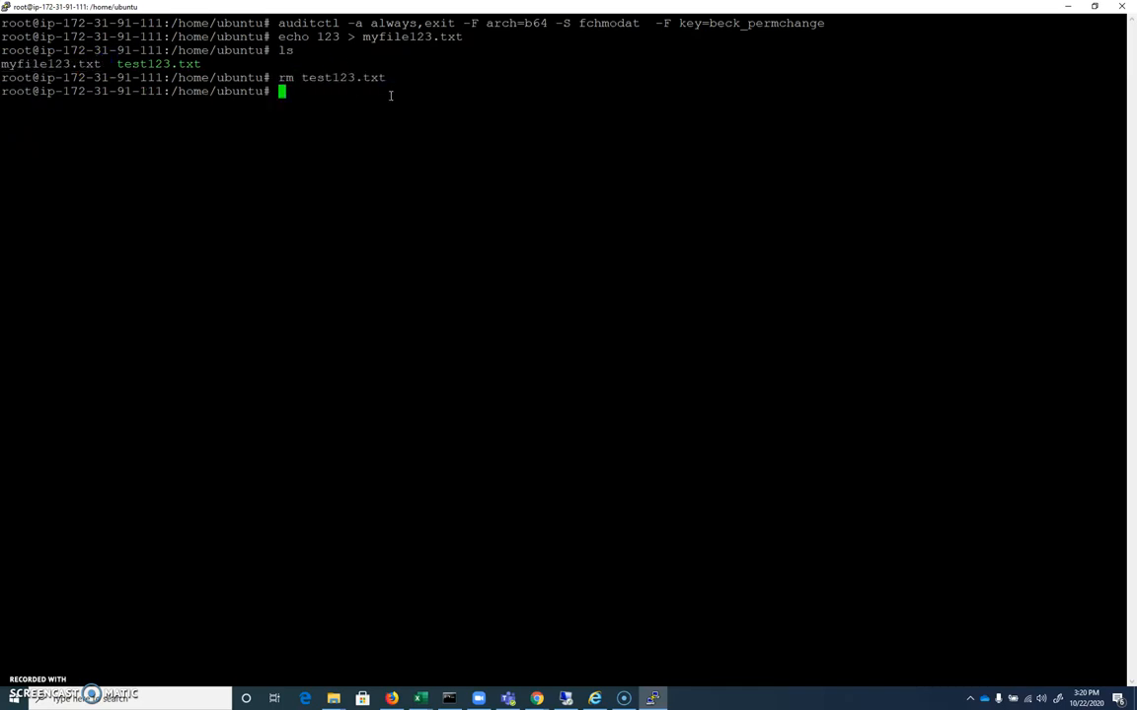
type("ls -alh")
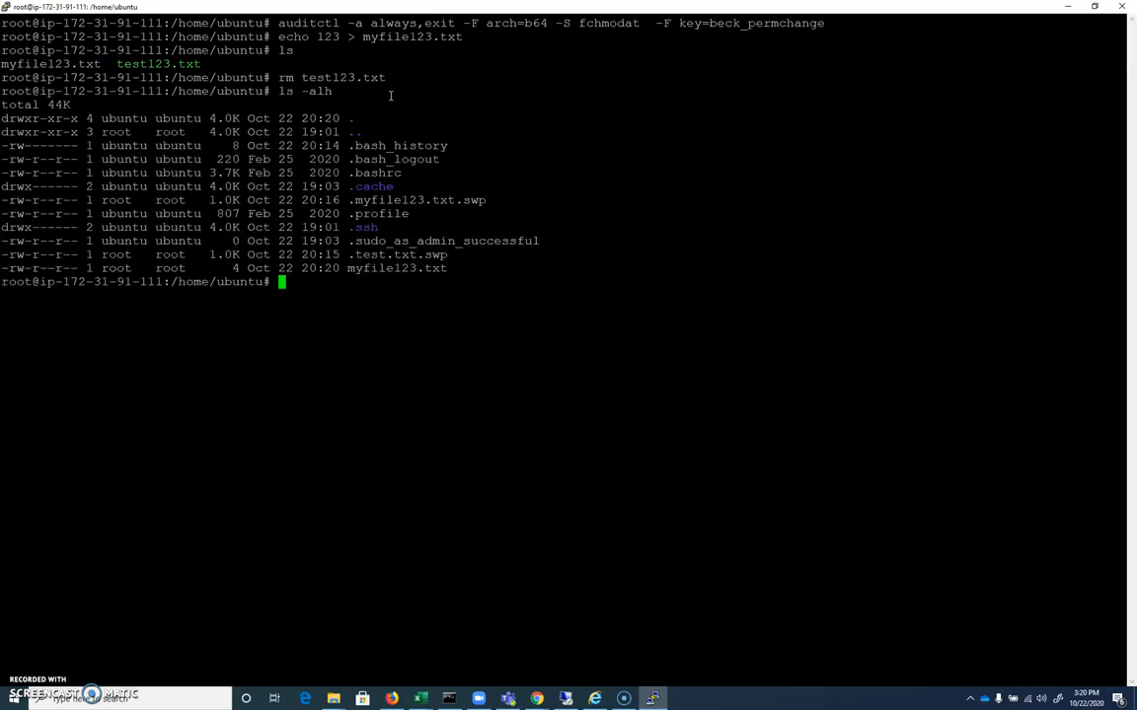
mouse_move(458, 211)
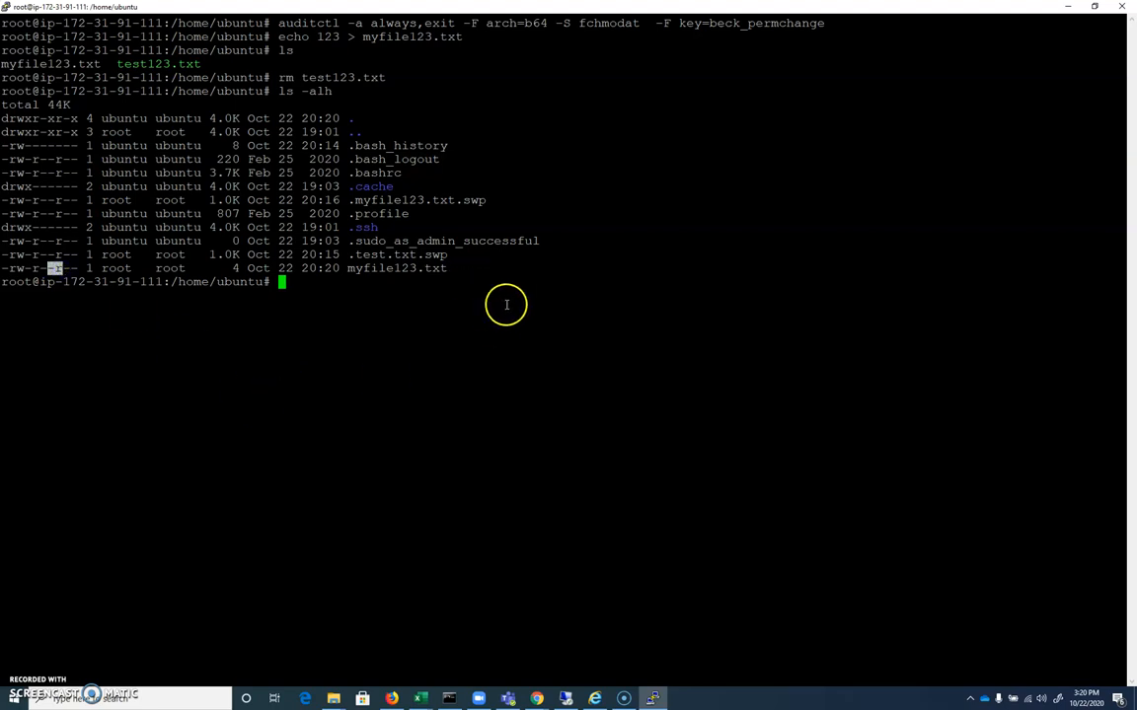
type("fg")
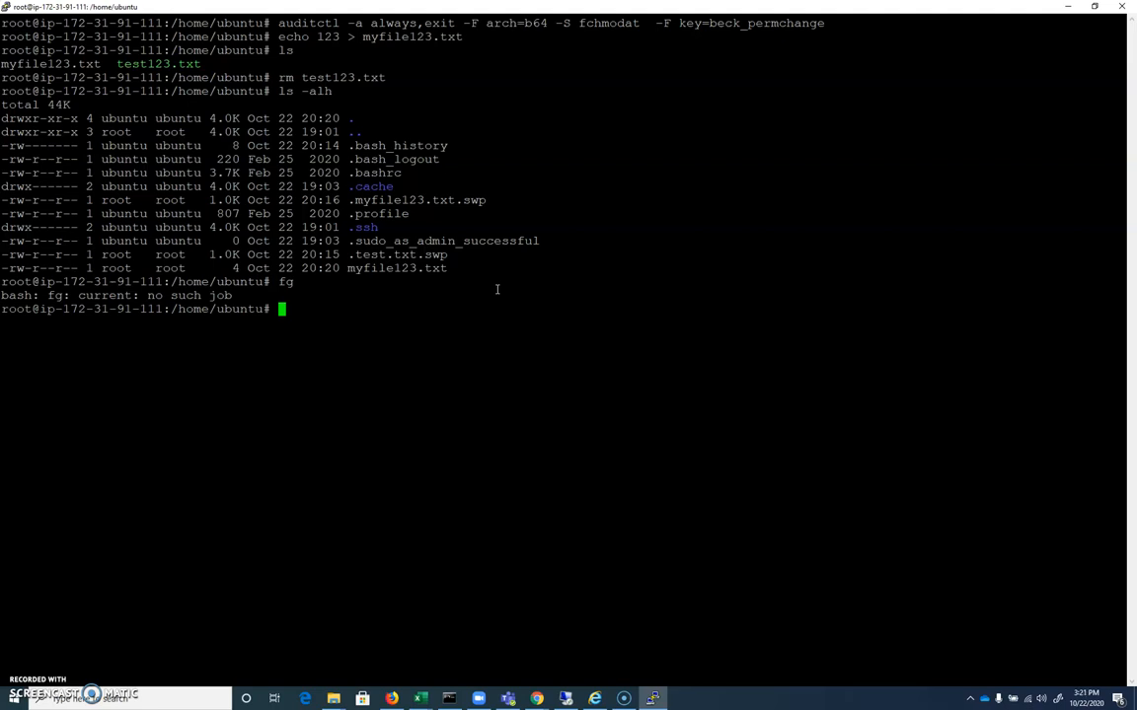
- Set myfile123.txt permissions to 777 with chmod
type("chmod")
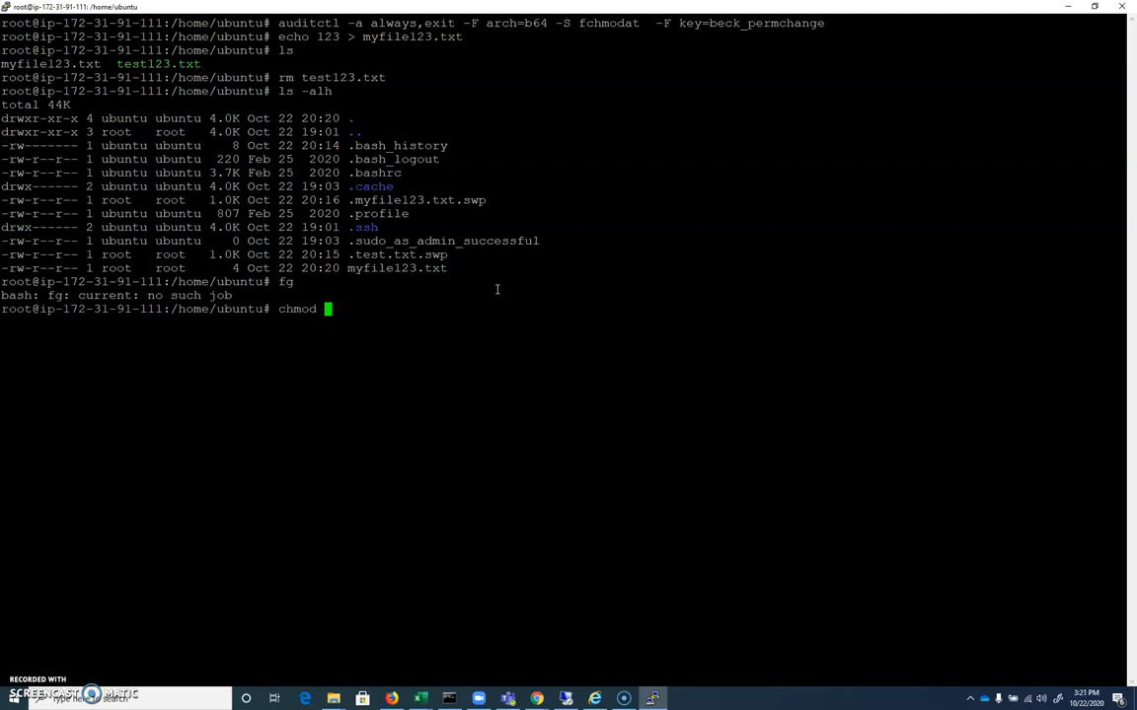
type("777")
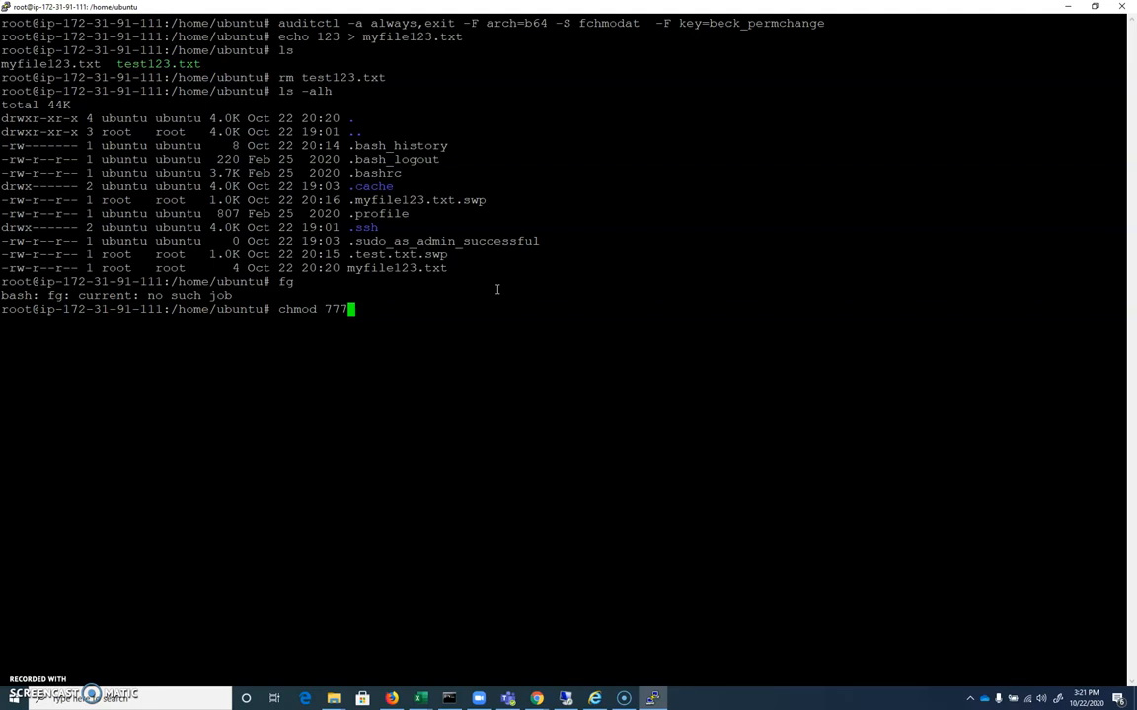
type("m")
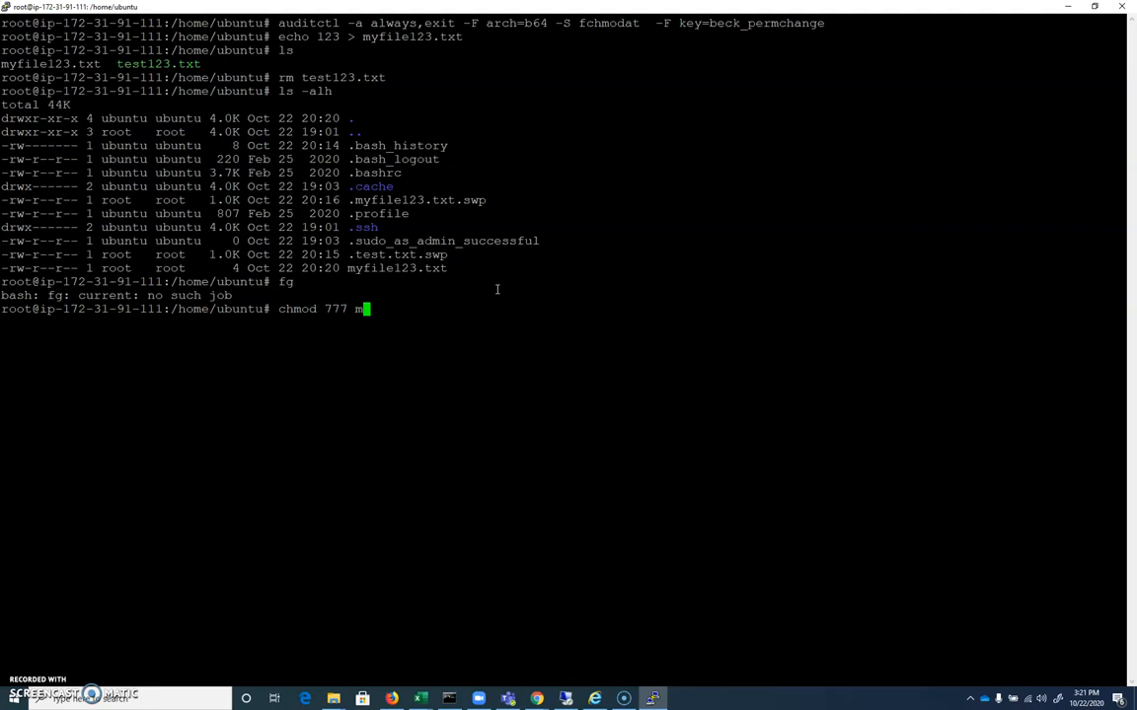
type("yfile123.txt")
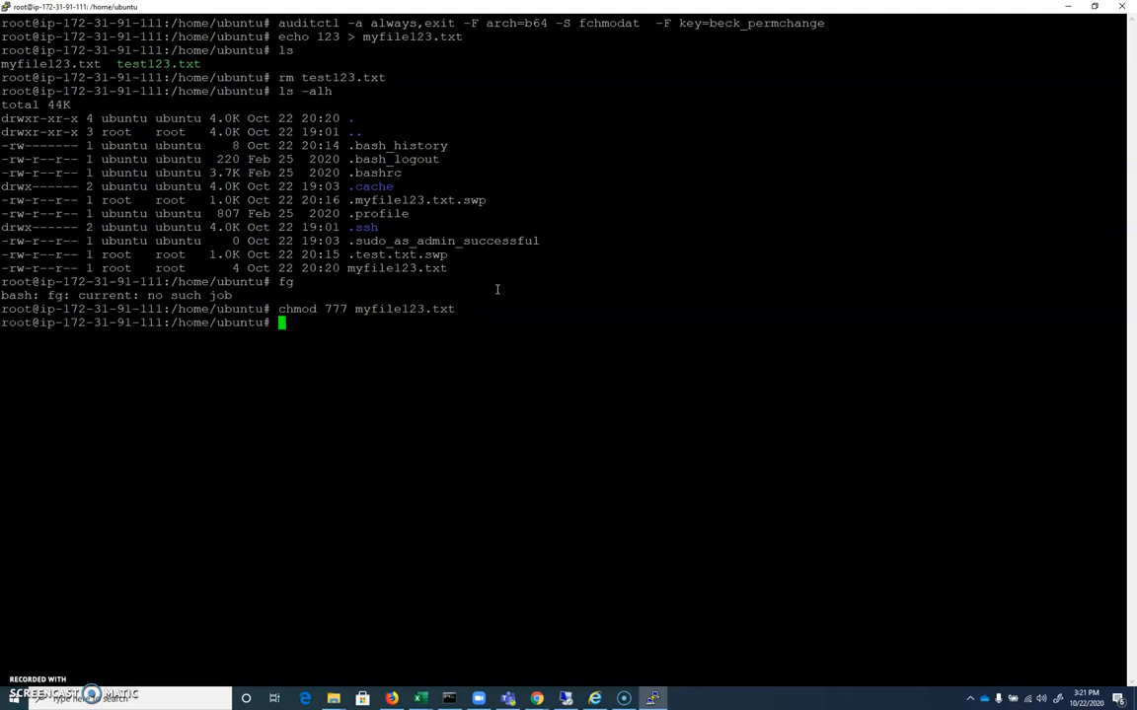
- Search the audit log with ausearch -k beck_permchange
type("ausearch")
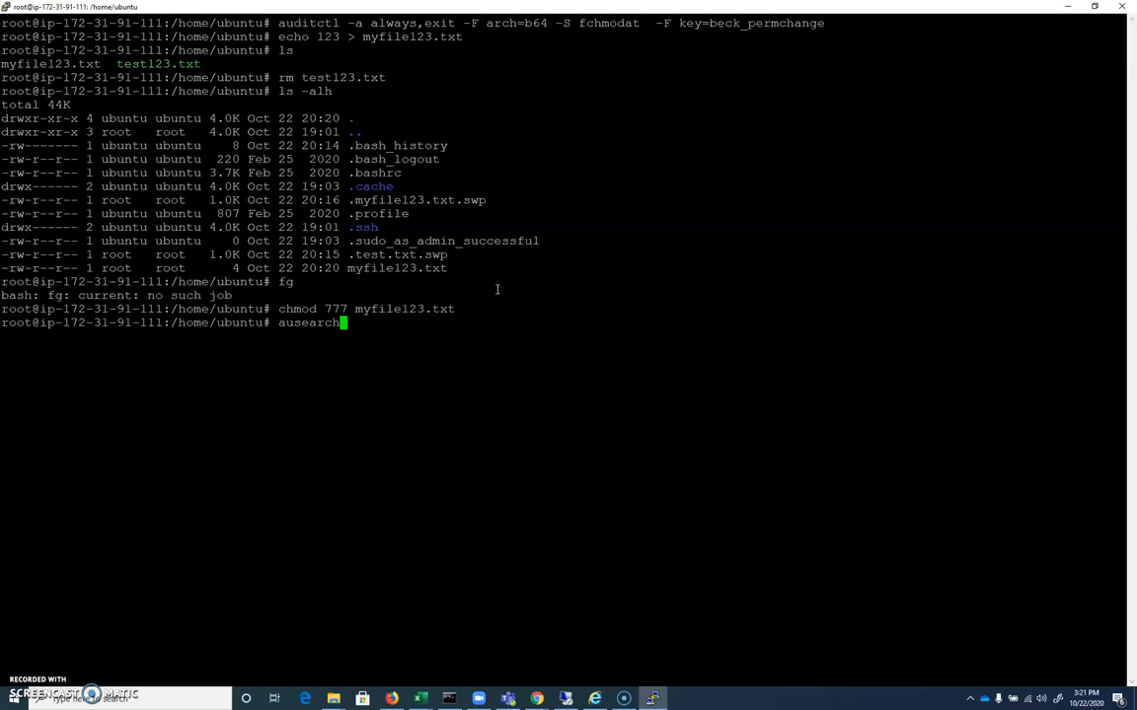
type("-k")
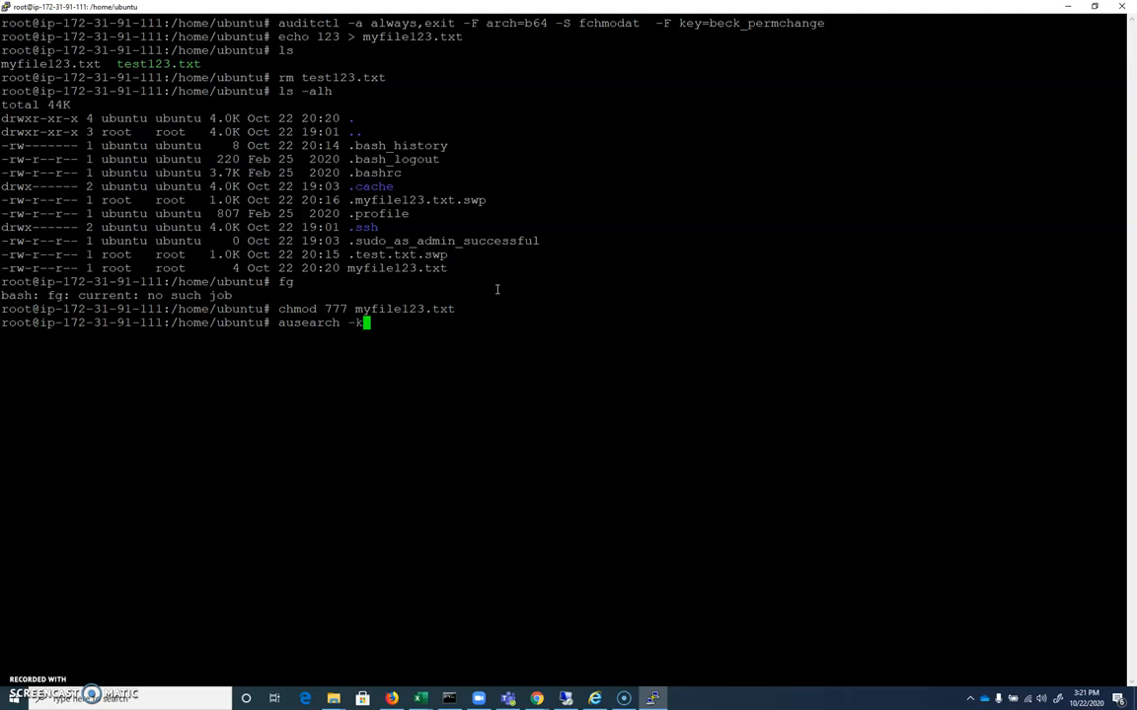
type("beck_")
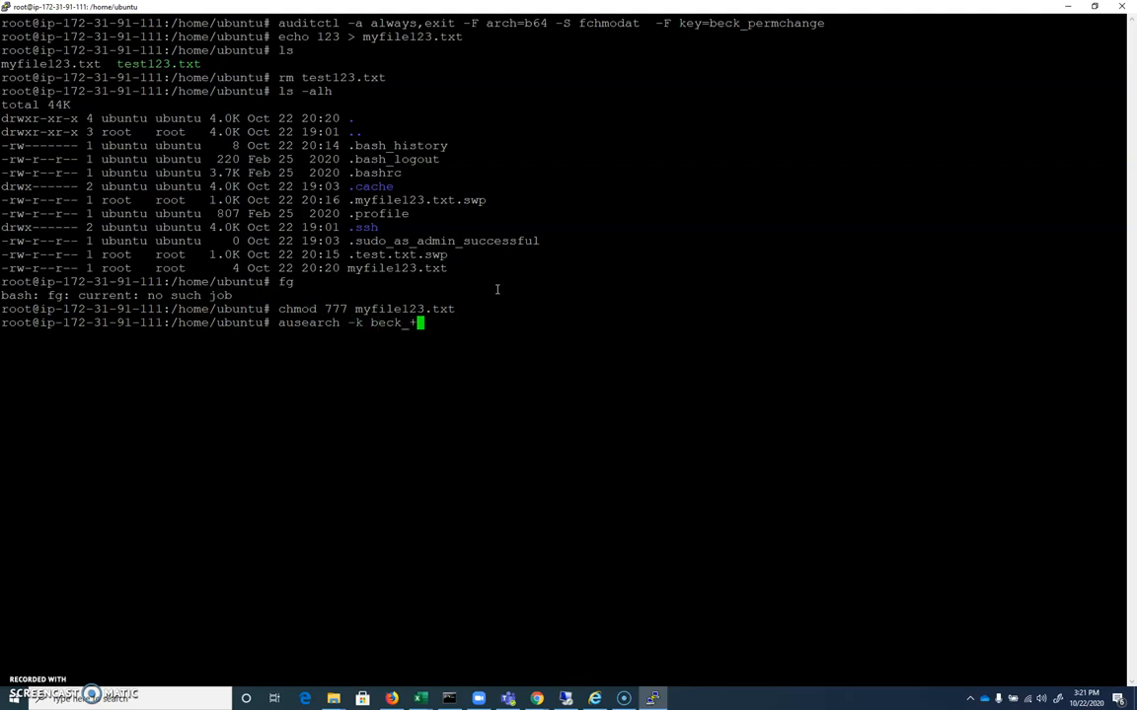
type("permch")
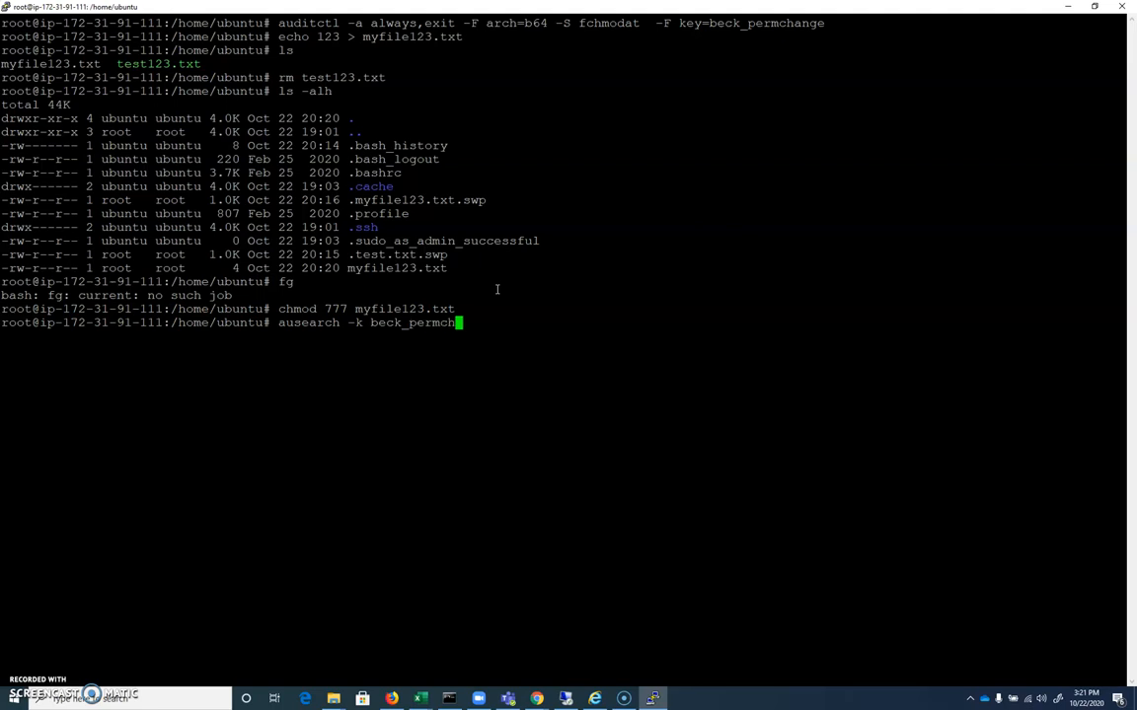
type("ange")
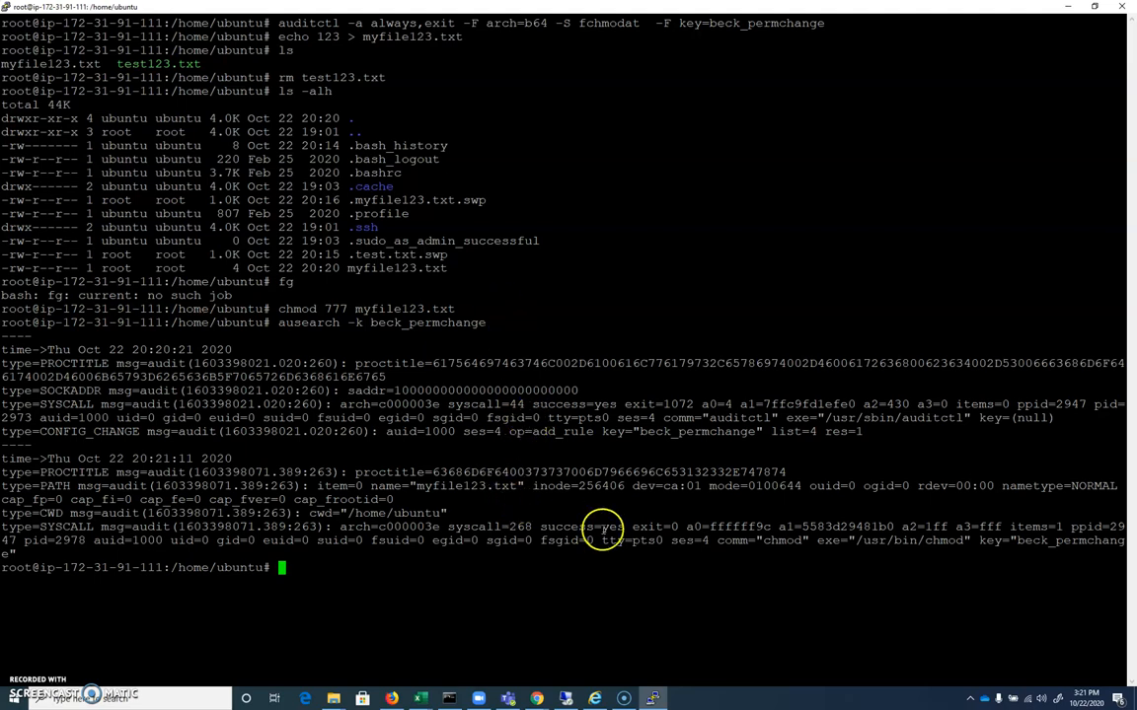
mouse_move(114, 528)
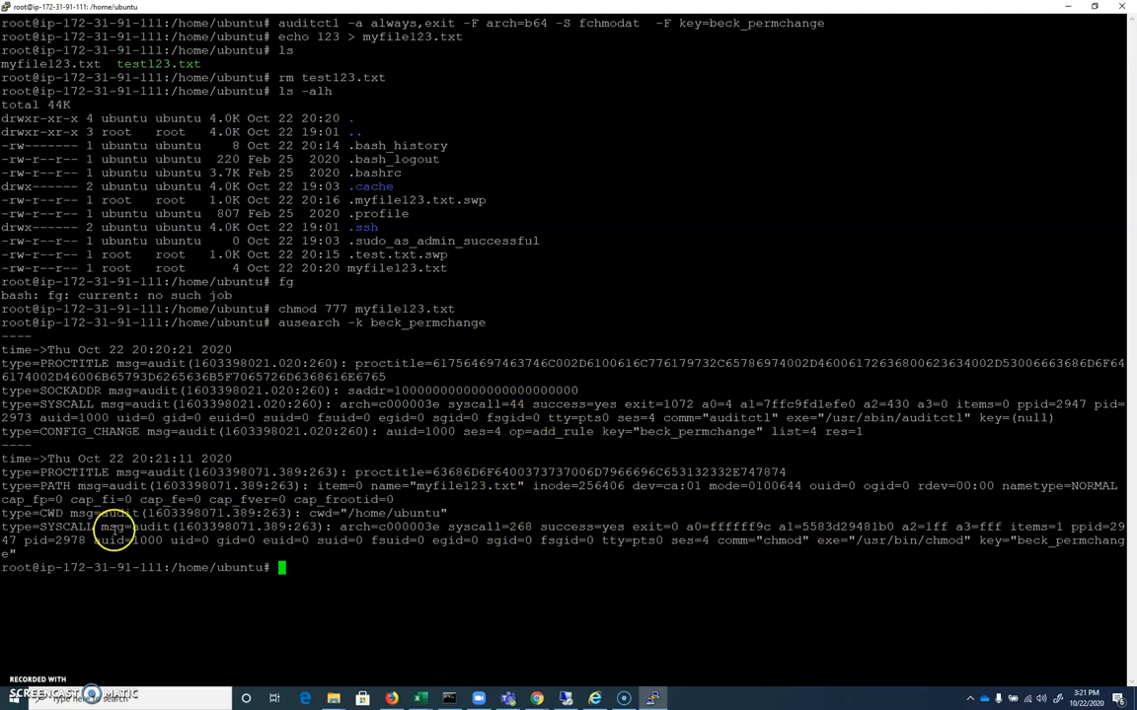
mouse_move(461, 529)
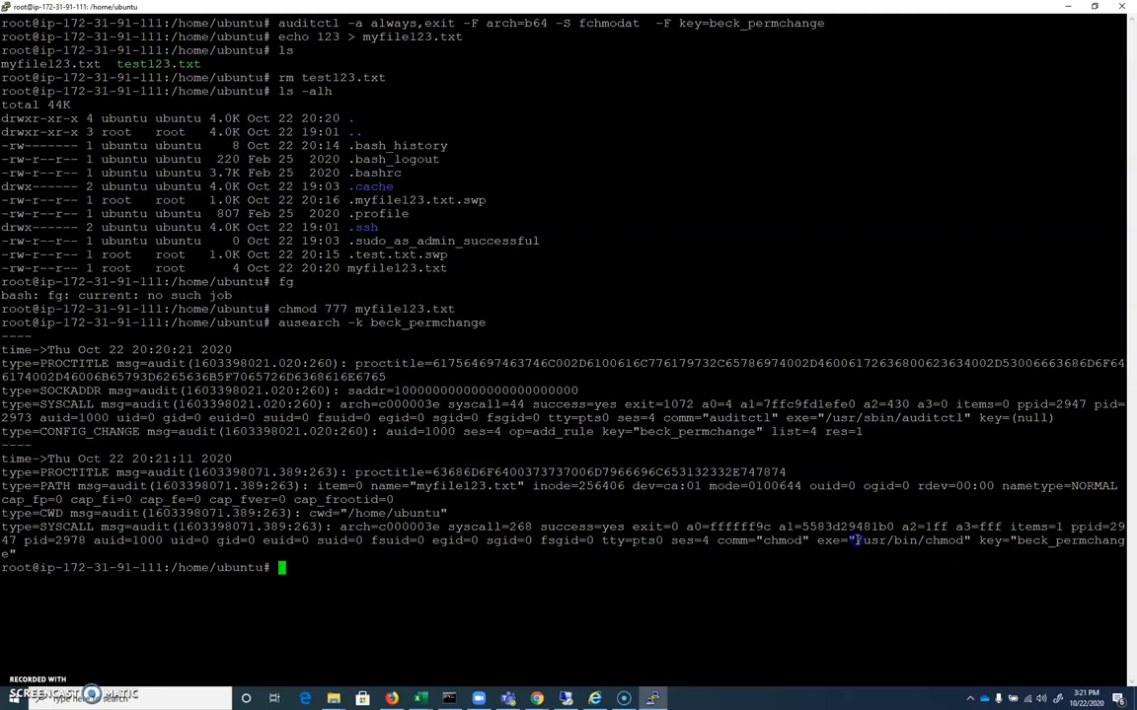
- Select fields in the beck_permchange audit record, including the name myfile123.txt
double_click(908, 540)
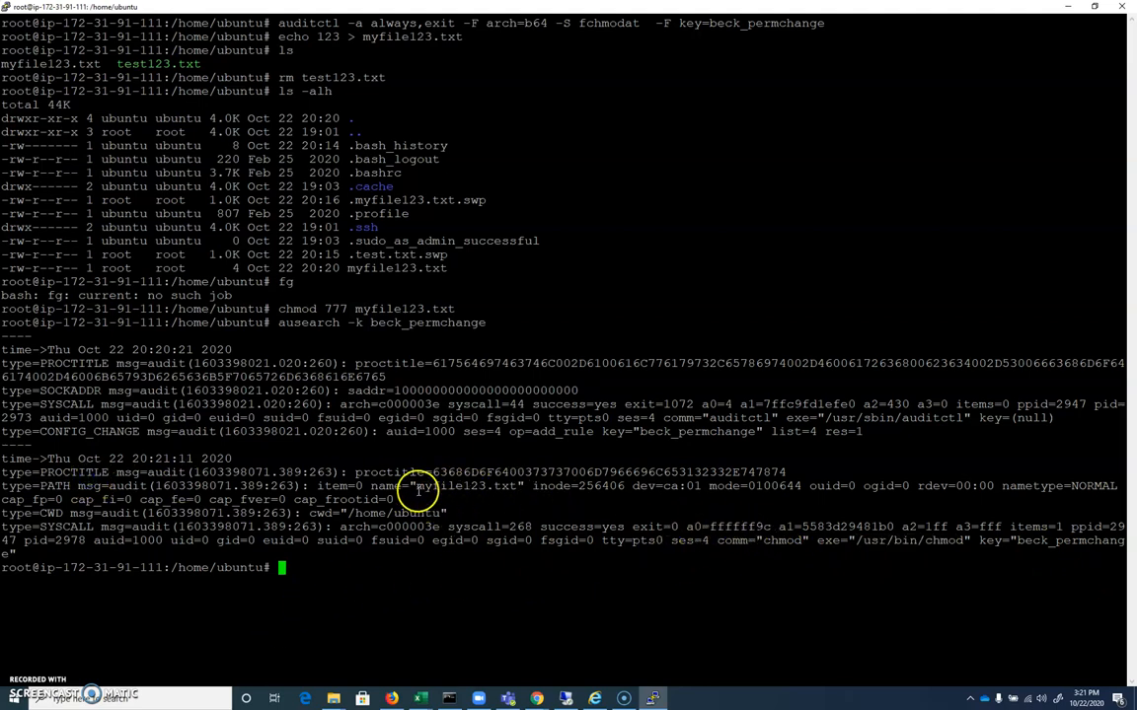
double_click(469, 486)
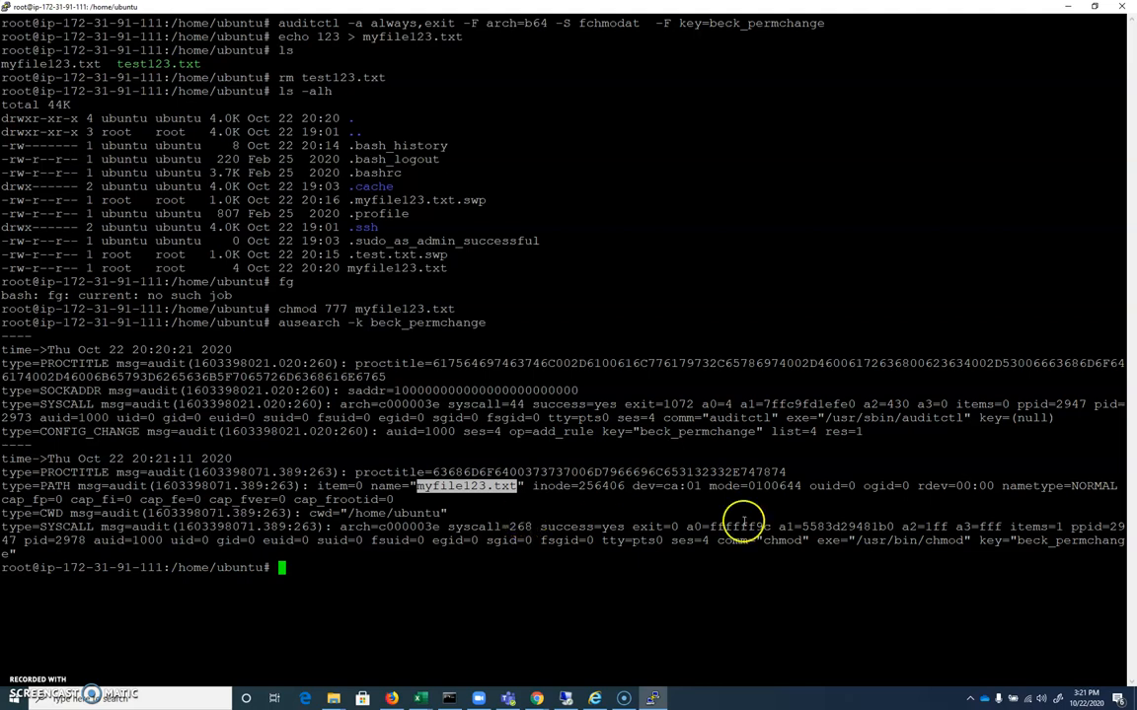
mouse_move(536, 499)
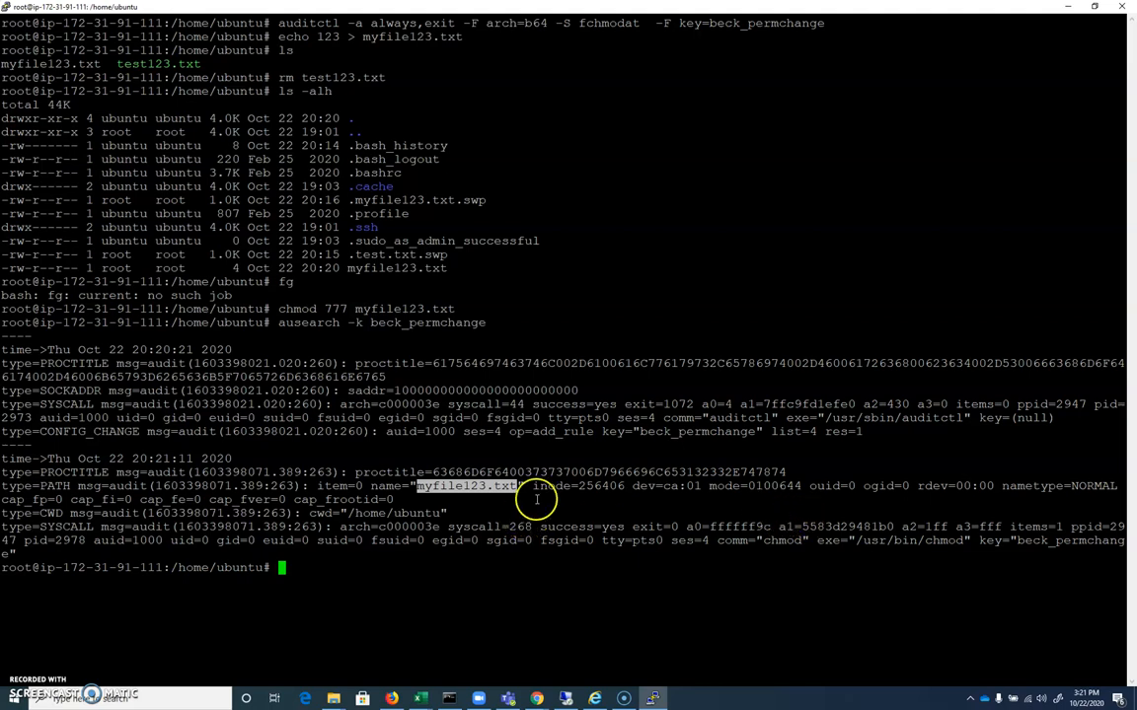
mouse_move(635, 497)
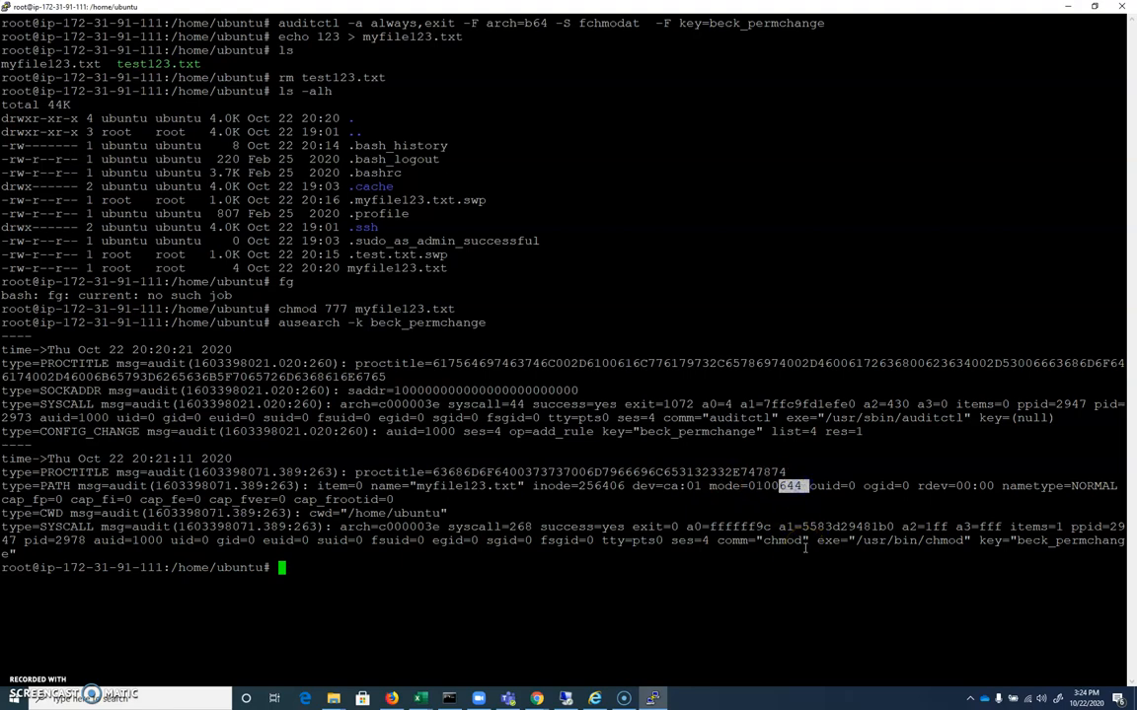
mouse_move(782, 554)
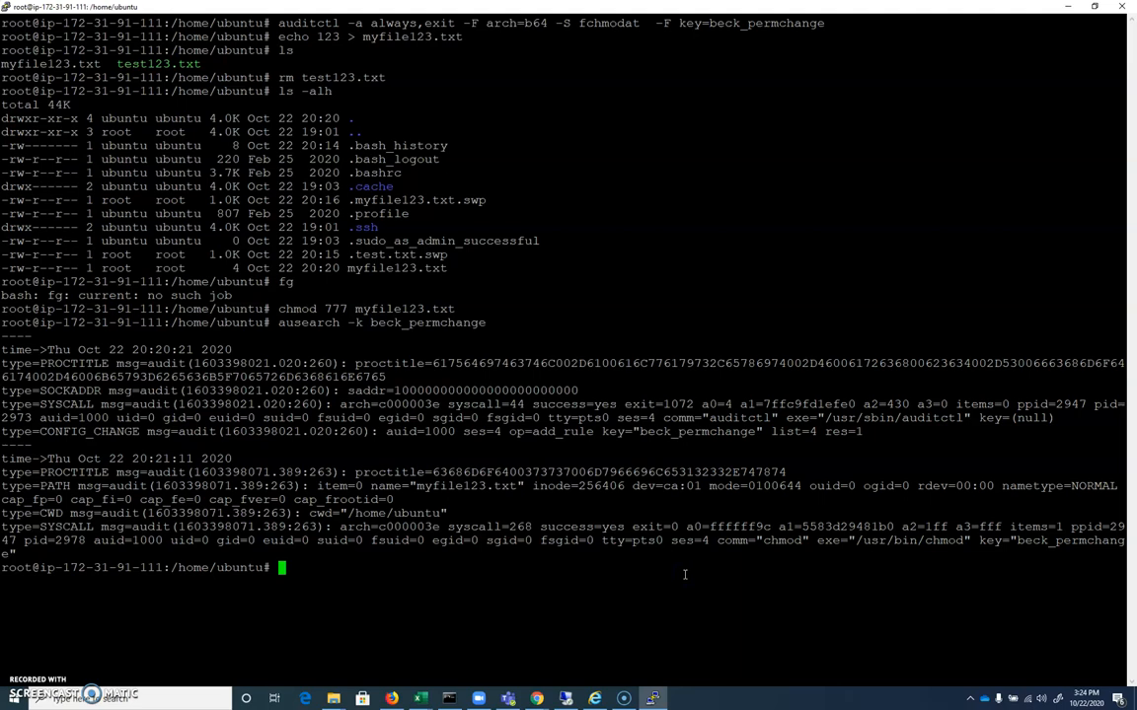
mouse_move(545, 262)
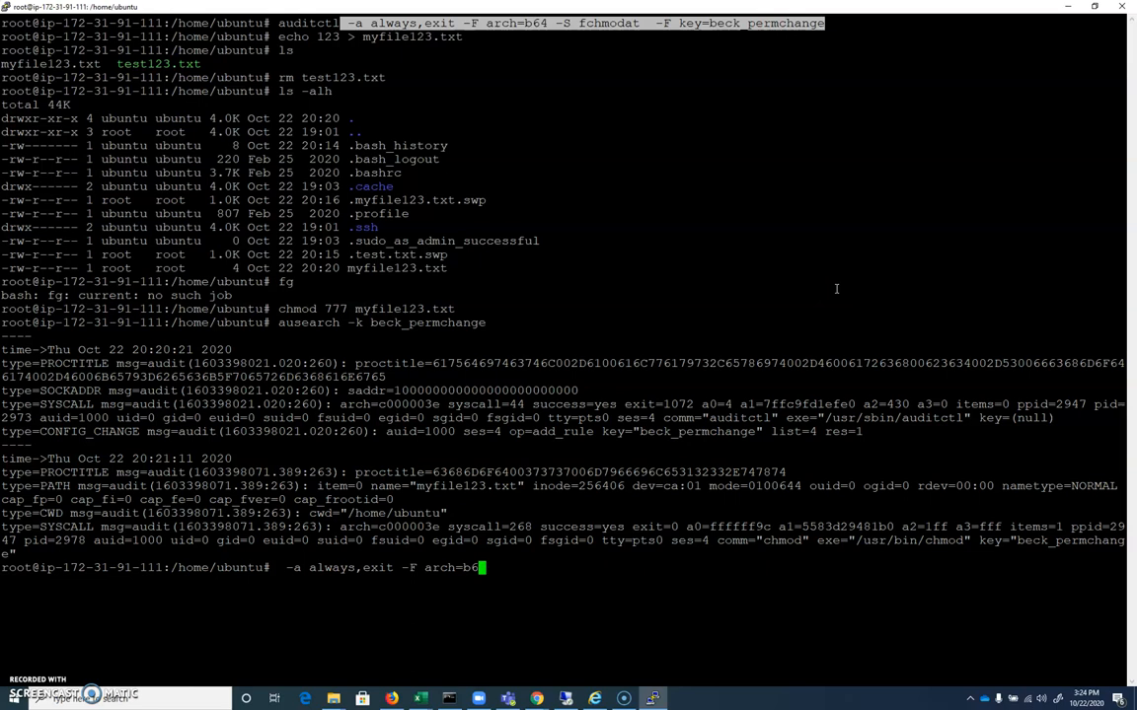
- Start pico on the new file /etc/audit/rules.d/10-chmod.rules
type("pico")
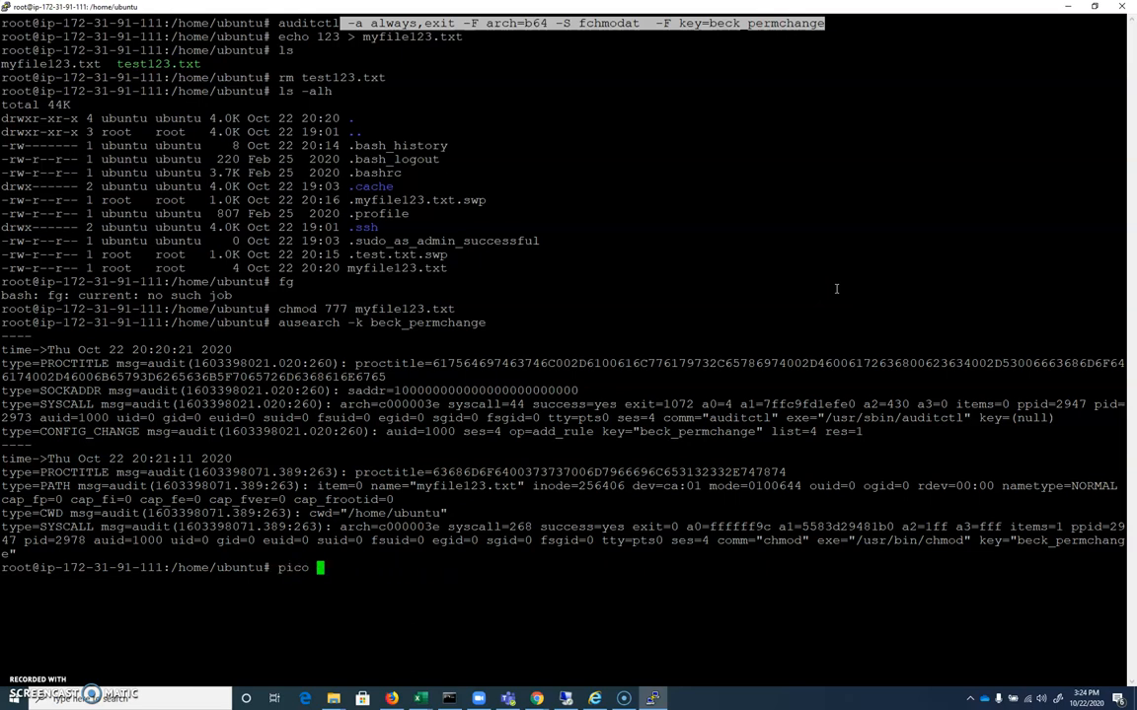
type("/etc/audit")
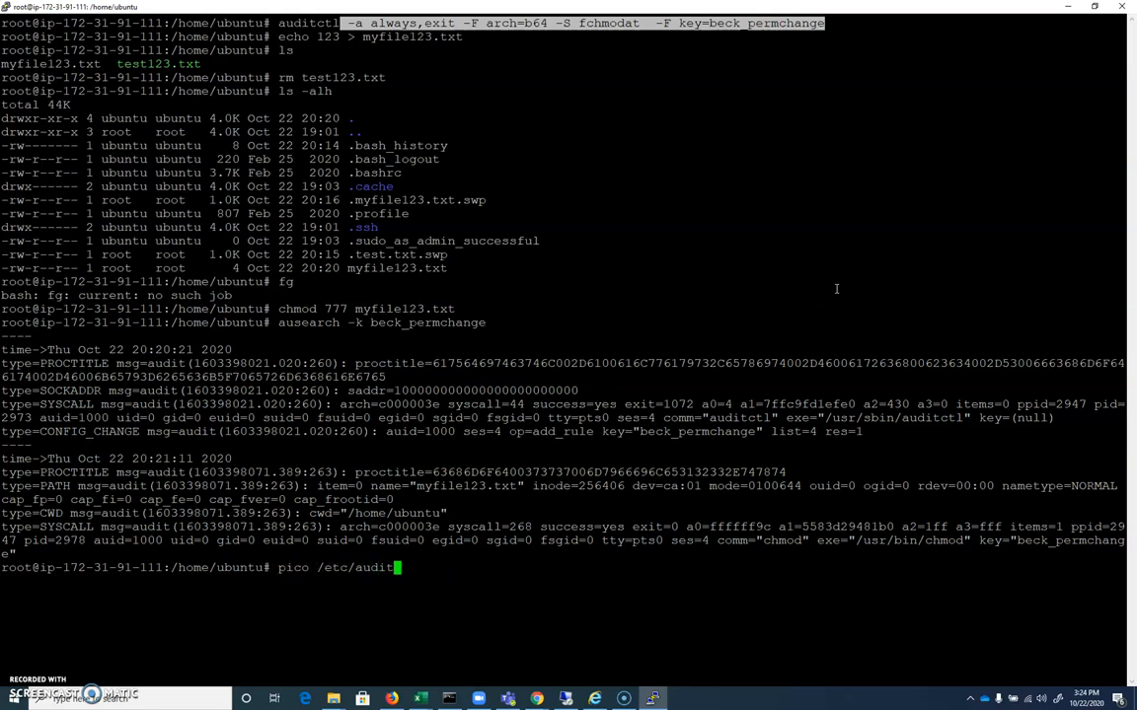
type("rules.d/")
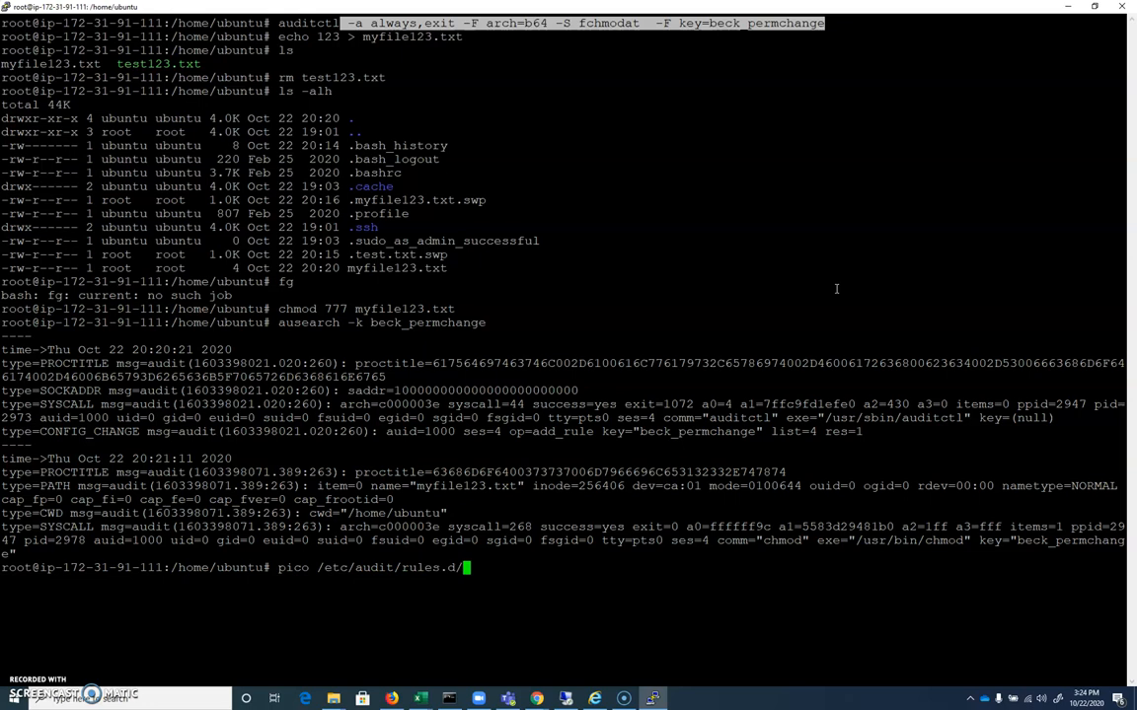
type("10-")
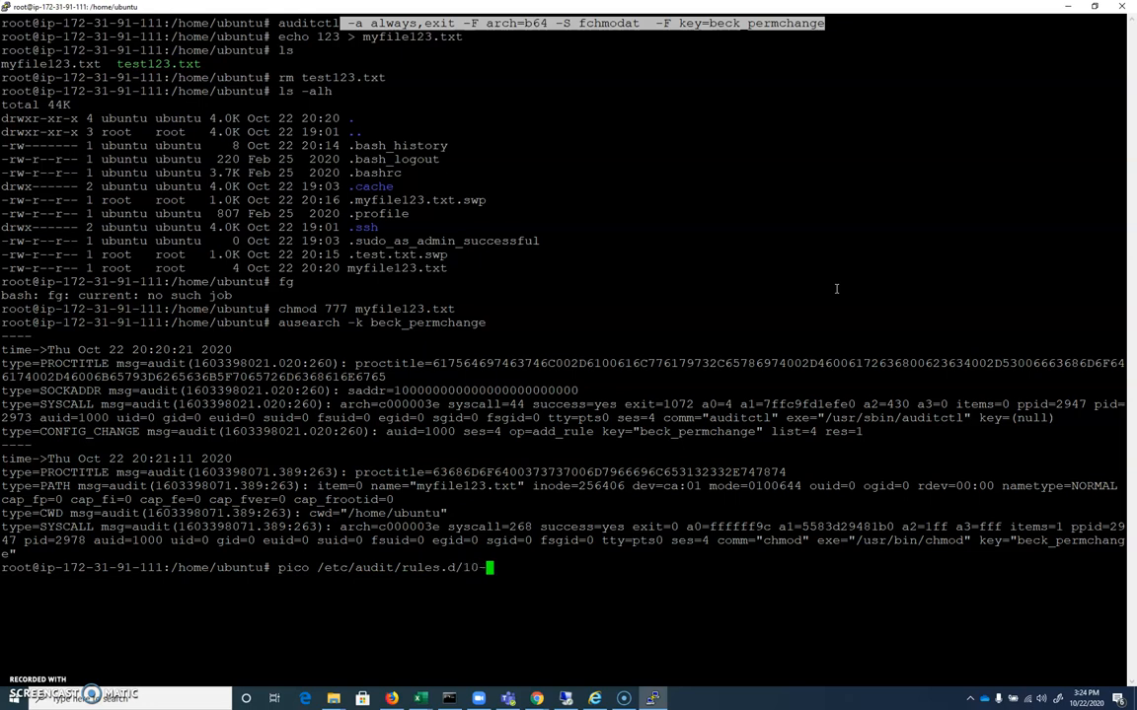
type("chmod.")
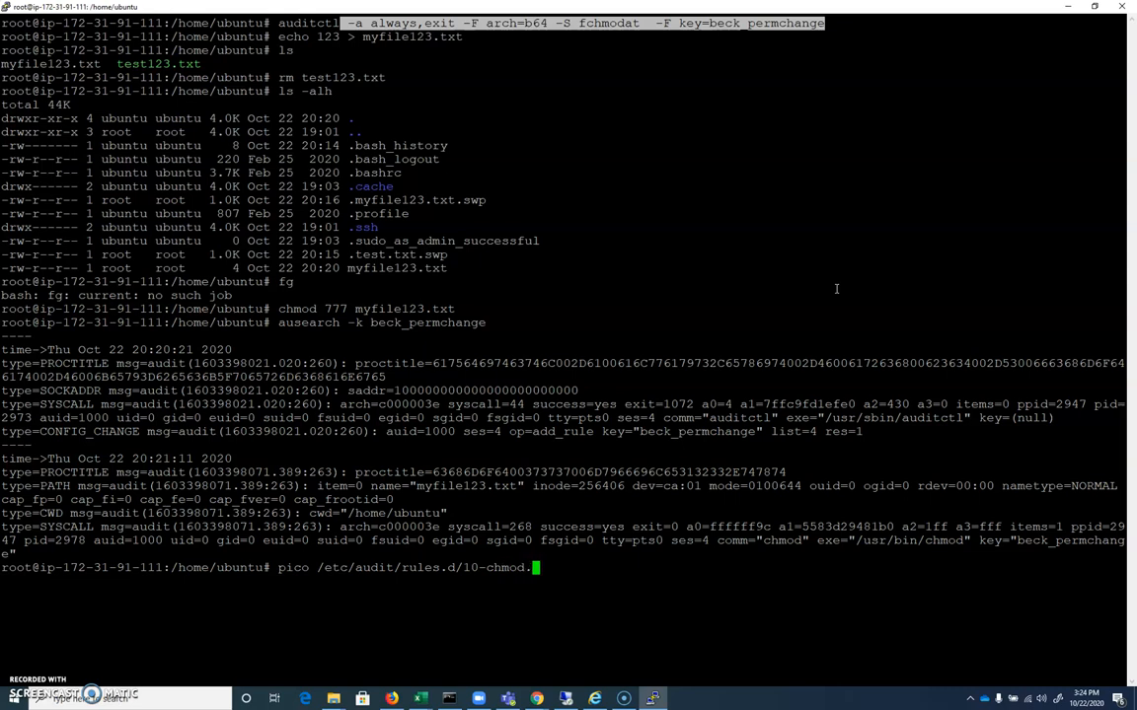
type("rules")
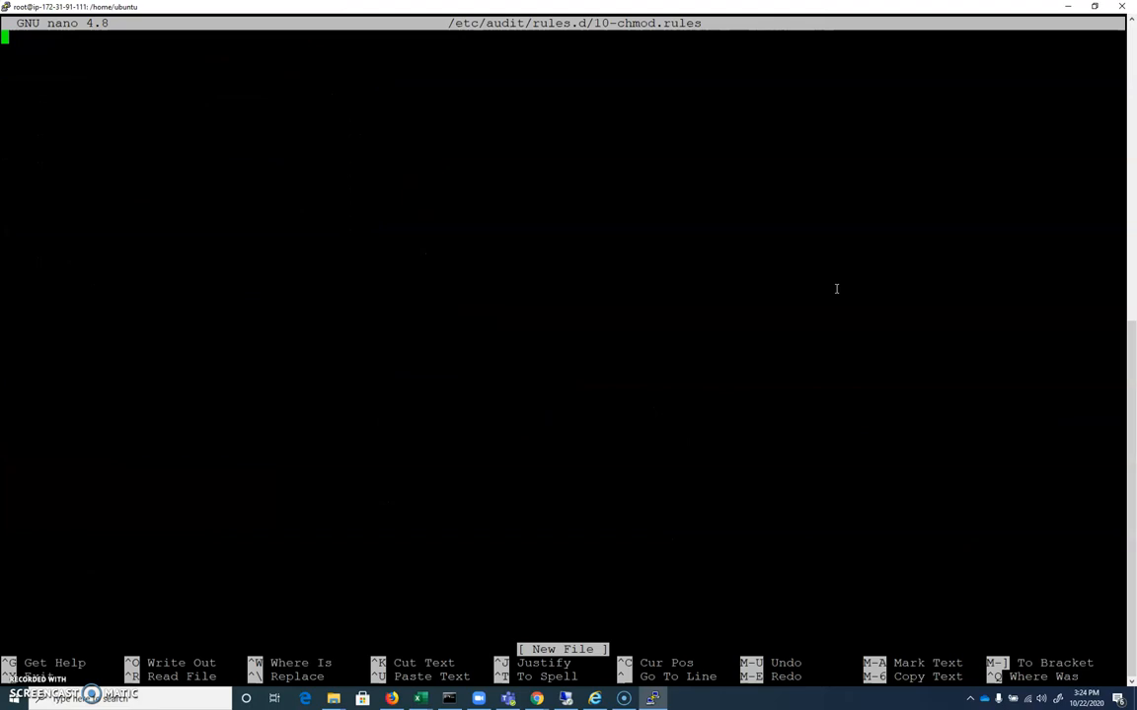
- Enter the rule '-a always,exit -F arch=b64 -S fchmodat -F key=beck_permchange' in the file
type("-a always,exit -F arch=b64 -S fchmodat  -F key=beck_permchange")
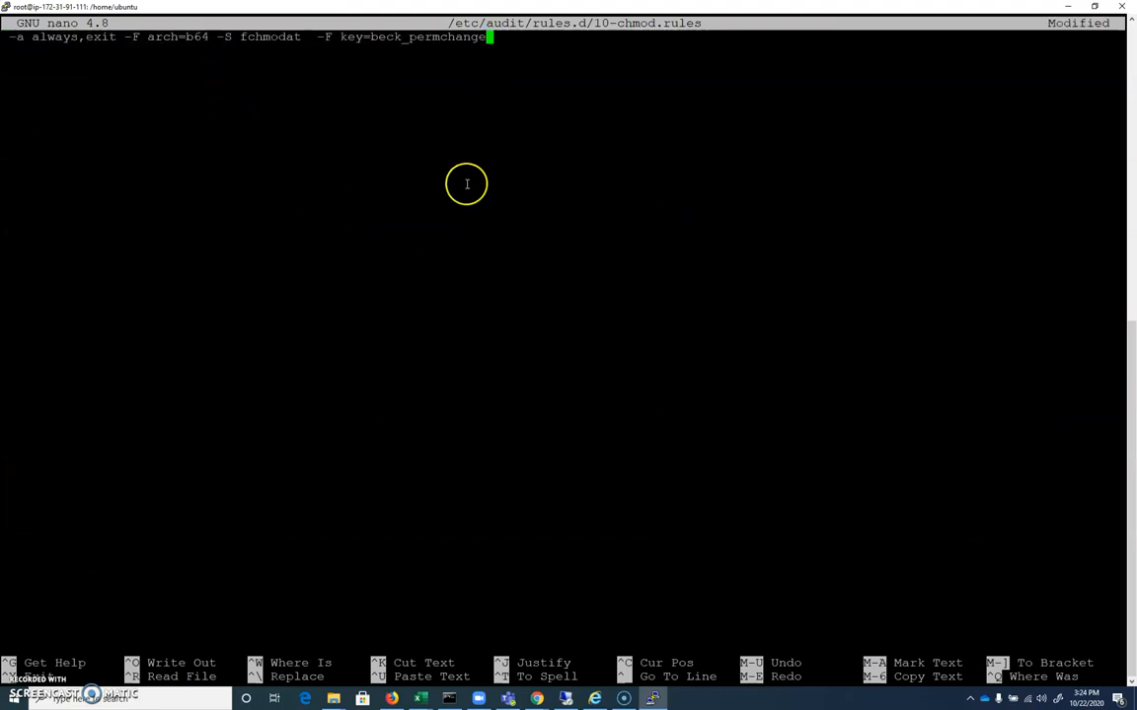
key("Home")
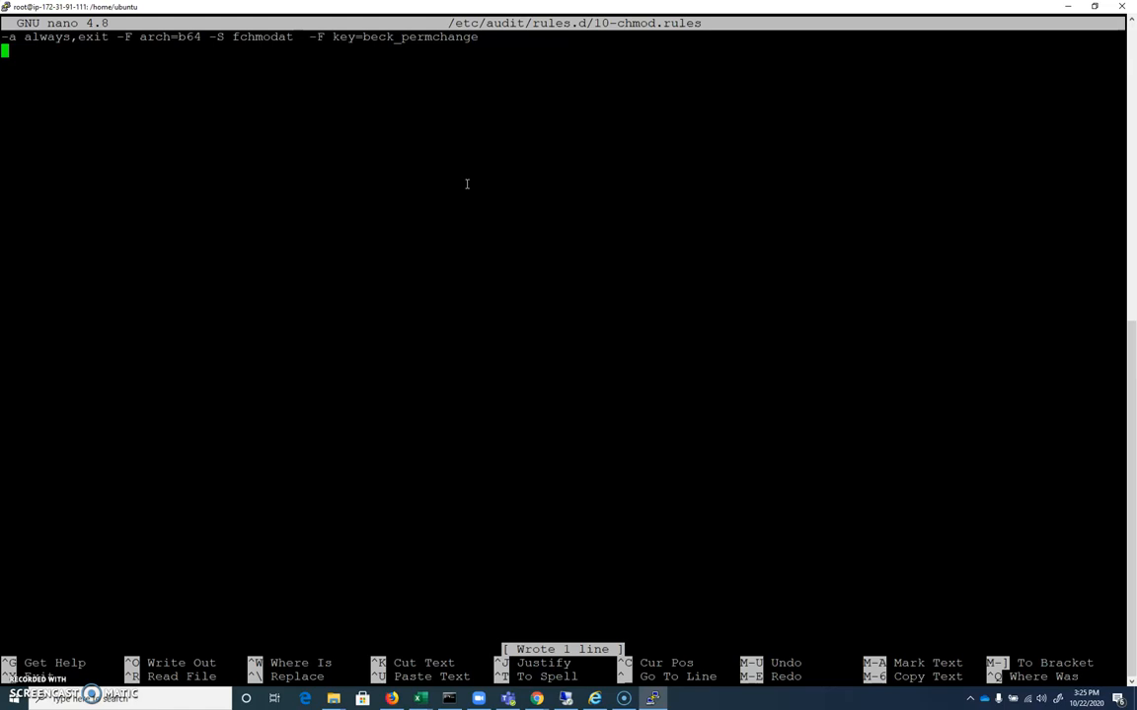
mouse_move(506, 357)
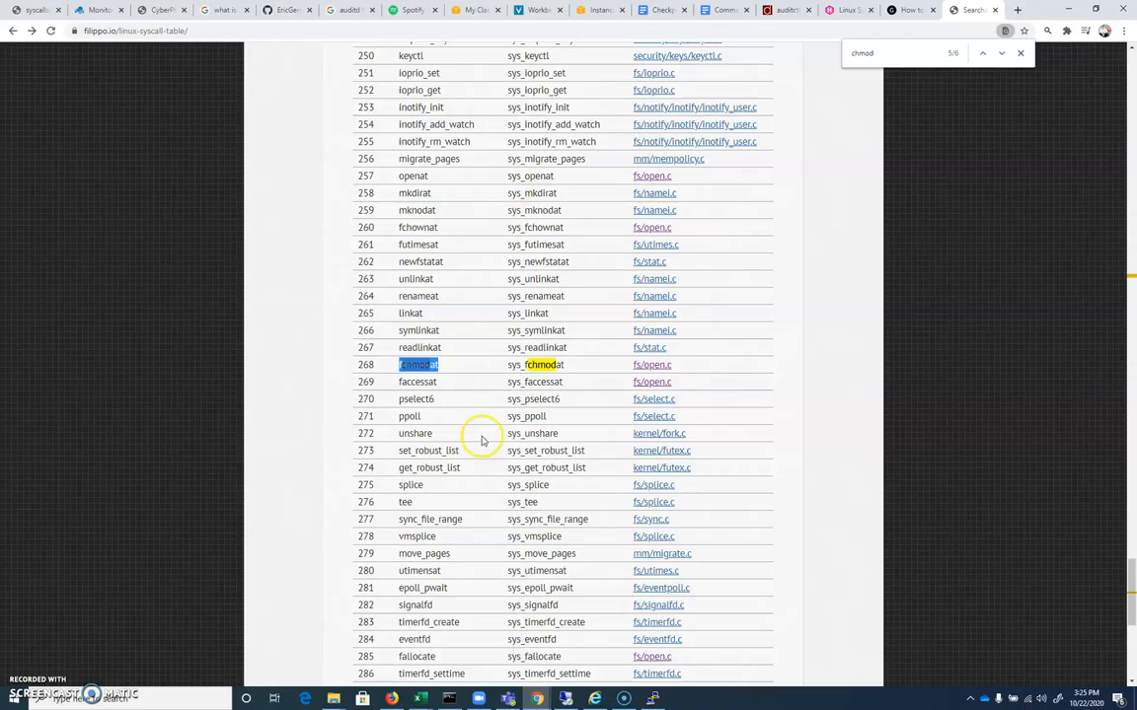
mouse_move(484, 423)
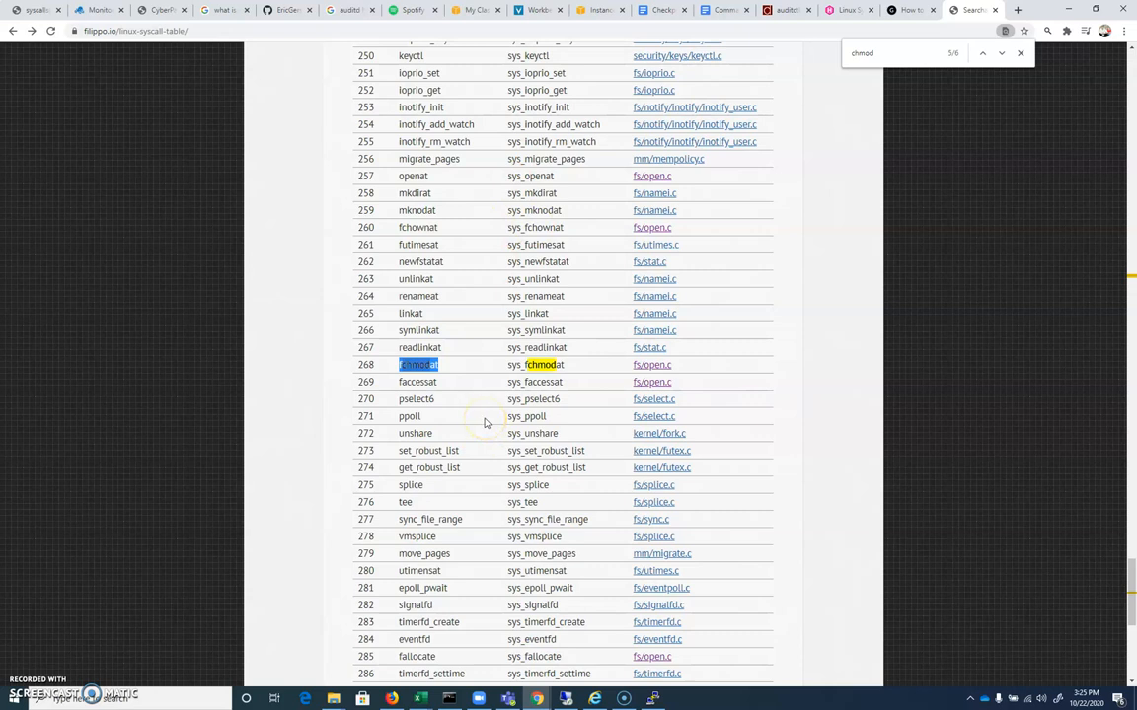